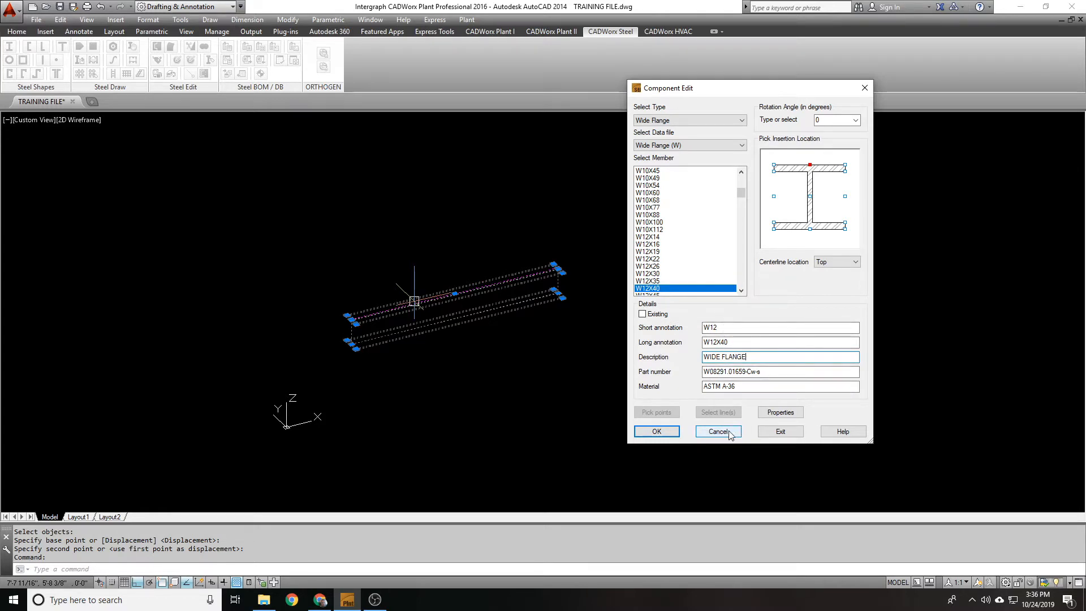
- Review the W8X24 beam's component properties and single-component edit, closing both unchanged
click(717, 431)
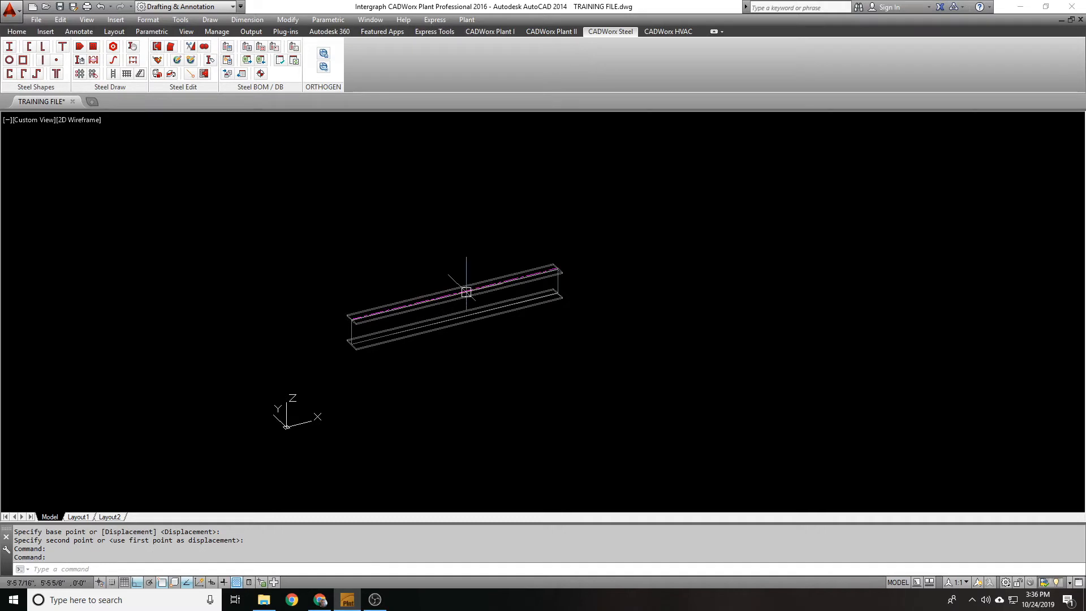
double_click(465, 291)
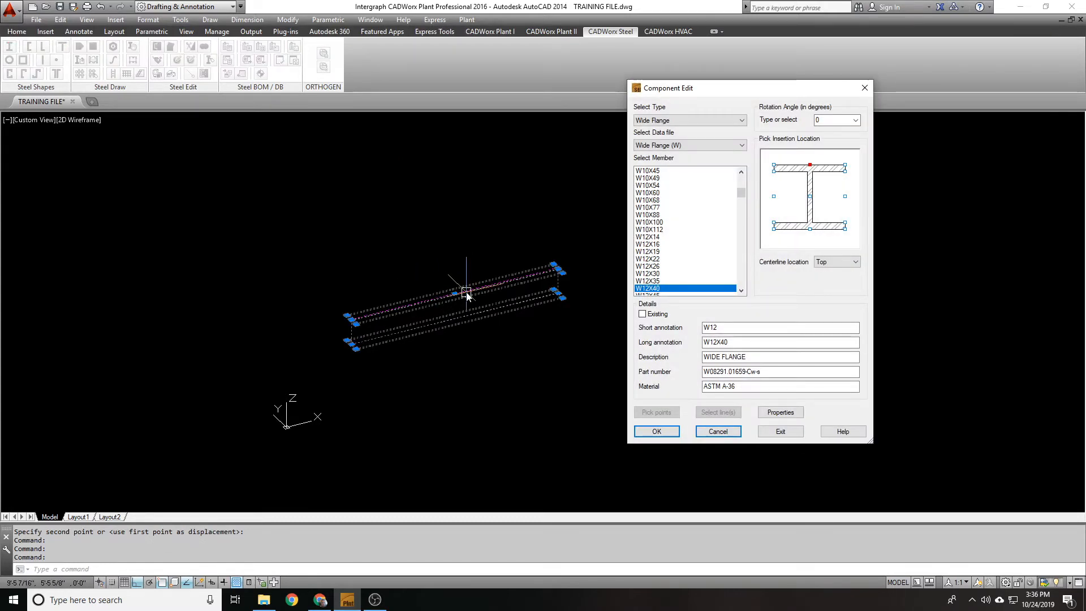
click(655, 431)
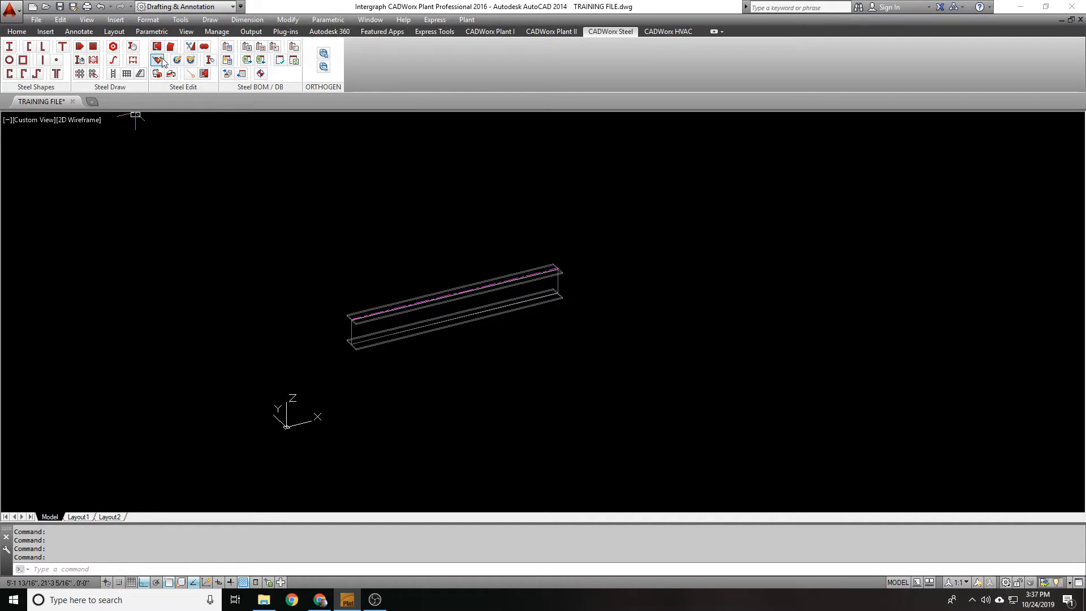
mouse_move(157, 60)
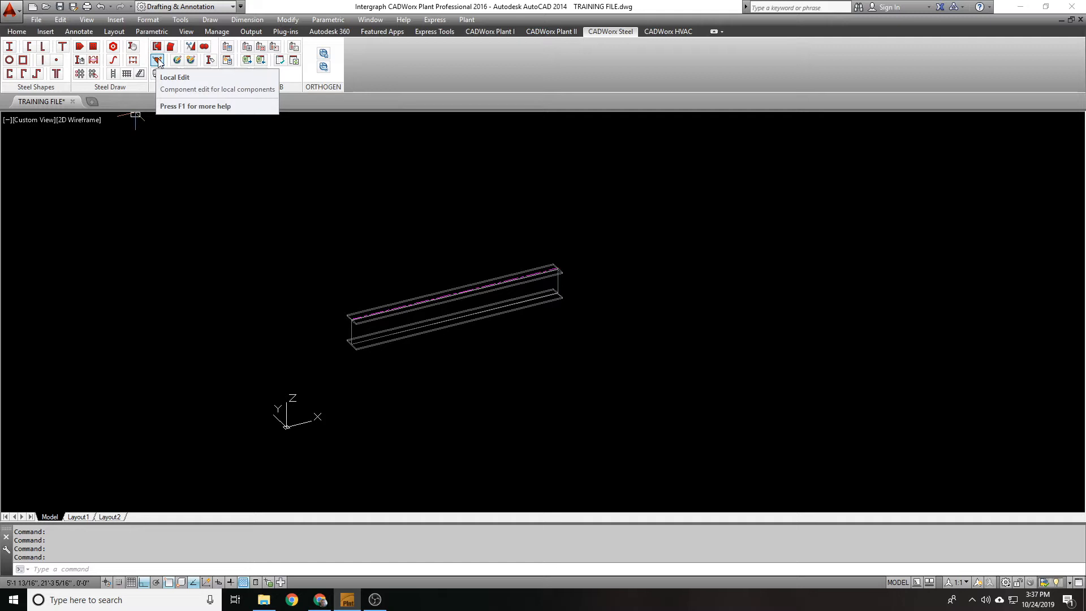
click(156, 60)
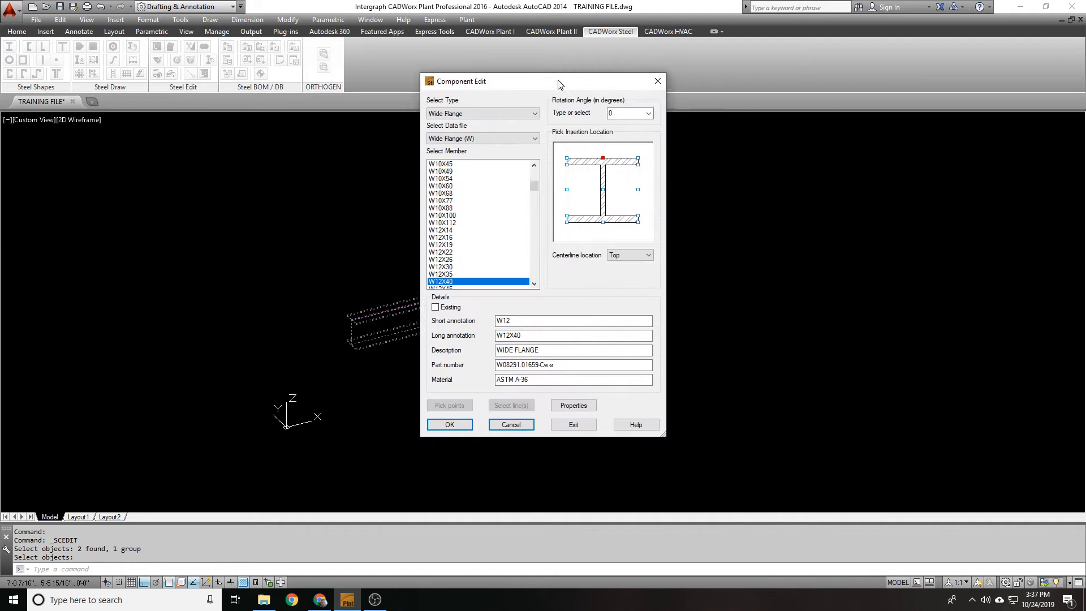
click(449, 425)
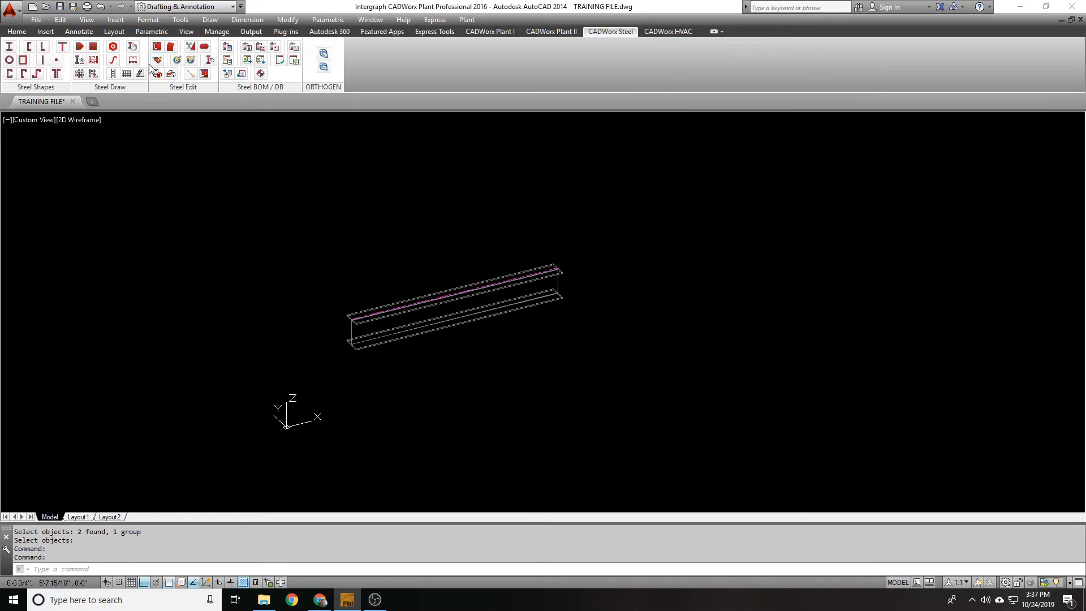
mouse_move(156, 60)
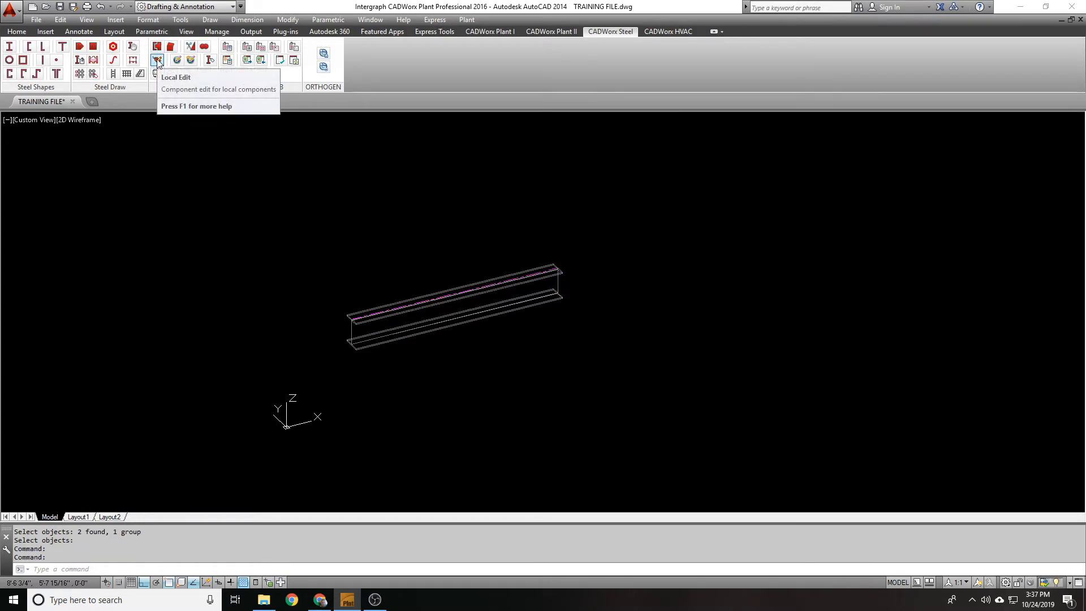
mouse_move(190, 61)
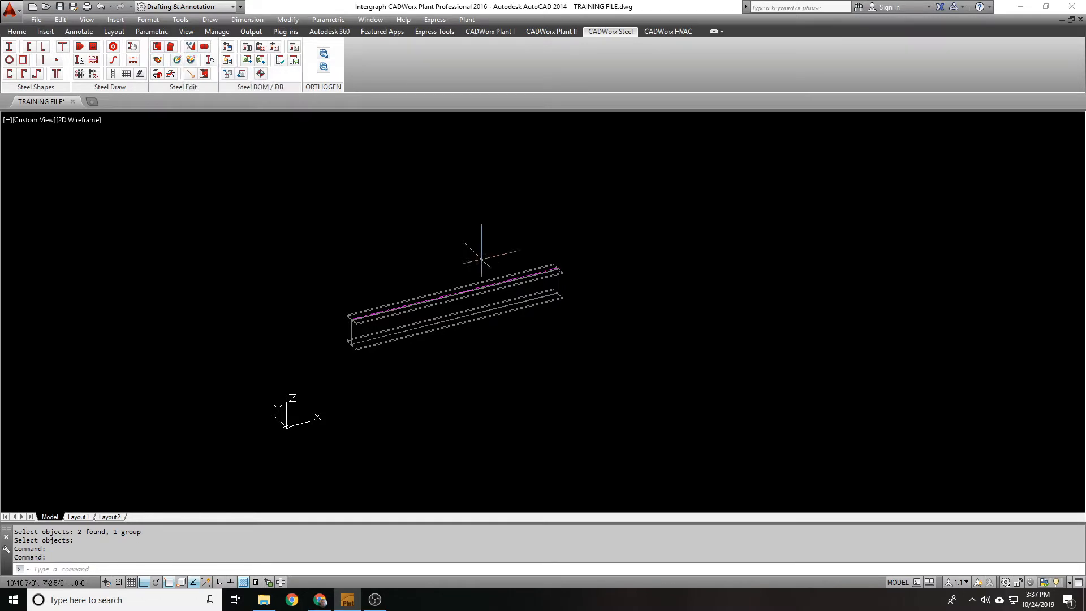
mouse_move(492, 237)
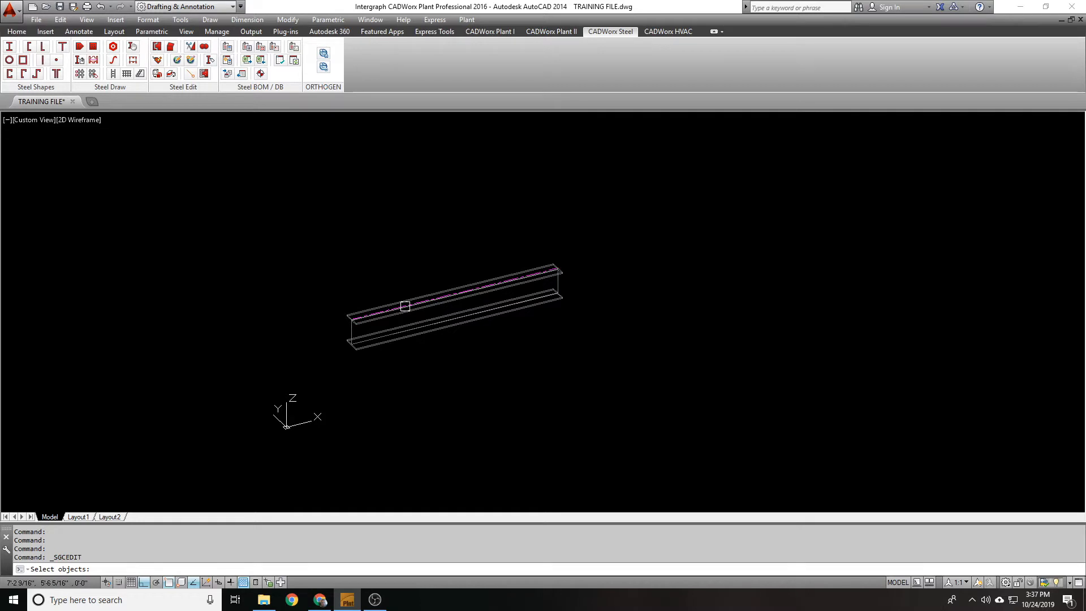
- Try a global edit on the beam's description, then abandon it without changes
click(405, 307)
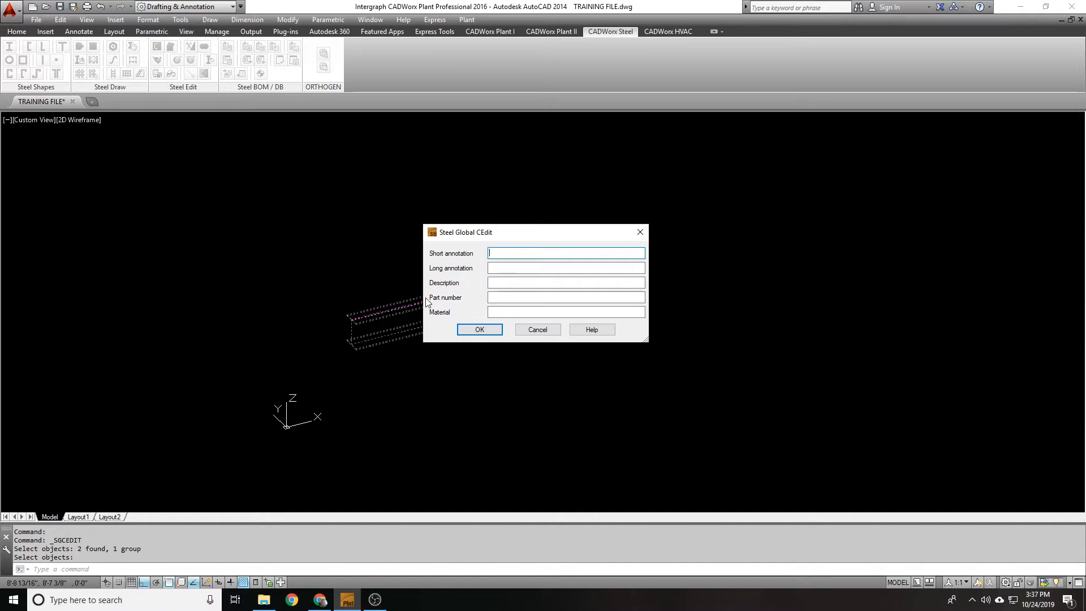
click(478, 329)
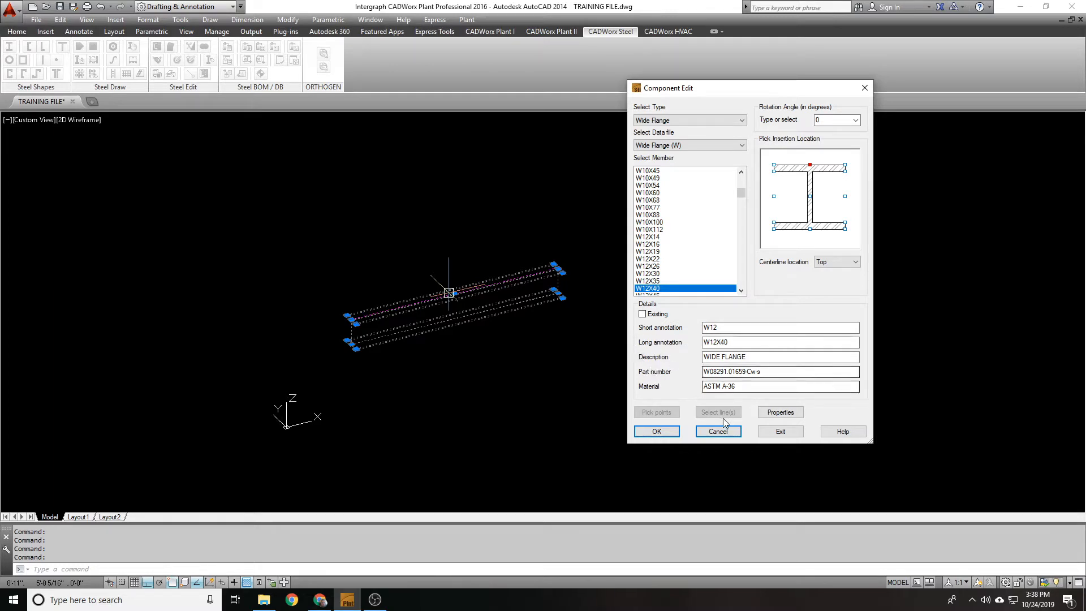
click(717, 431)
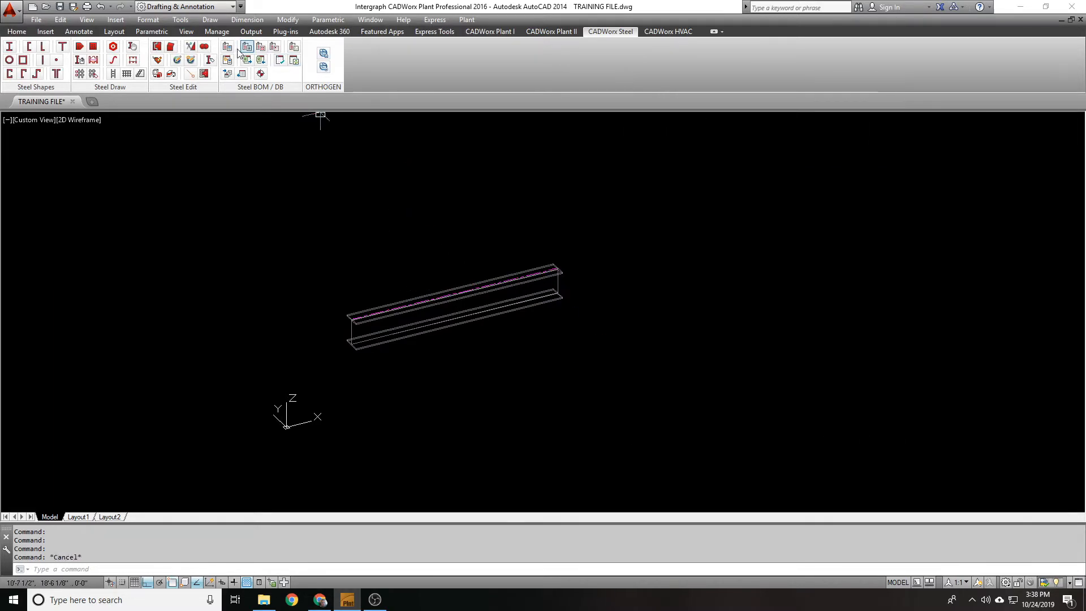
click(245, 46)
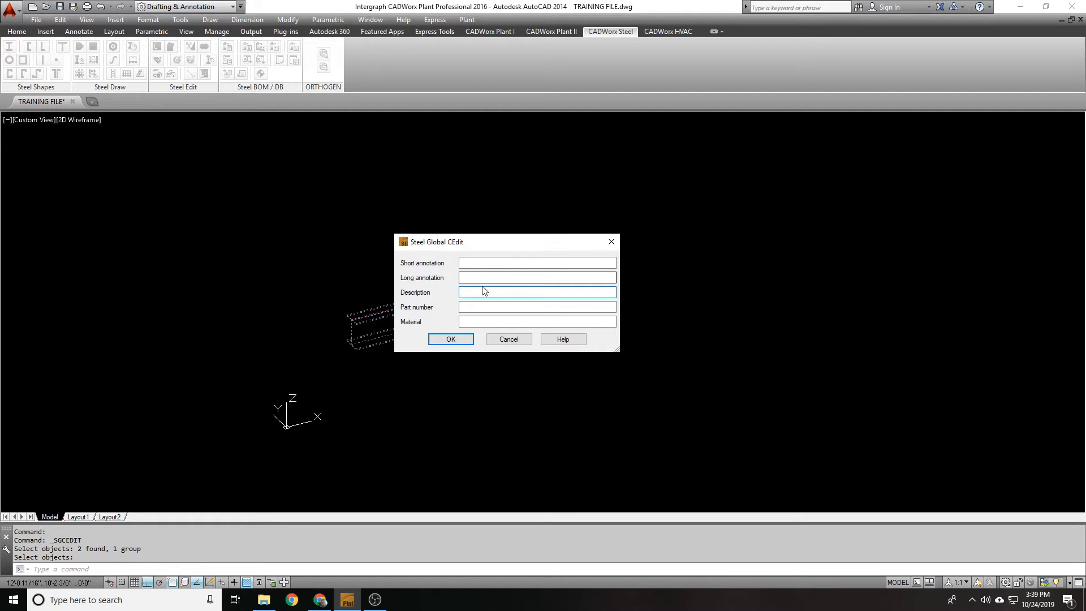
click(536, 292)
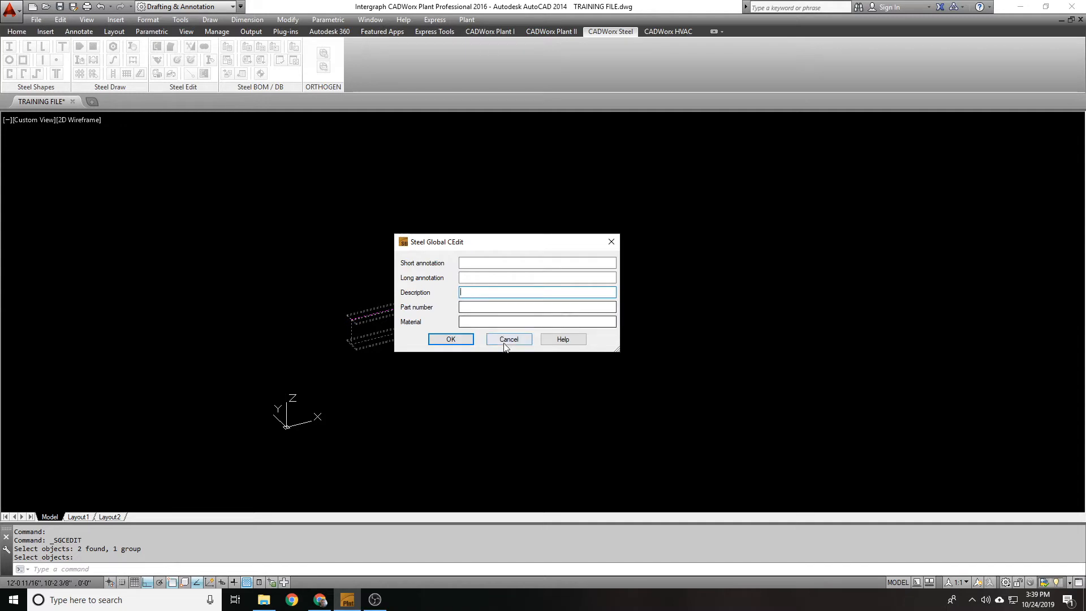
click(508, 339)
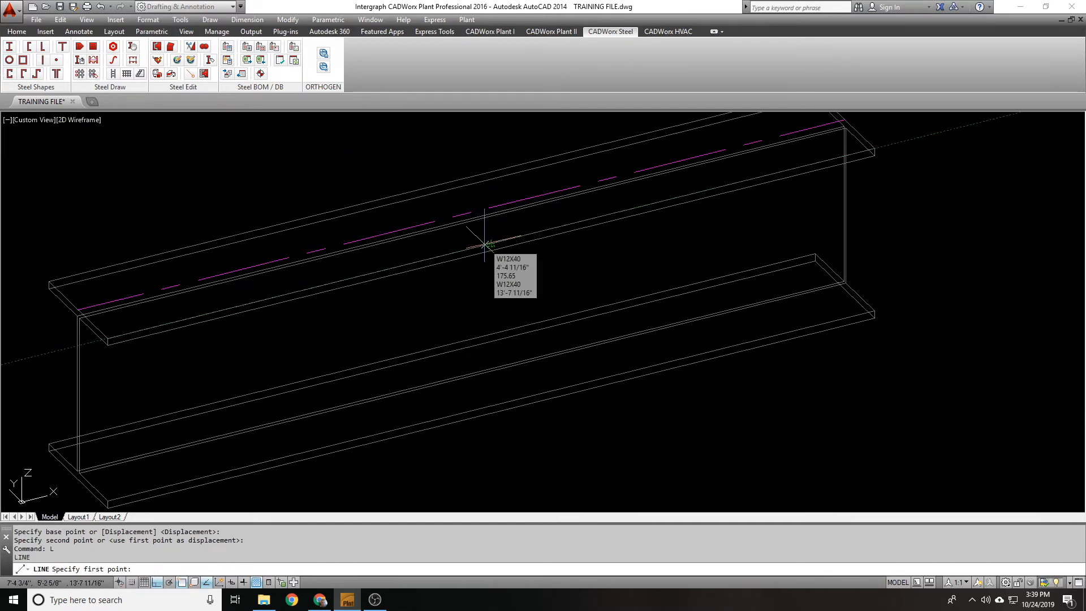
- Build a W6X15 column, centre insertion, along the drawn vertical line and confirm the W8X24 beam
text(.Z)
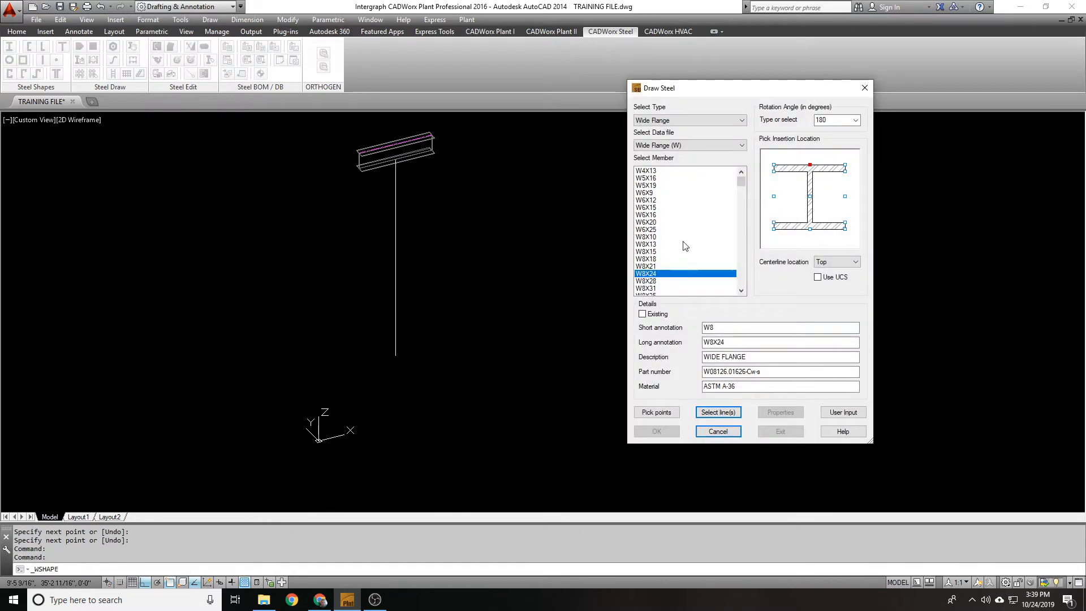
click(646, 207)
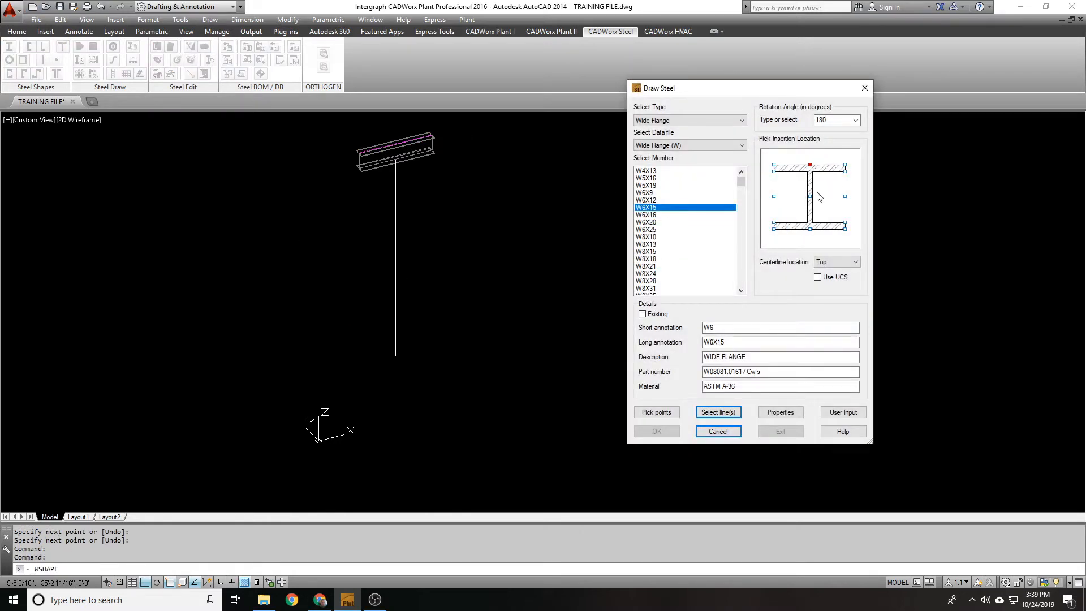
click(832, 120)
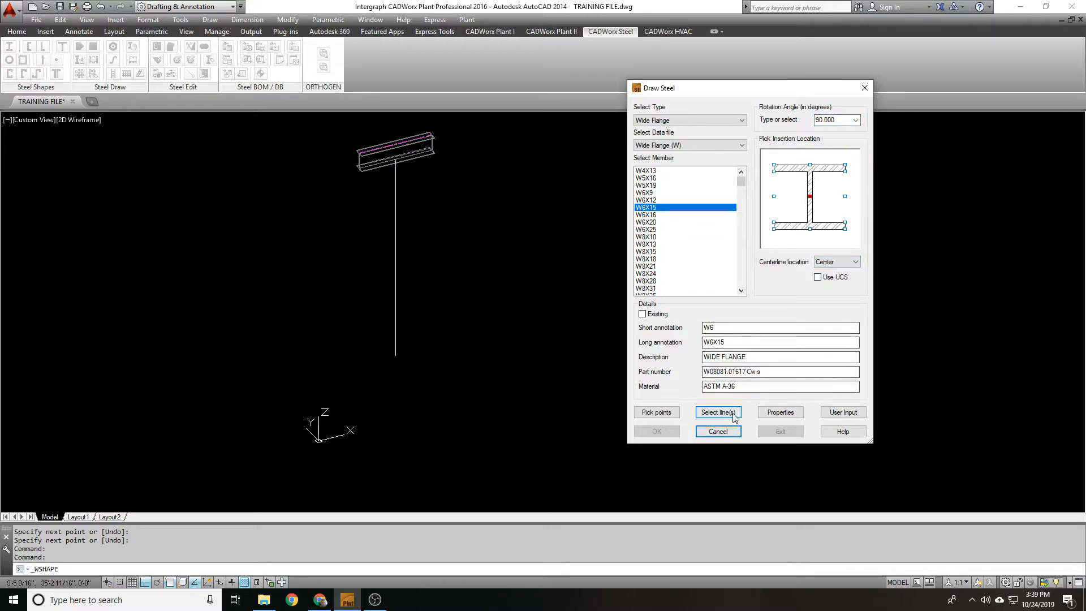
click(718, 412)
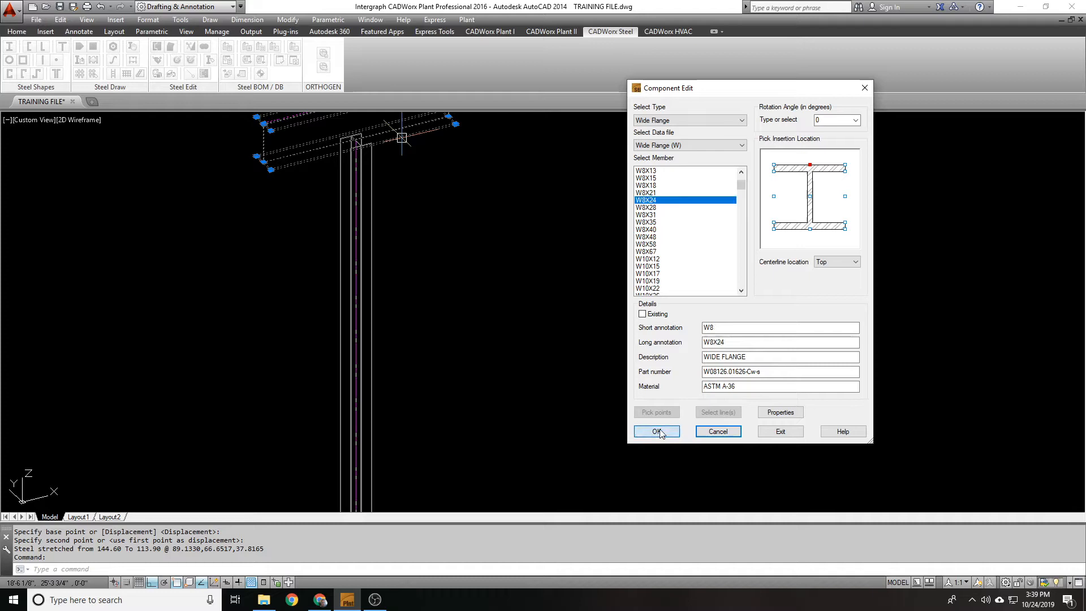
click(655, 431)
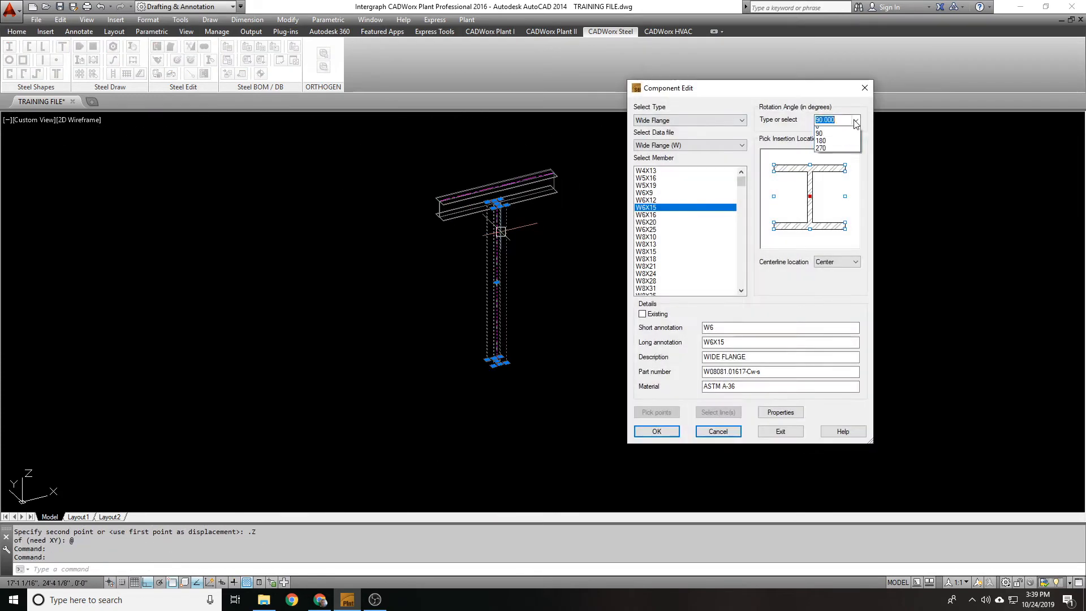
- Check the column's Rotation Angle options in Component Edit
click(655, 431)
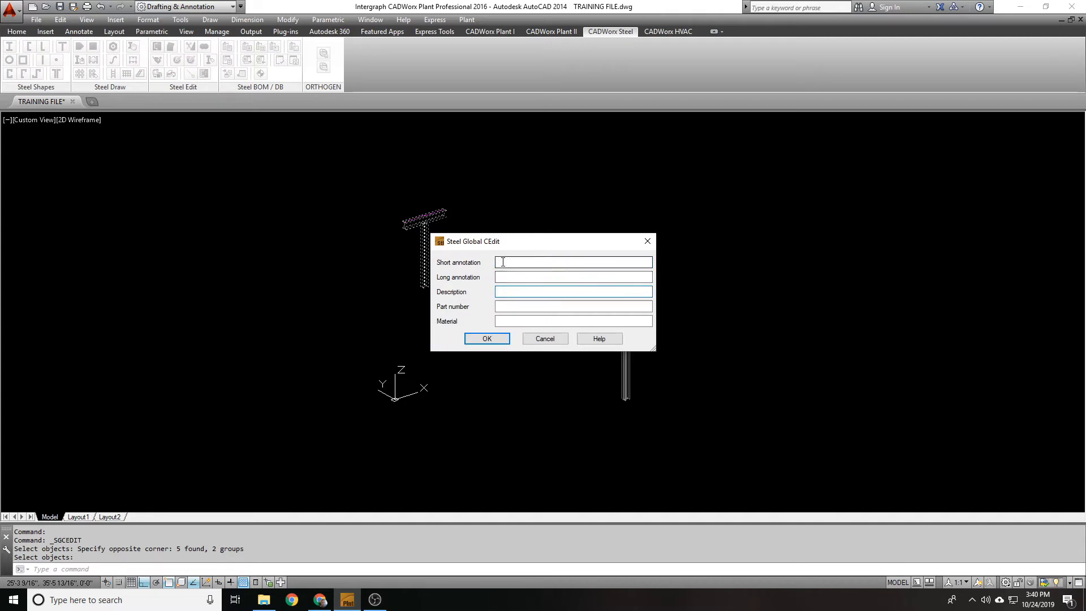
- Give the window-selected beam and column the description MPS-001 via Global Edit
text(MPS)
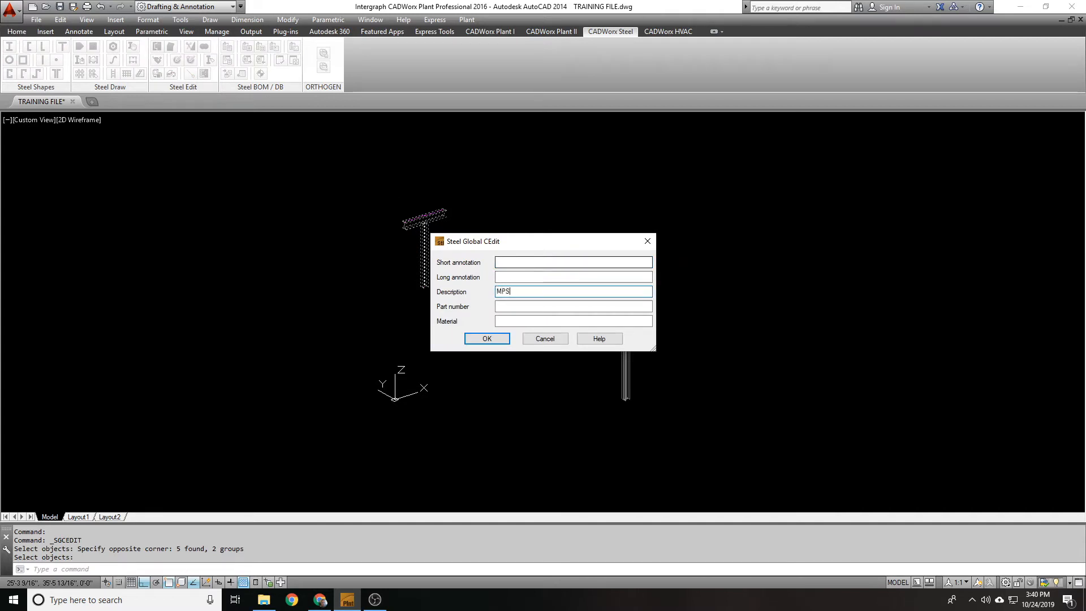
click(486, 339)
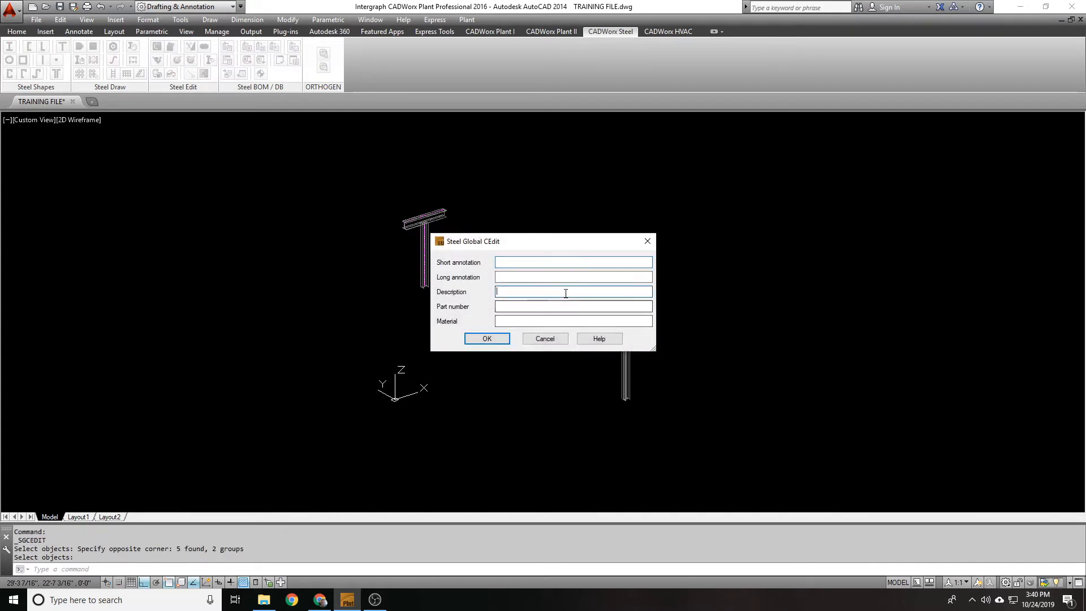
text(MPS-002)
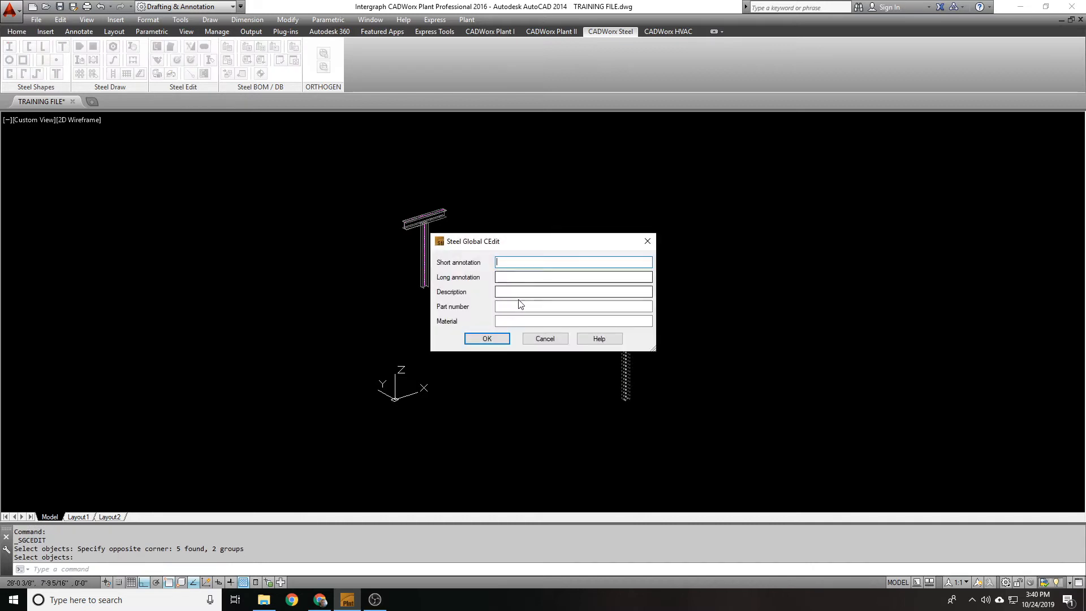
text(MPS-0)
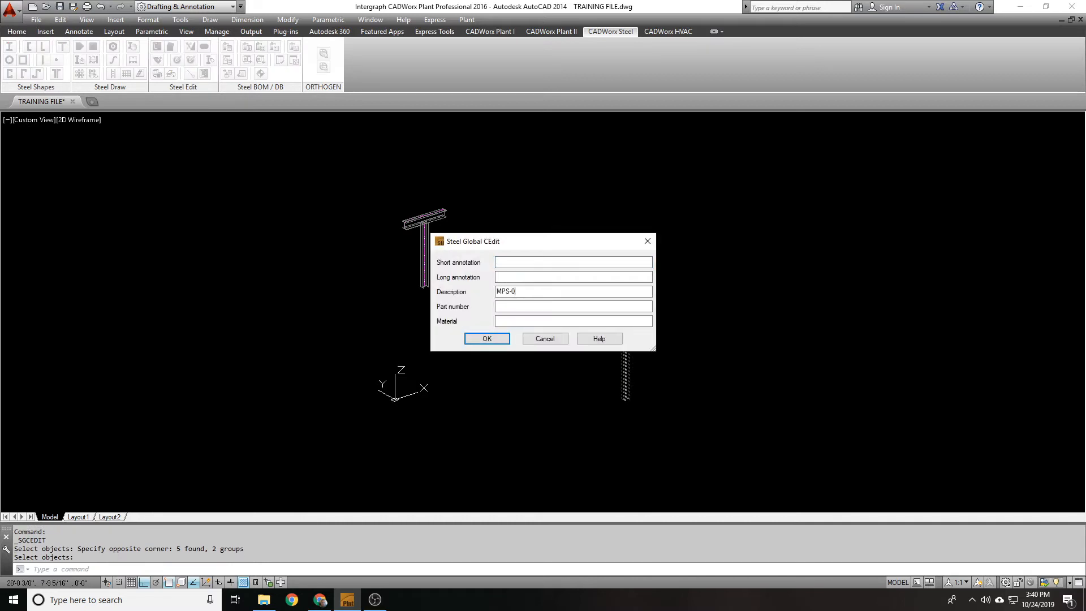
click(487, 338)
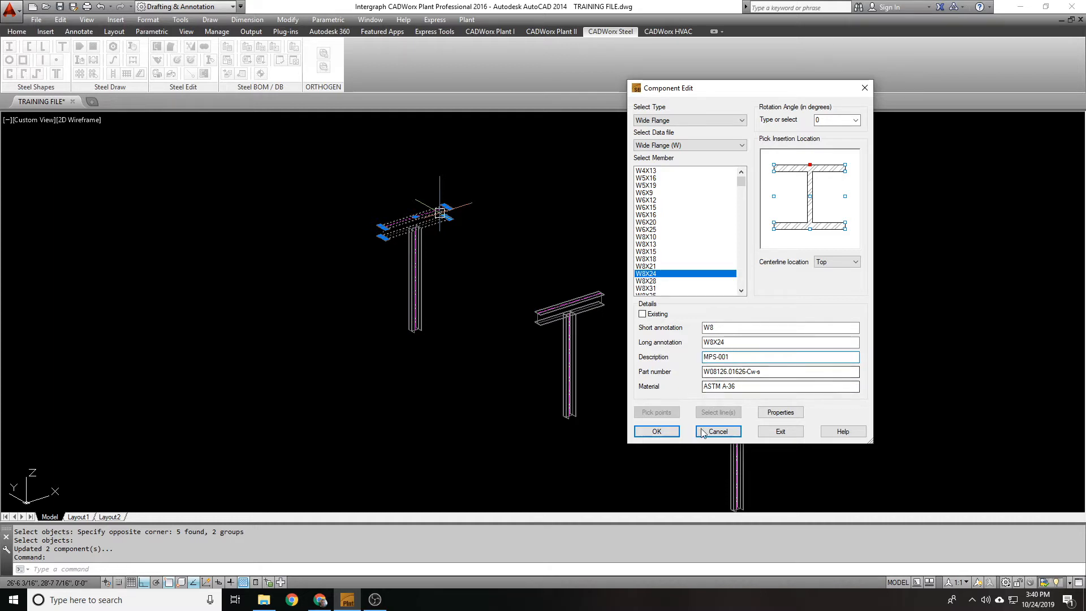
click(646, 207)
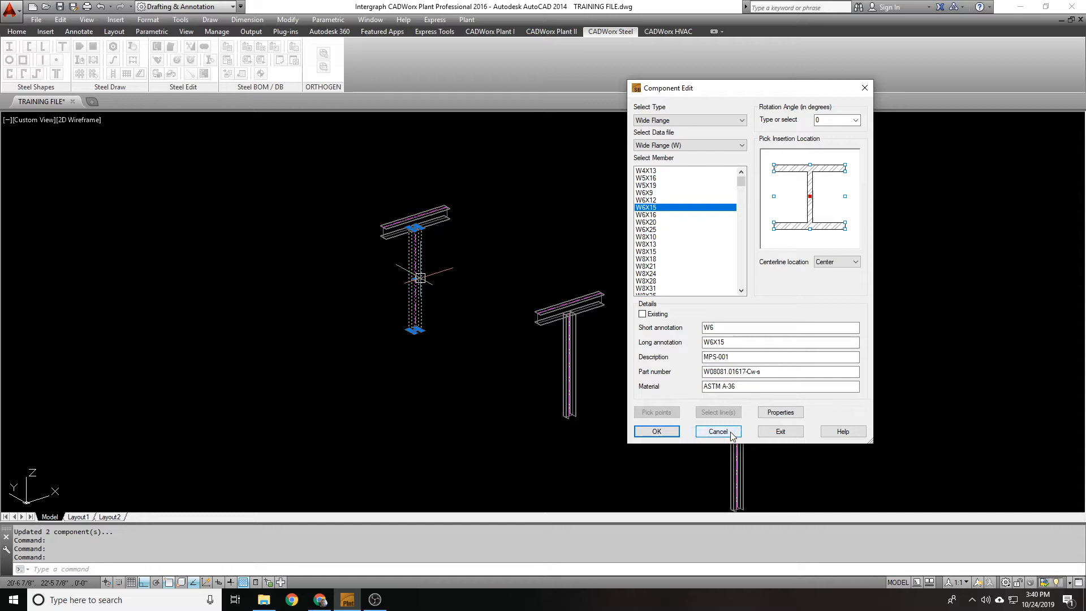
click(776, 357)
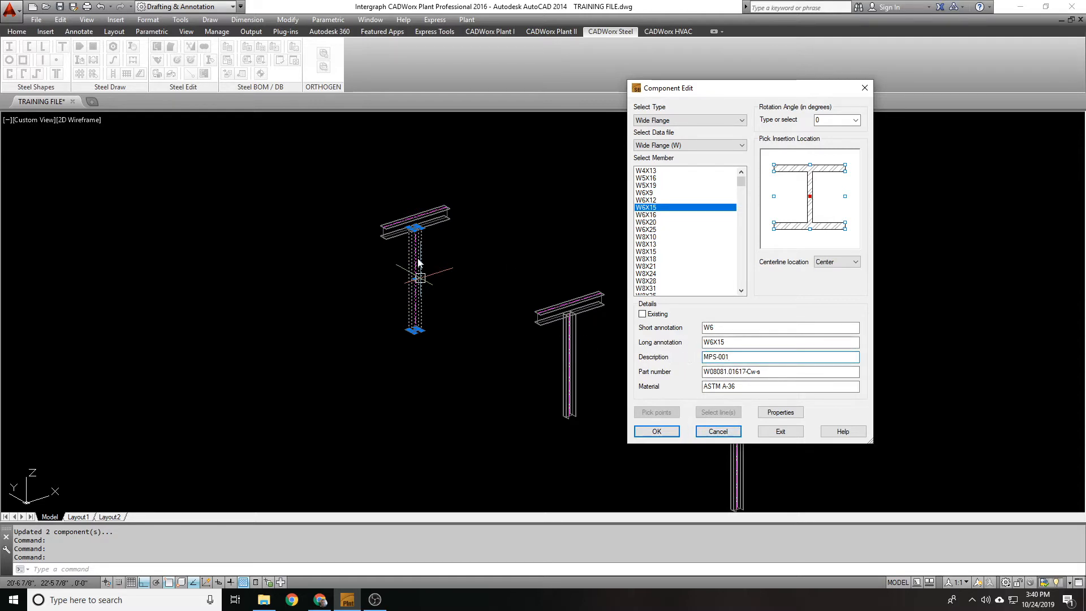
click(655, 431)
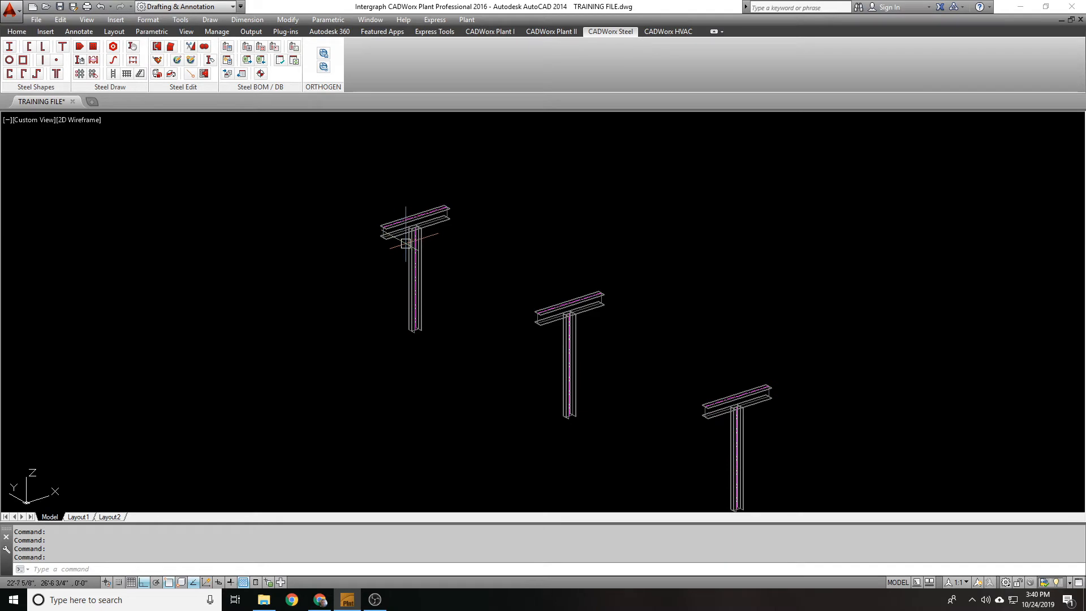
mouse_move(406, 243)
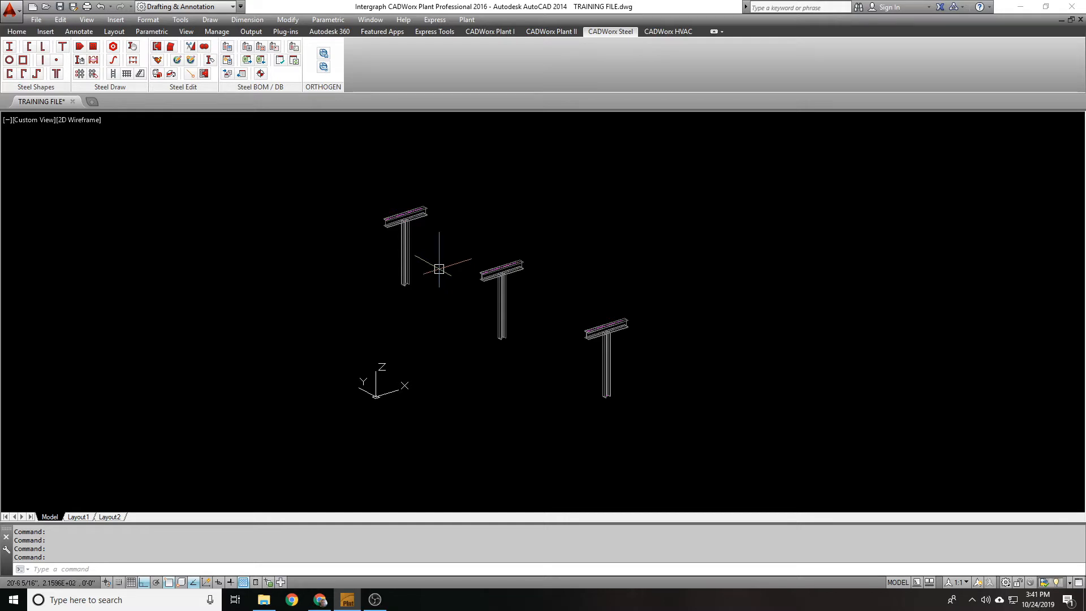
mouse_move(408, 246)
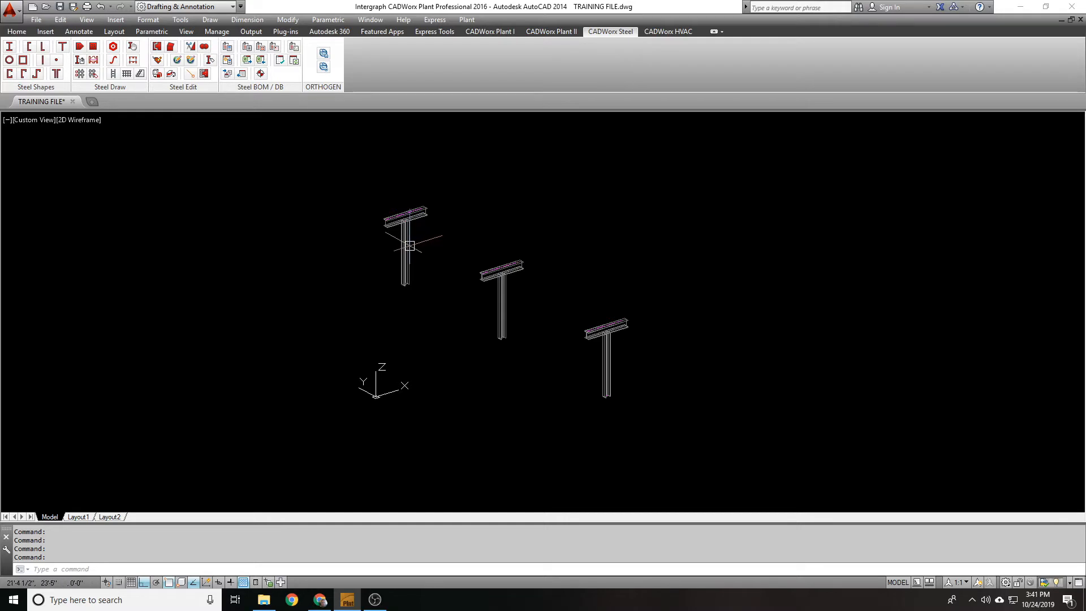
mouse_move(409, 246)
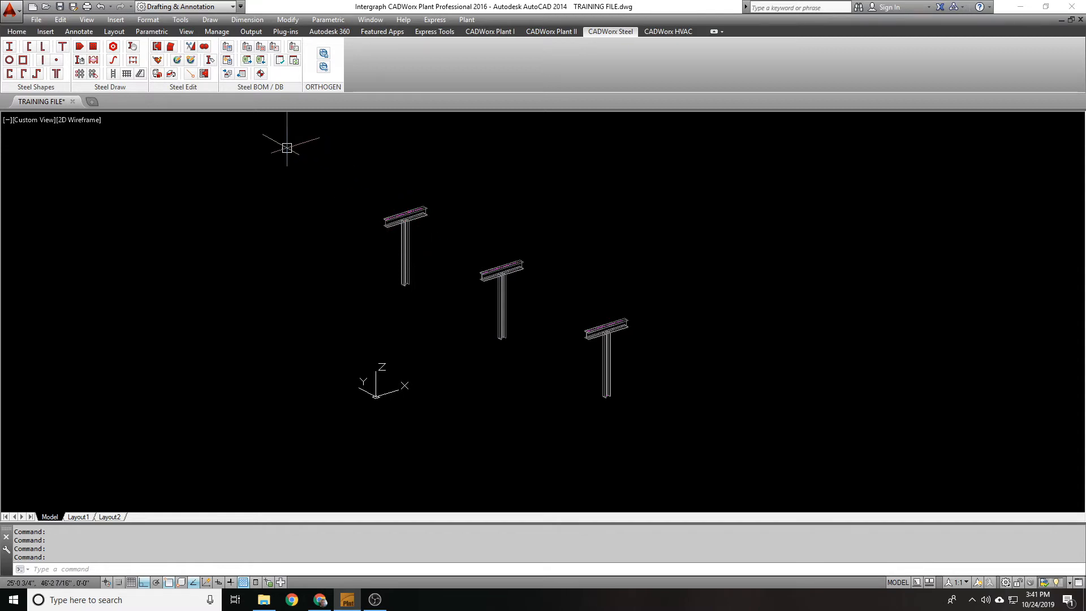
mouse_move(178, 60)
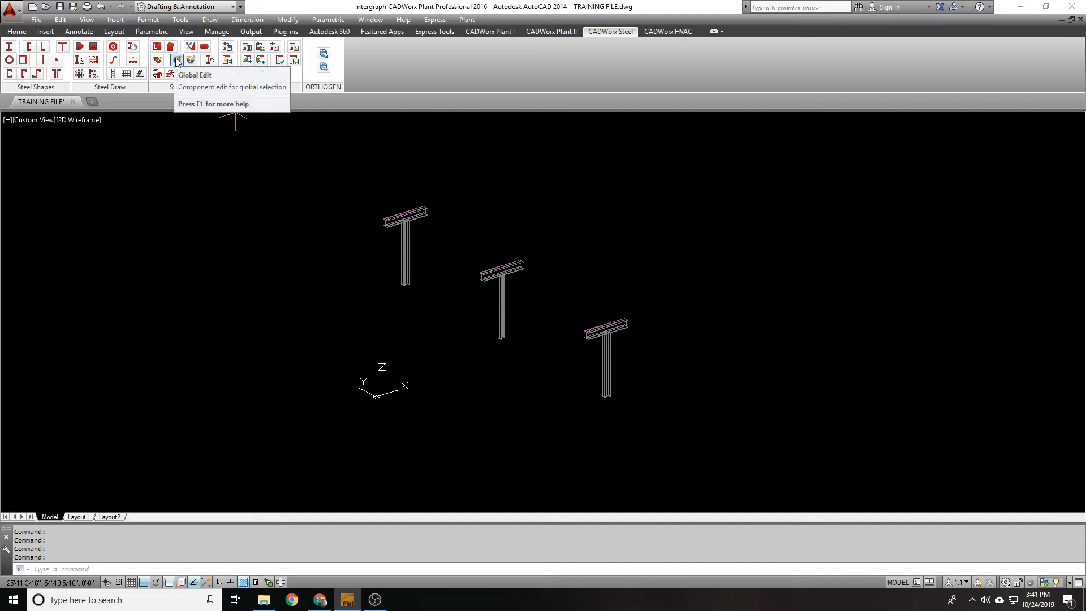
mouse_move(190, 60)
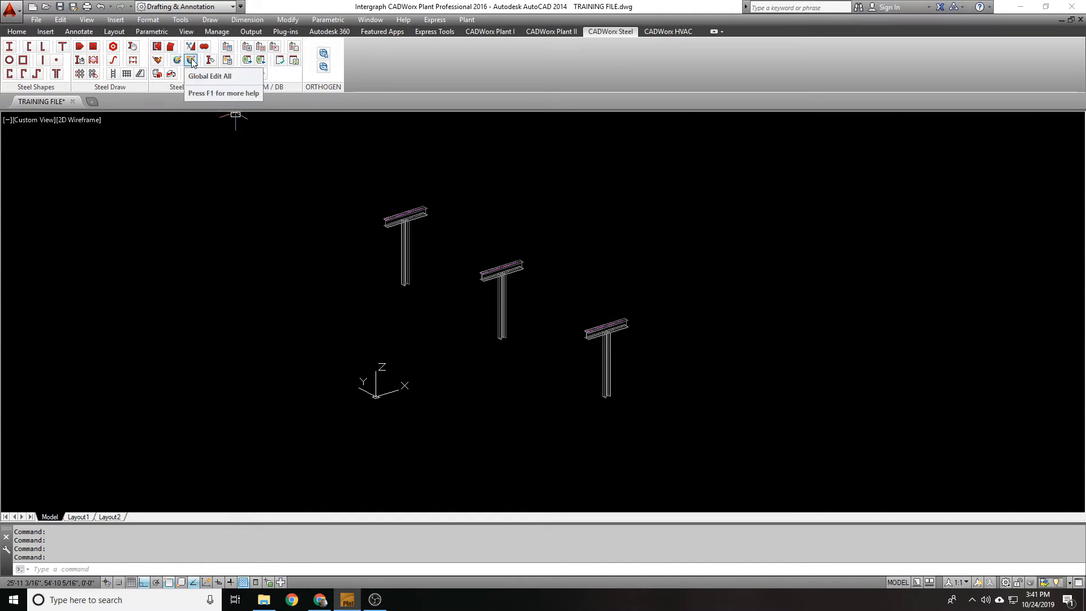
- Run Global Edit All on the first T-support and expand its W group
click(190, 60)
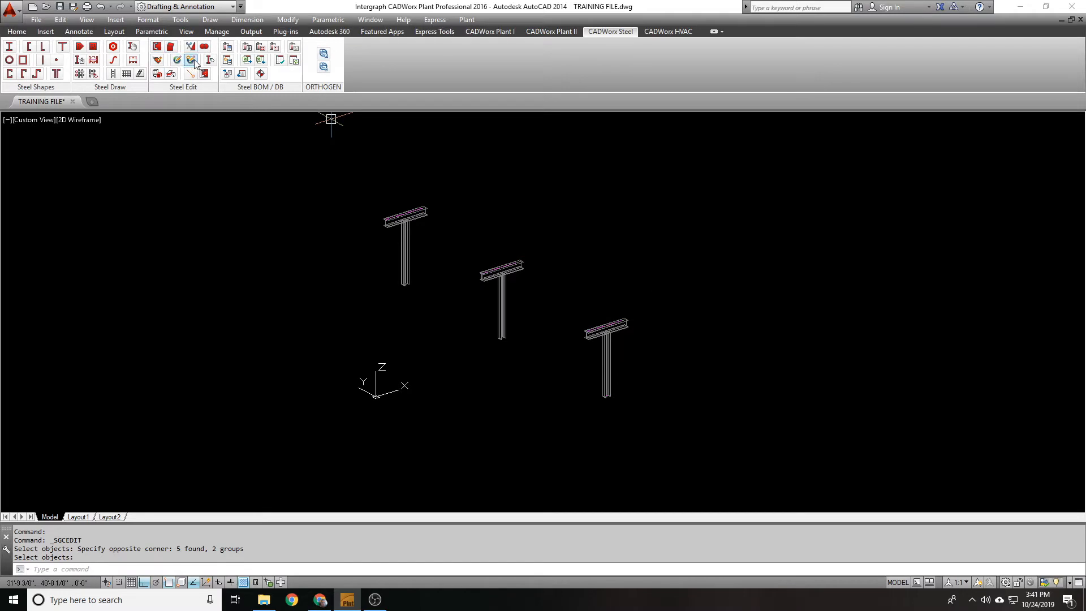
click(196, 60)
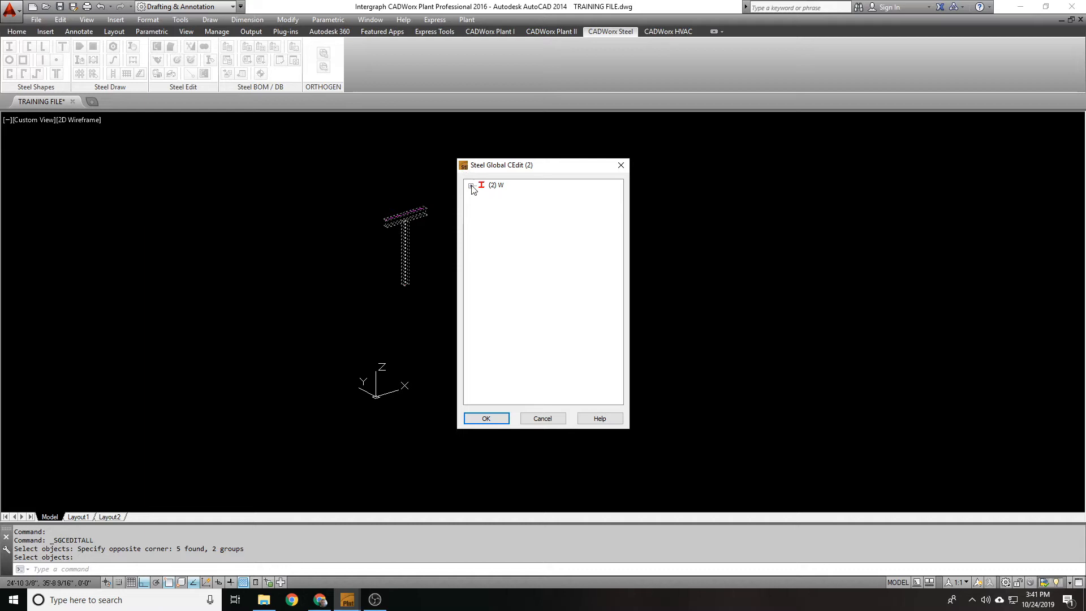
click(471, 189)
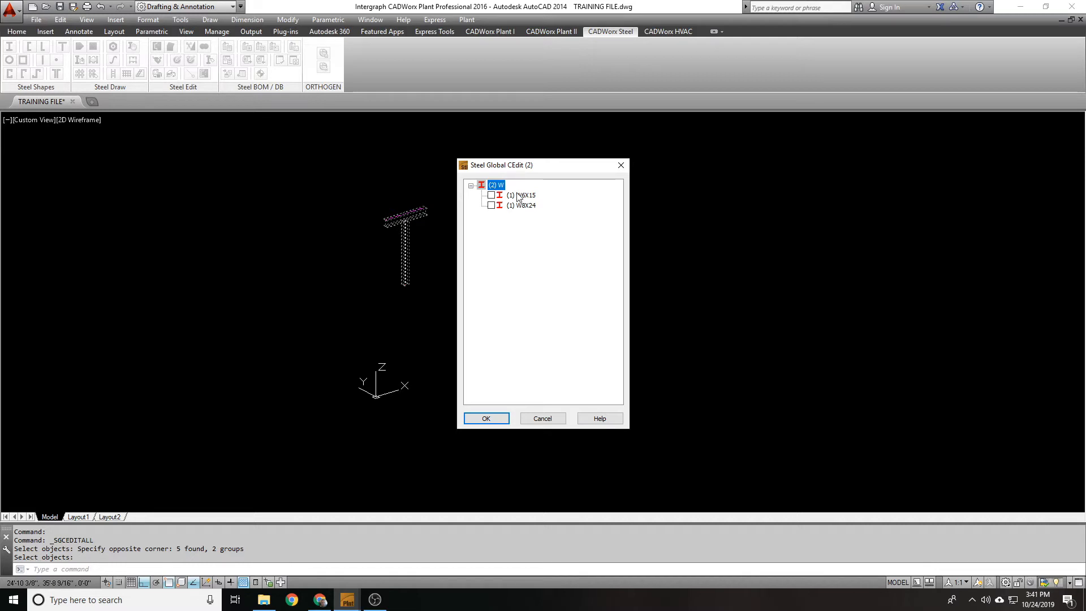
- Tick the W6X15 member and bring up its Component Edit settings
click(524, 205)
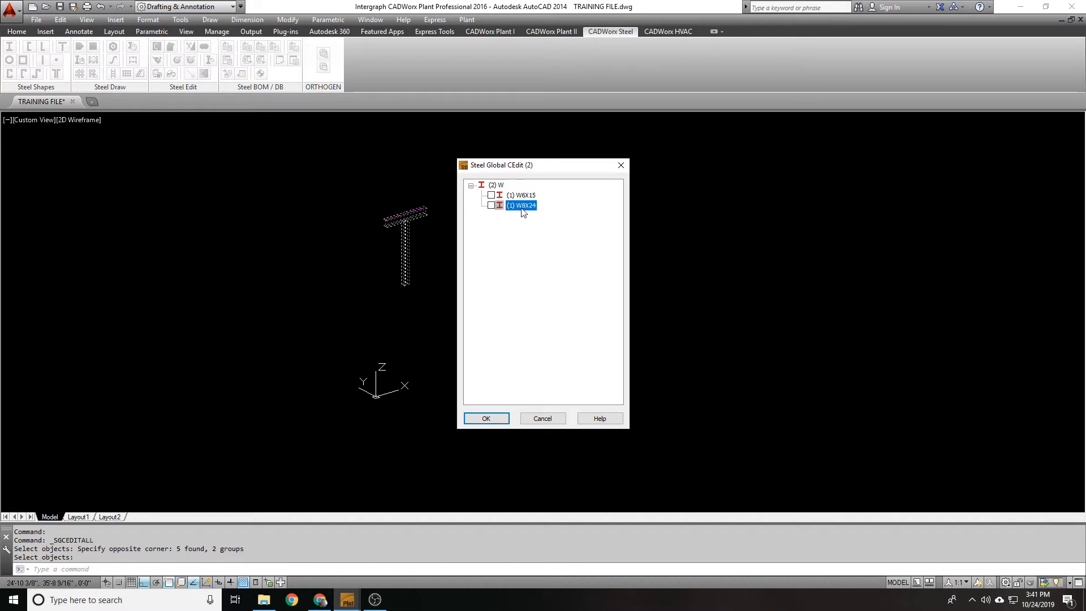
click(520, 195)
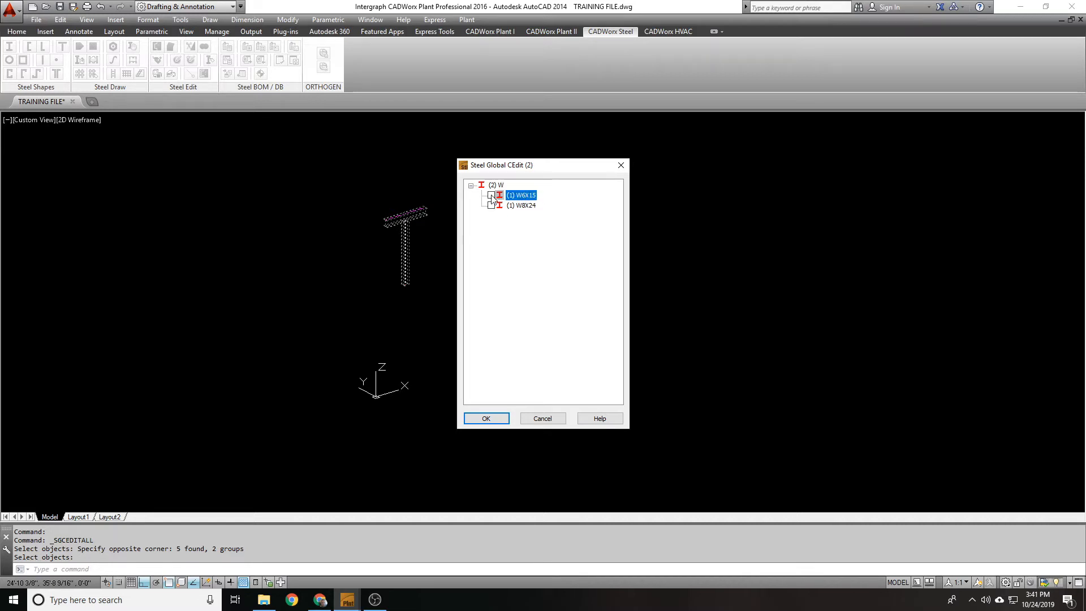
click(491, 194)
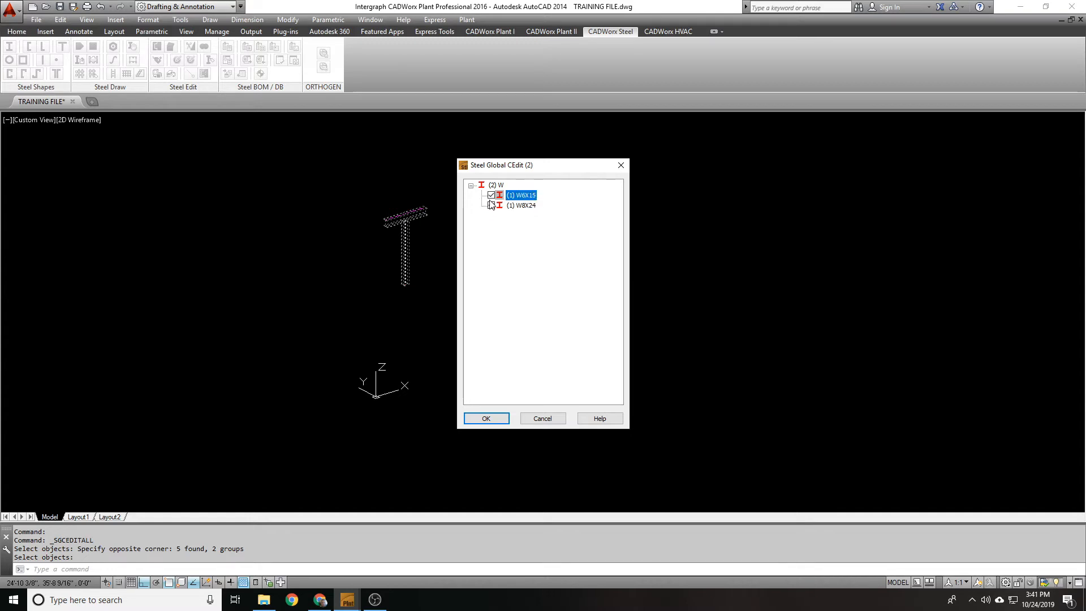
double_click(520, 194)
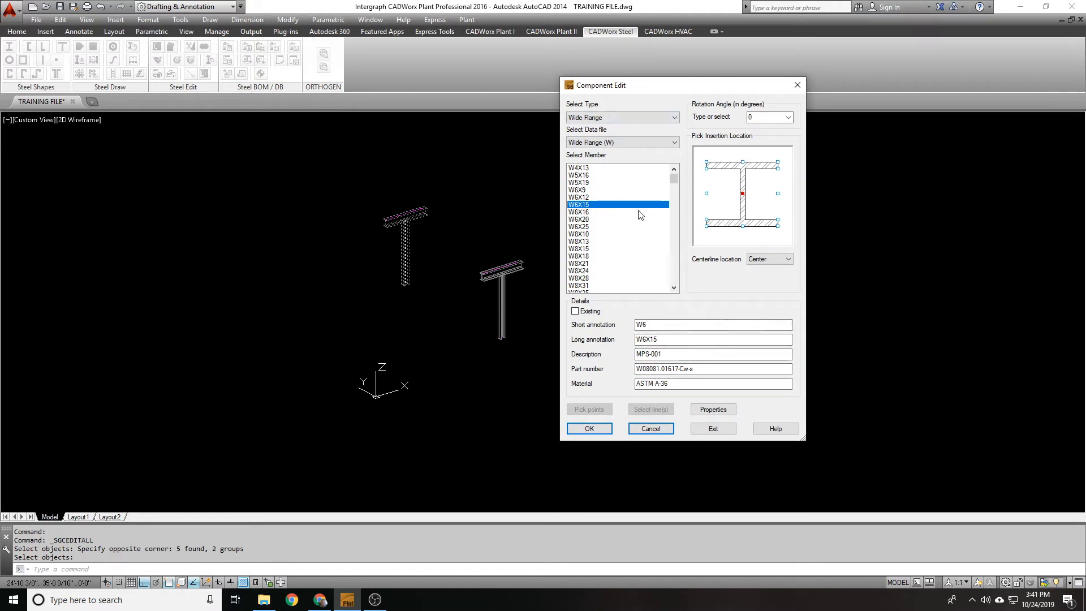
- After trying W8X24 and W8X31, resize the member to W8X18 aligned at its top and apply
click(578, 285)
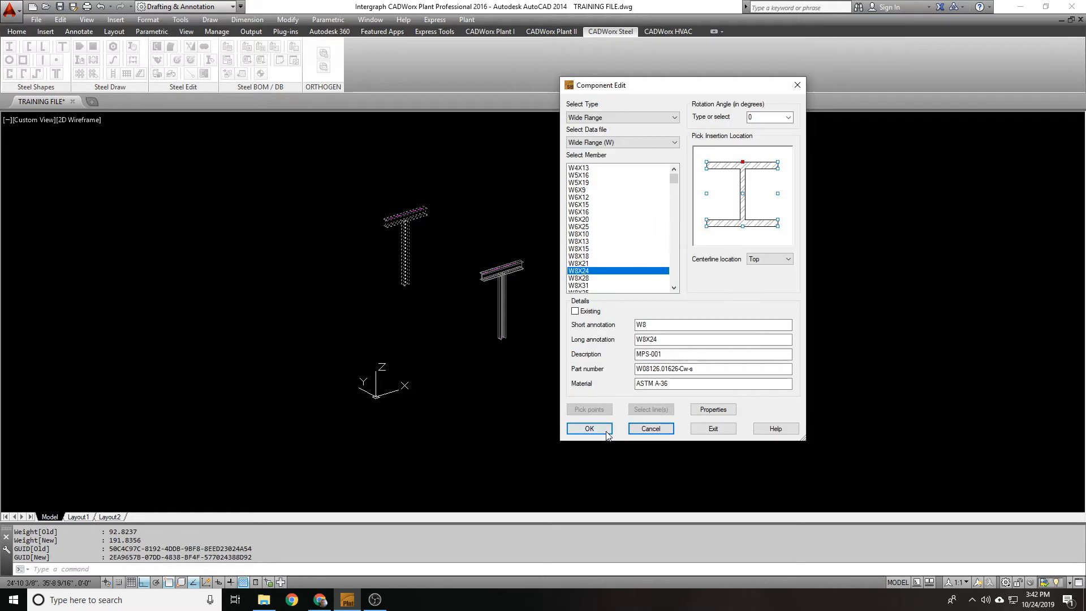
click(579, 285)
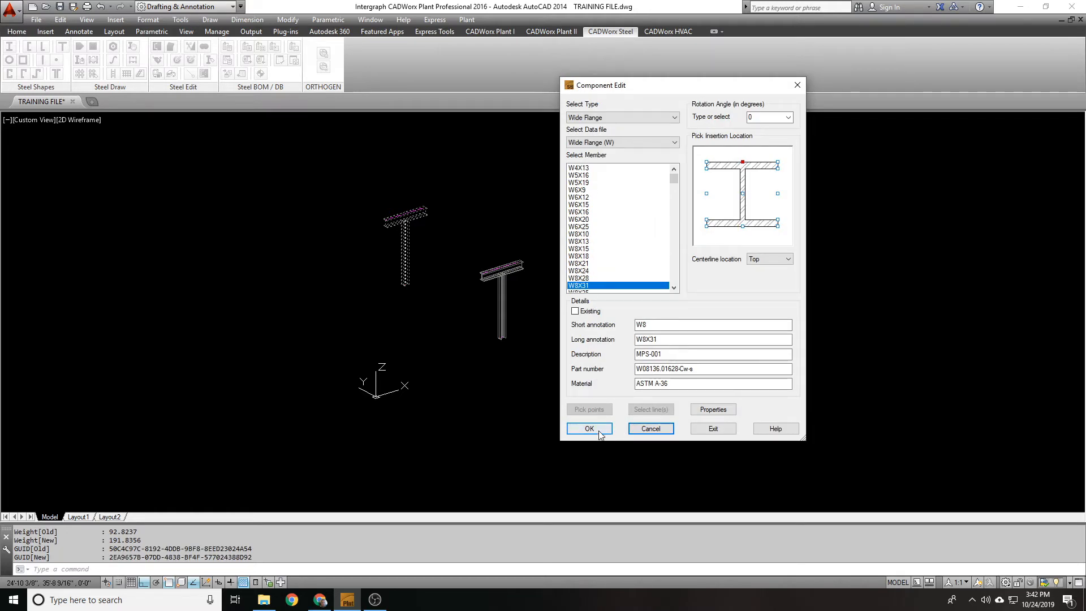
click(588, 428)
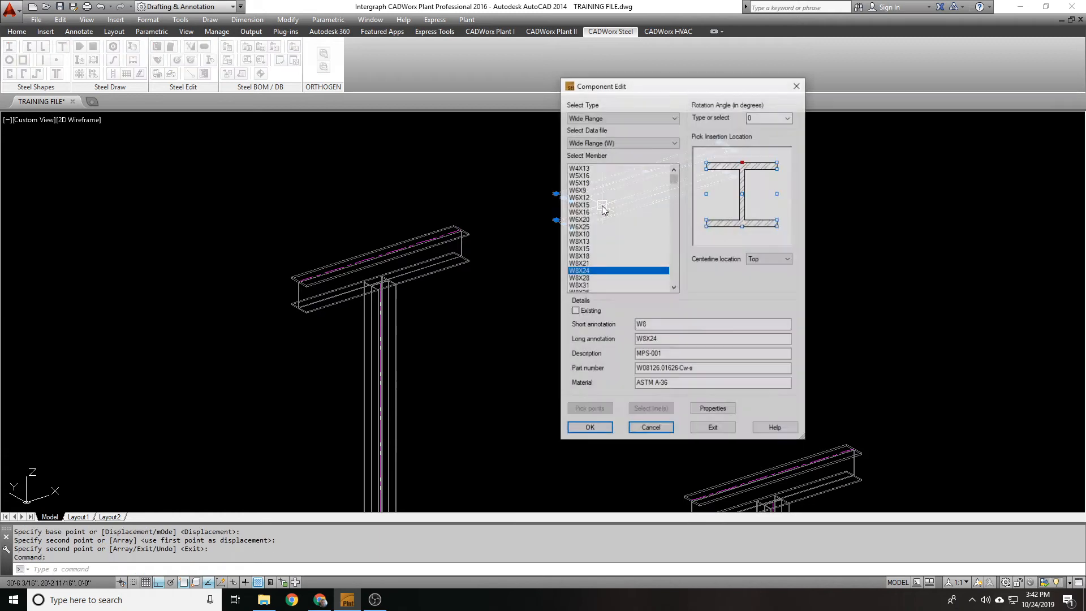
click(578, 255)
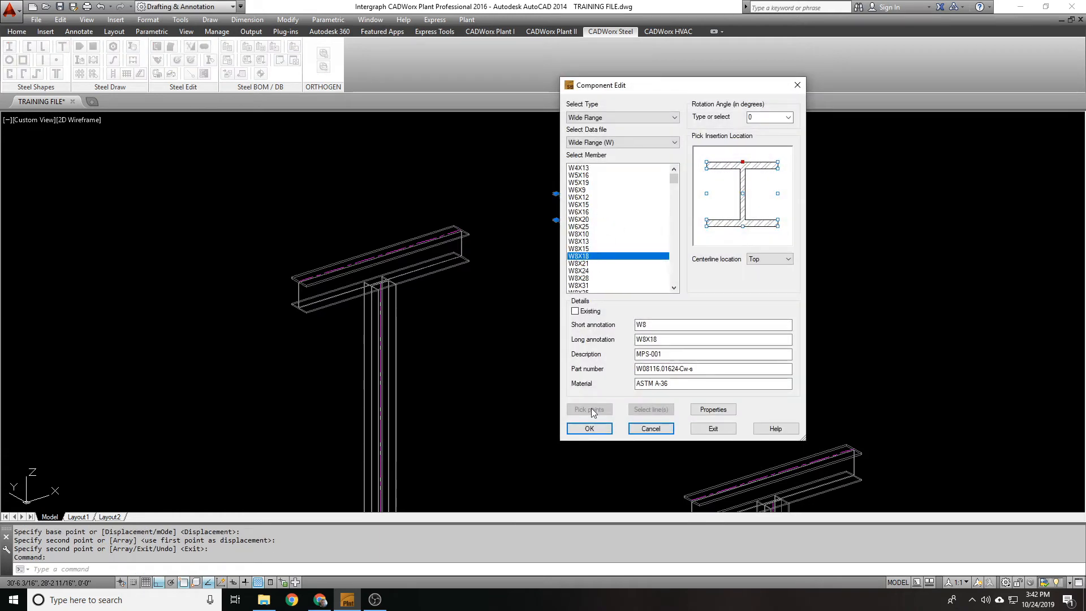
click(588, 427)
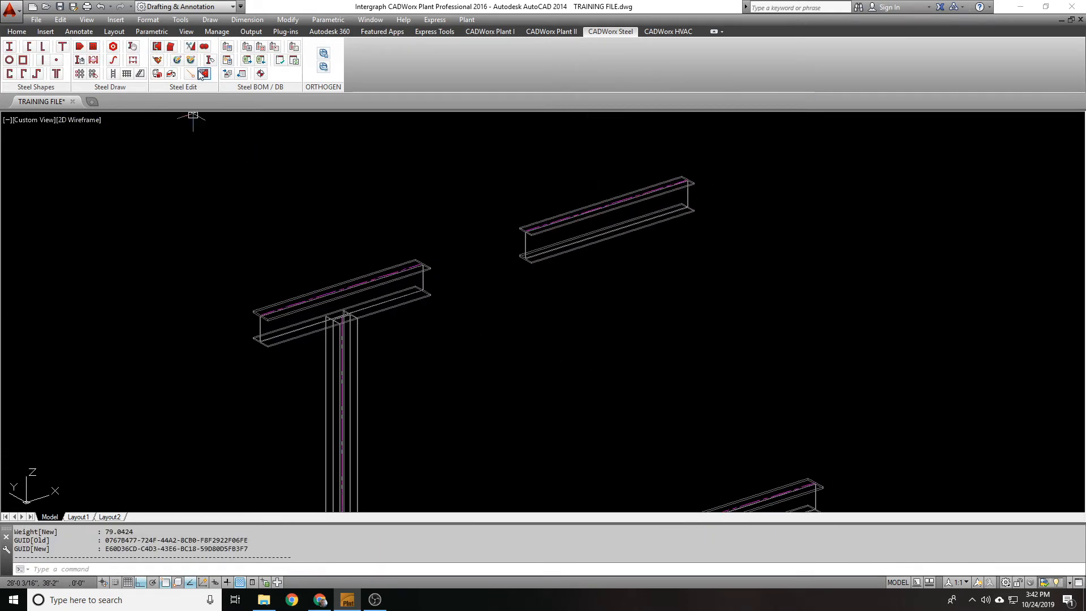
click(205, 74)
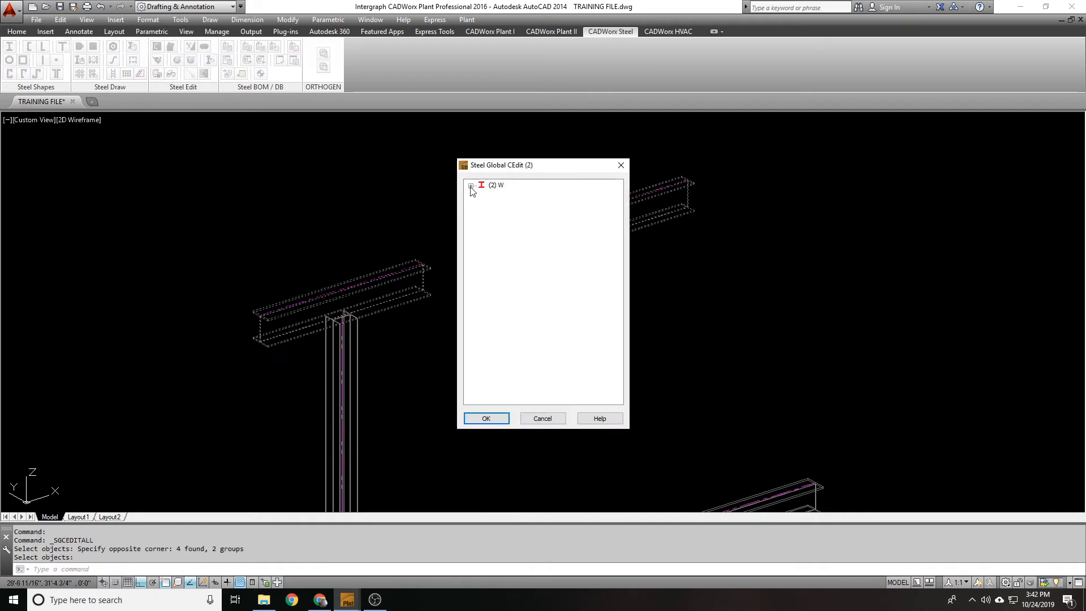
click(471, 184)
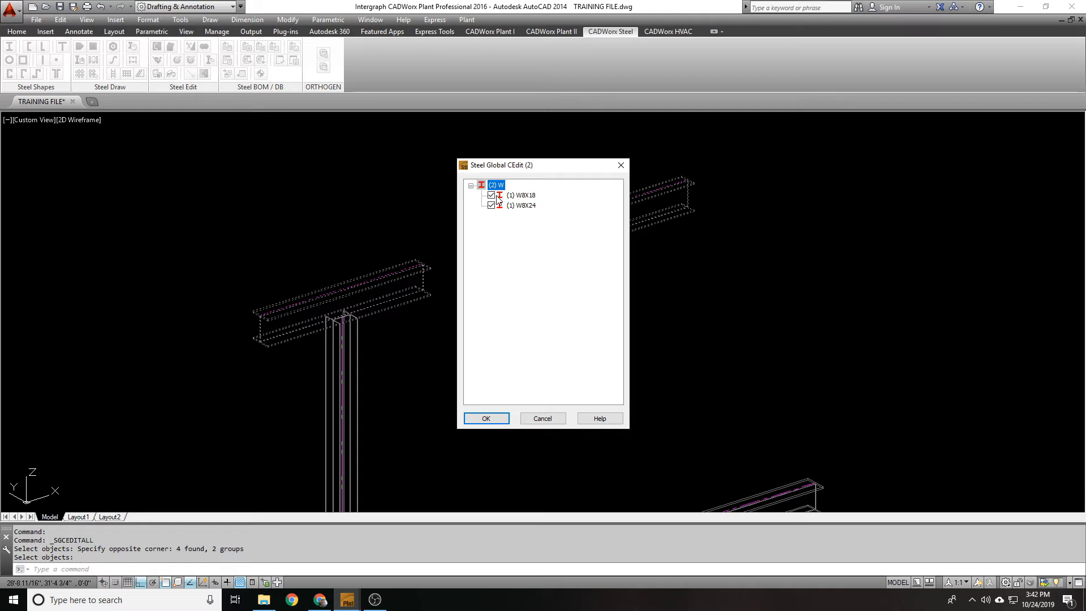
click(491, 204)
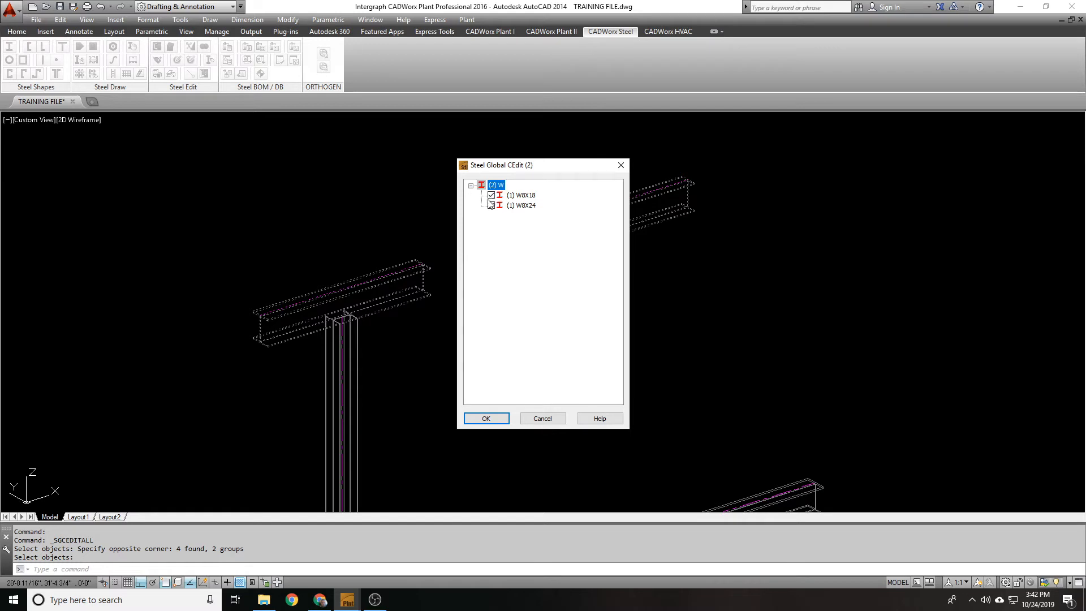
click(490, 204)
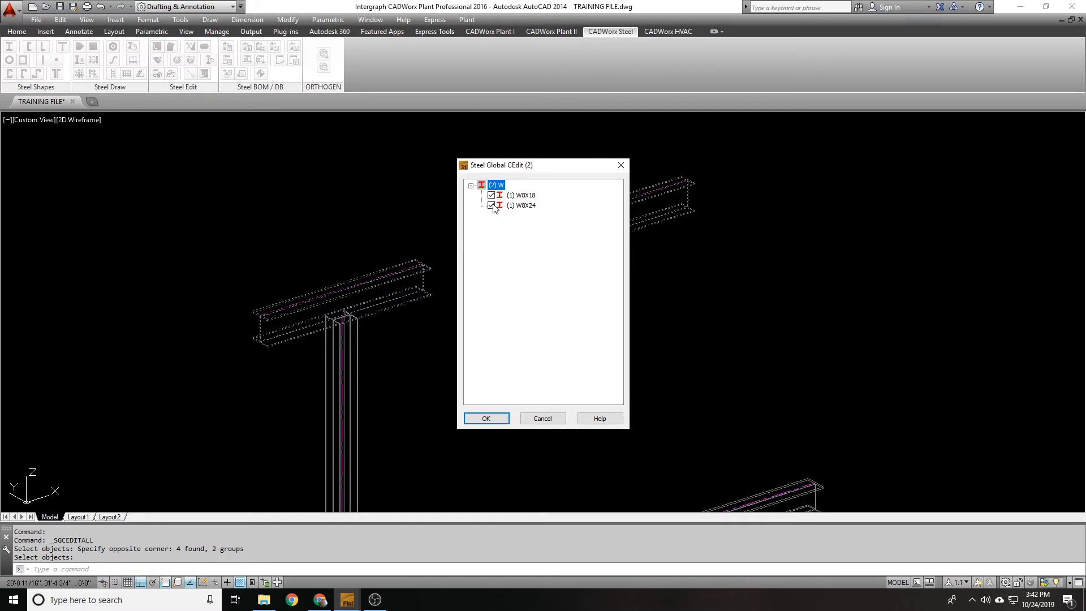
click(485, 417)
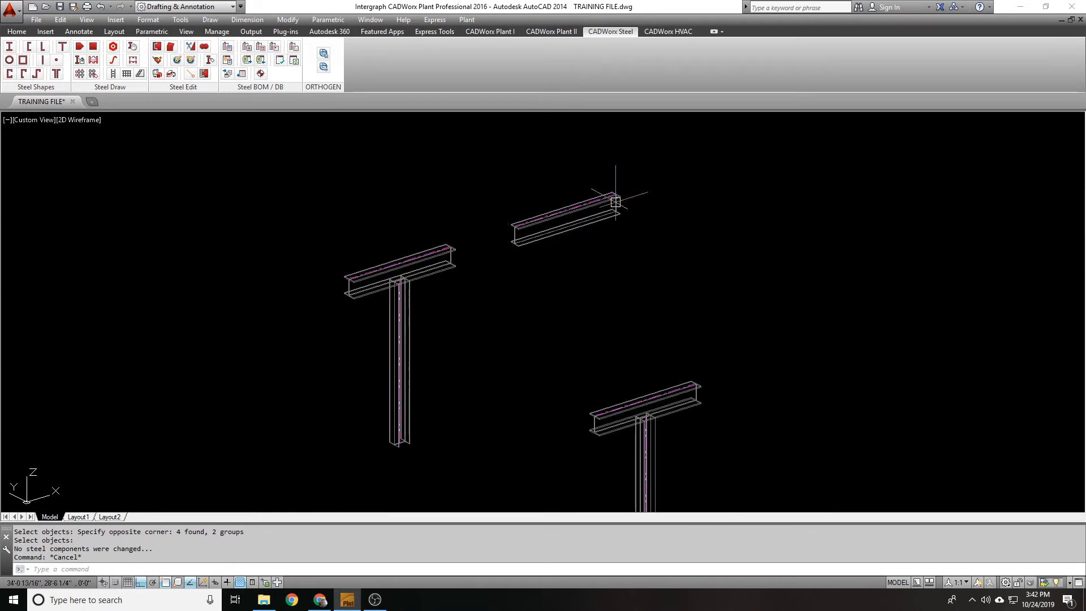
click(612, 201)
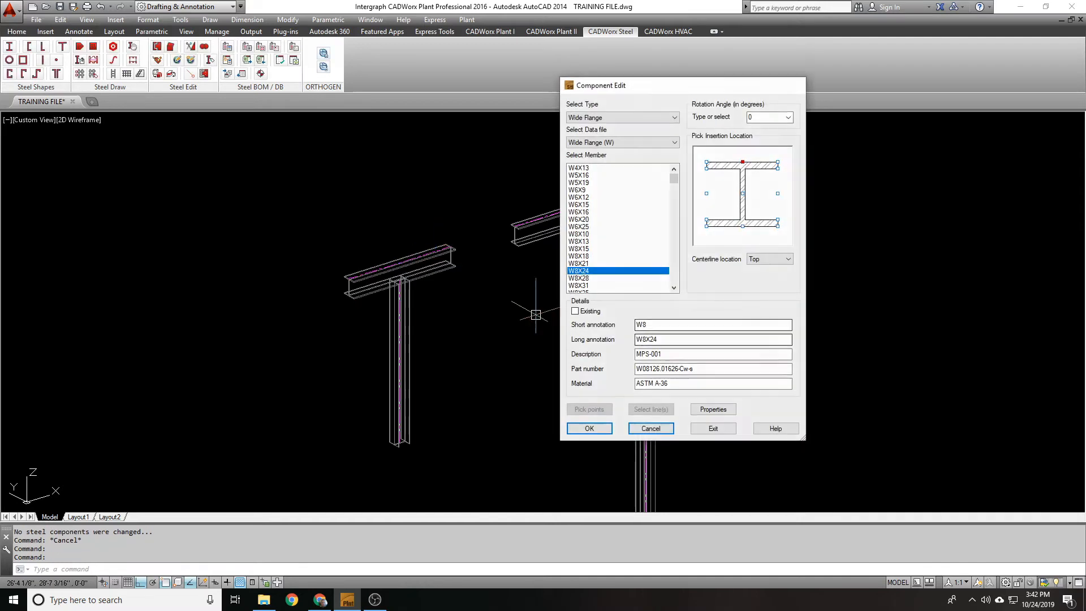
click(649, 427)
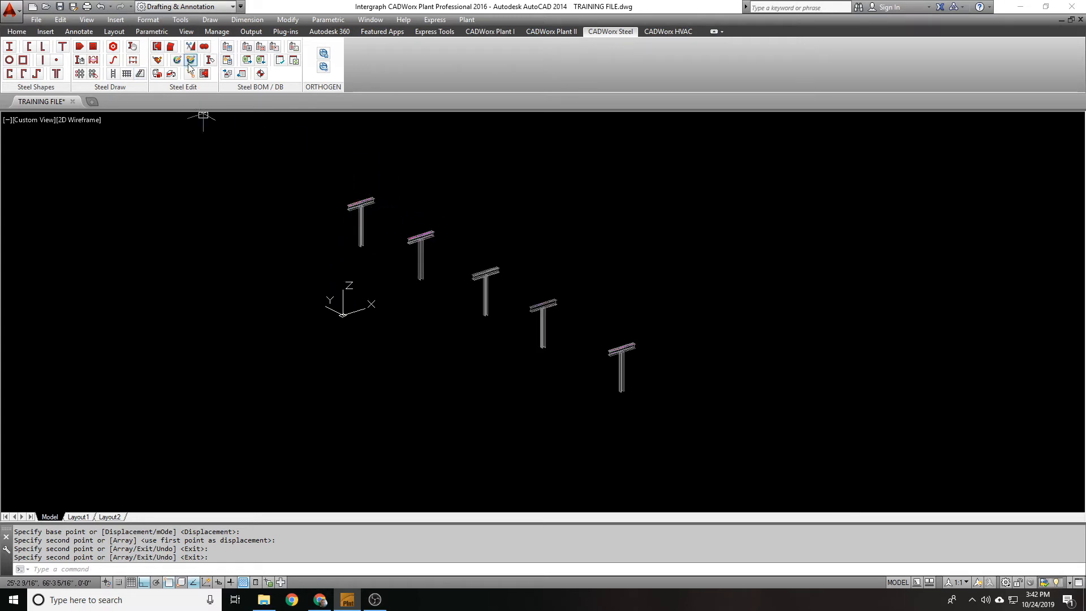
- Start Global Edit All on the five arrayed T-supports
click(190, 60)
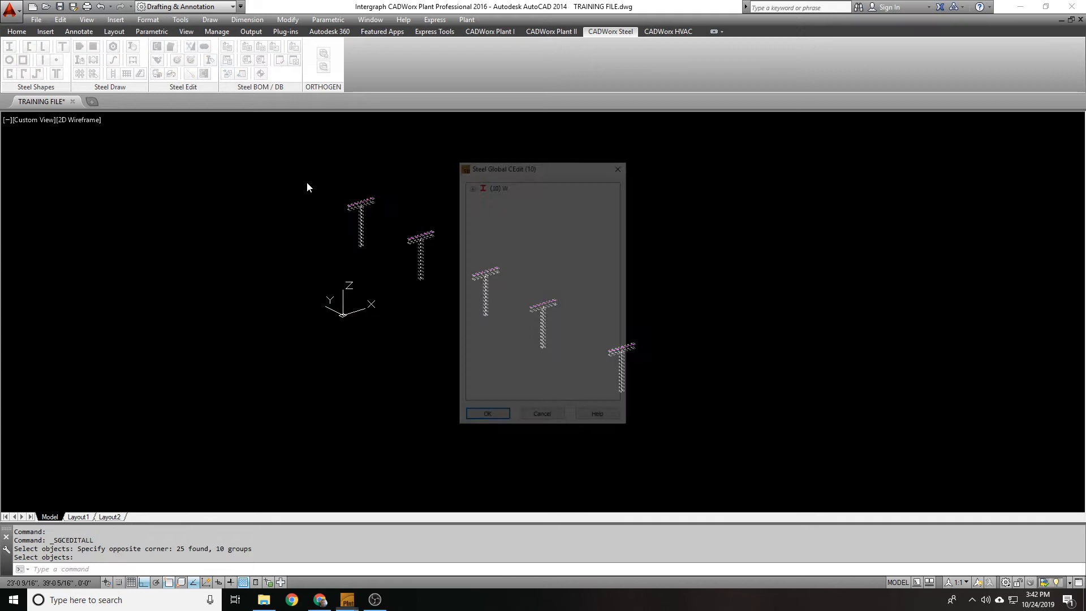
- Expand the (10) W group and select the five W6X15 members for editing
click(473, 188)
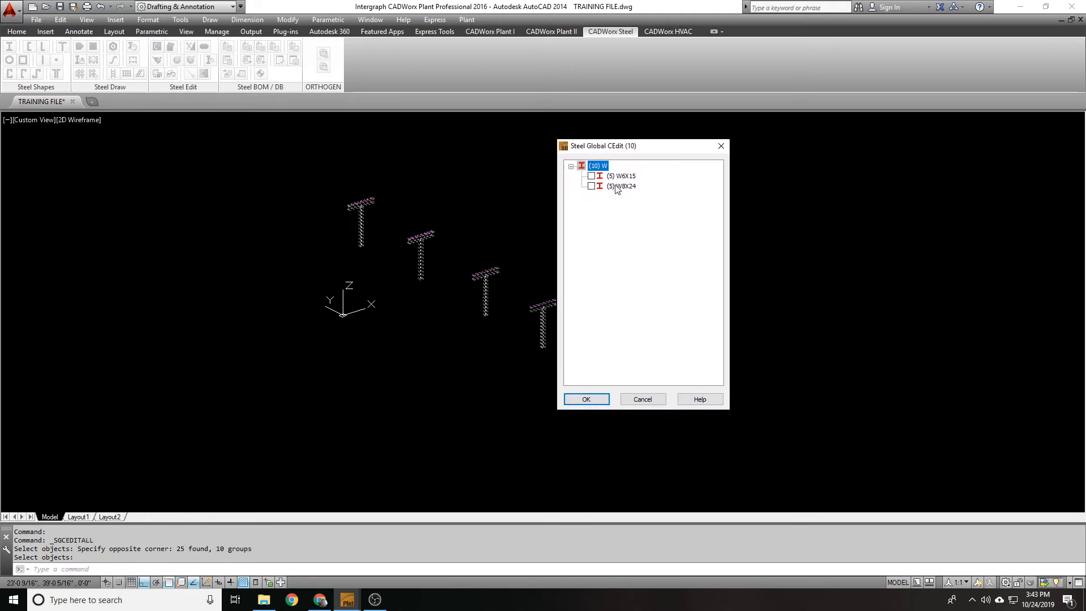
click(619, 175)
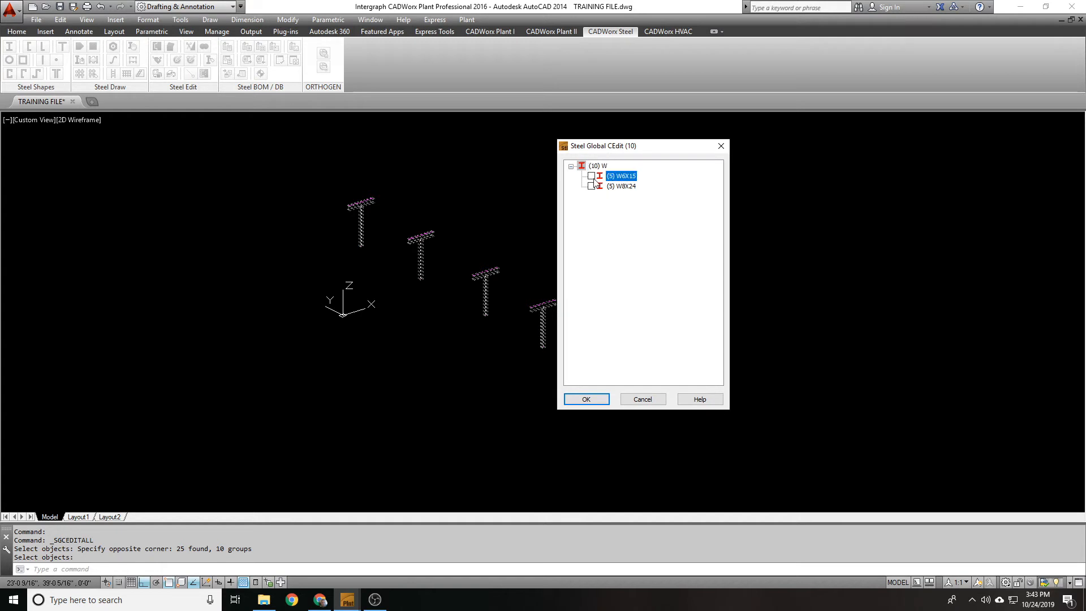
click(591, 166)
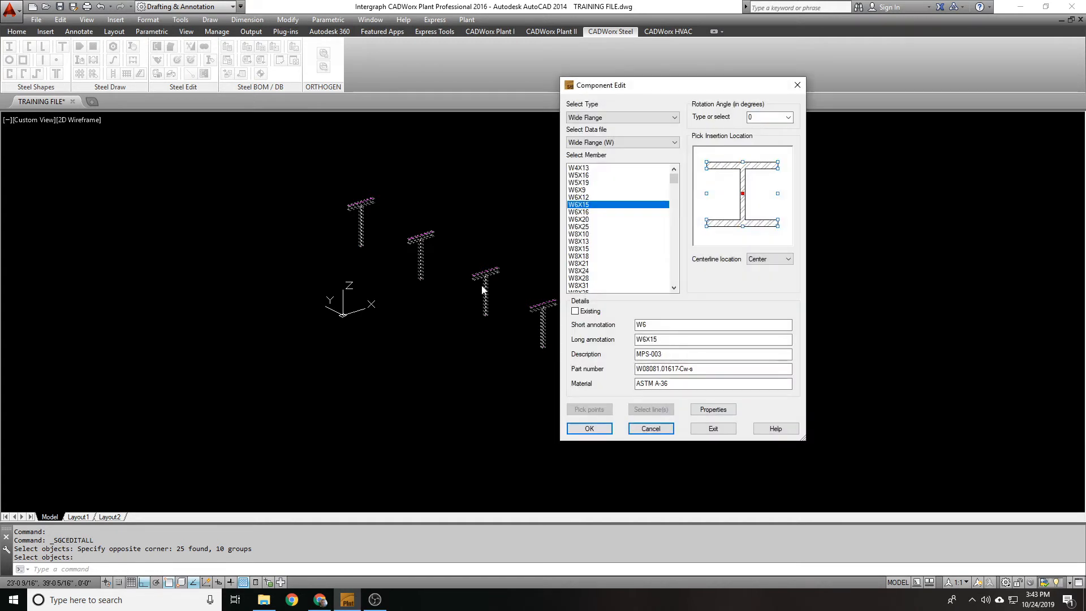
- Upsize the W6X15 members to W8X31 with top centreline location and apply
click(578, 271)
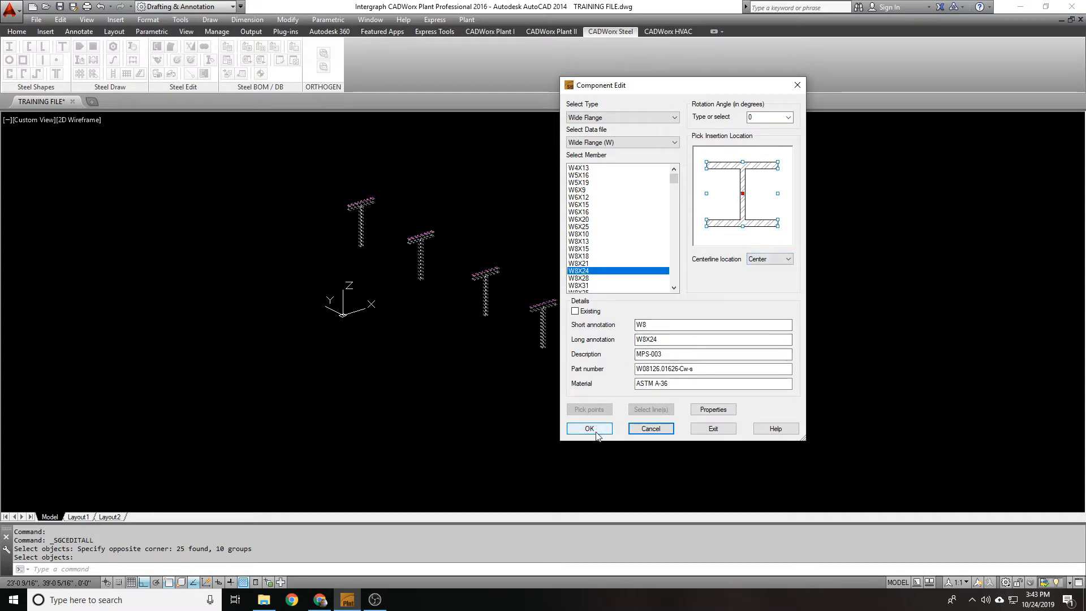
click(767, 258)
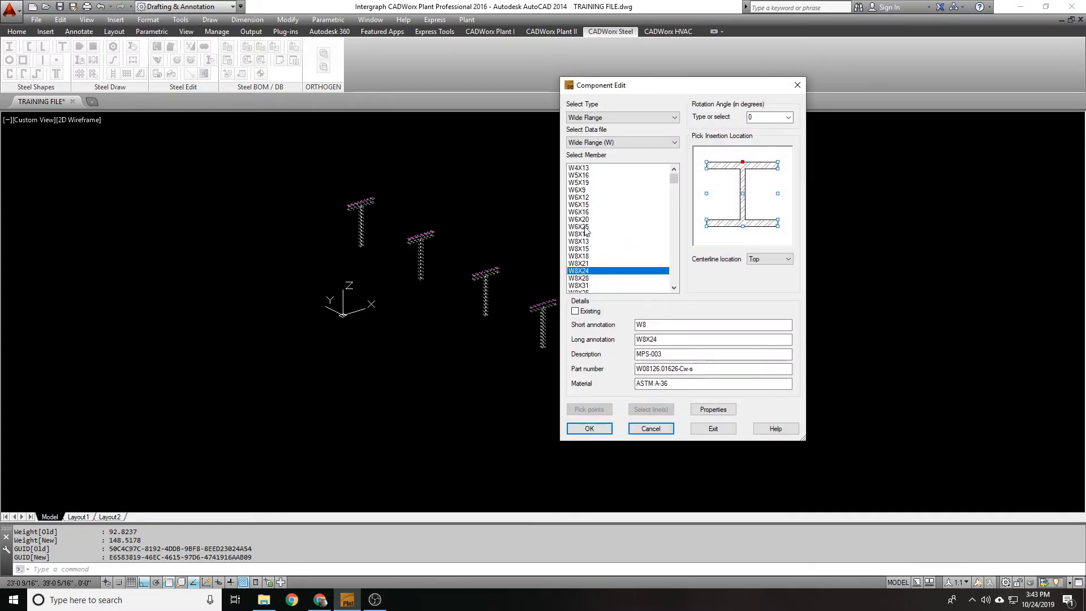
click(579, 285)
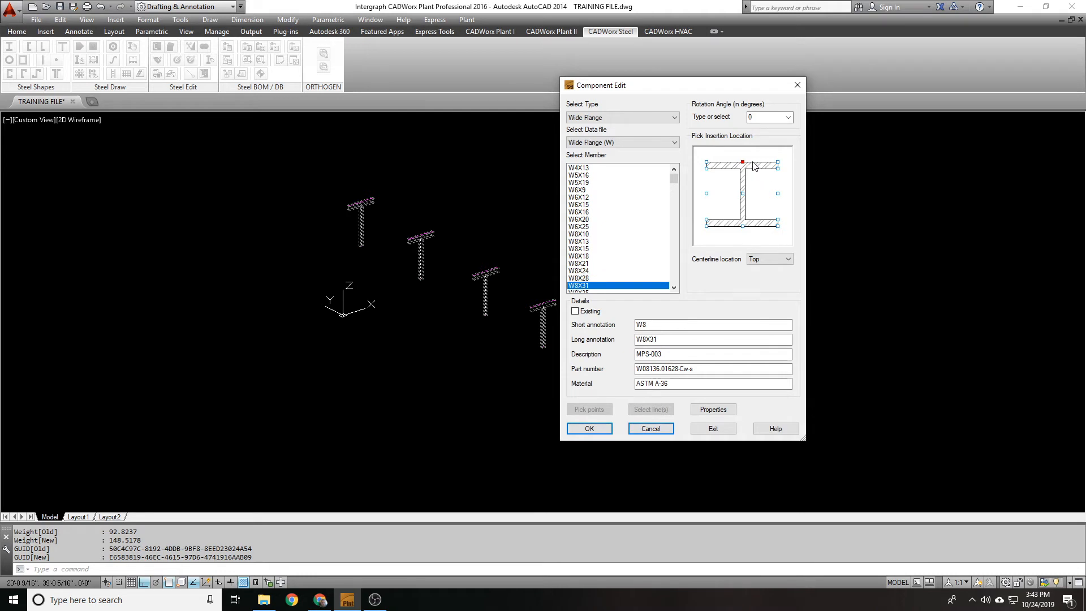
click(589, 427)
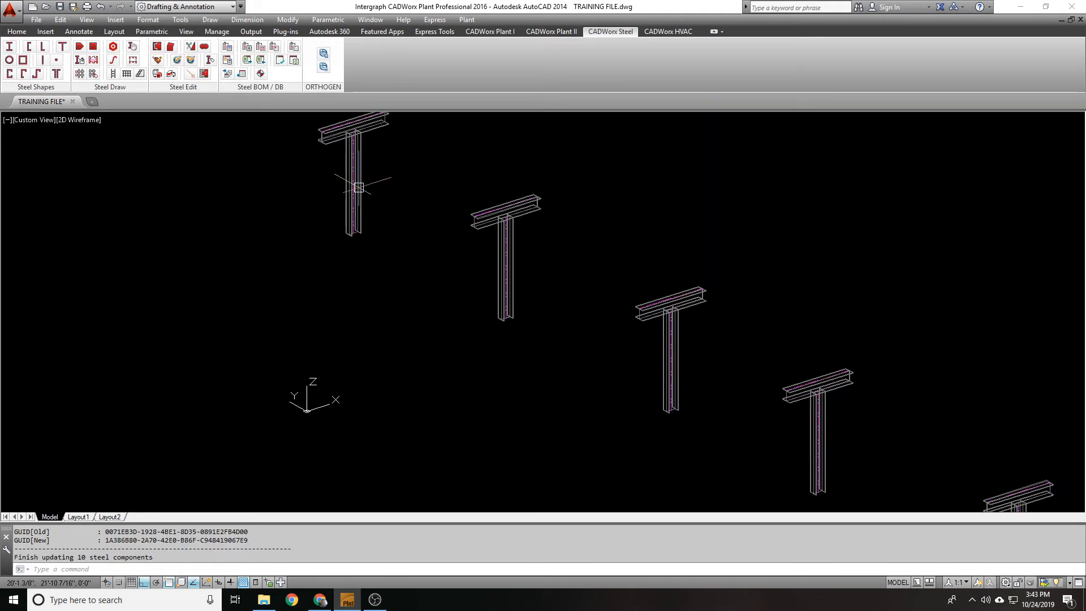
mouse_move(500, 288)
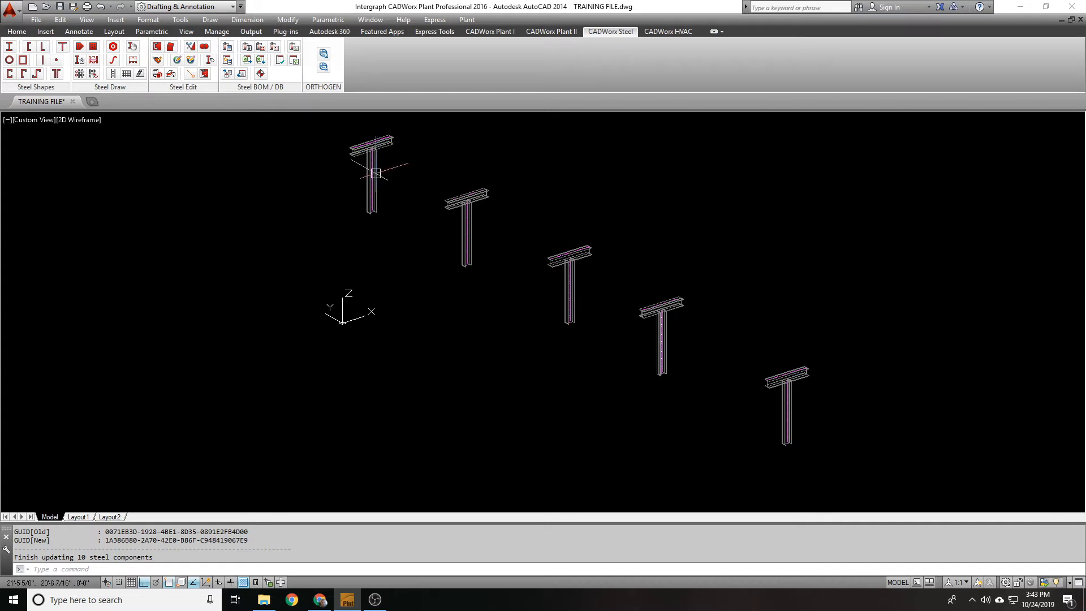
mouse_move(554, 234)
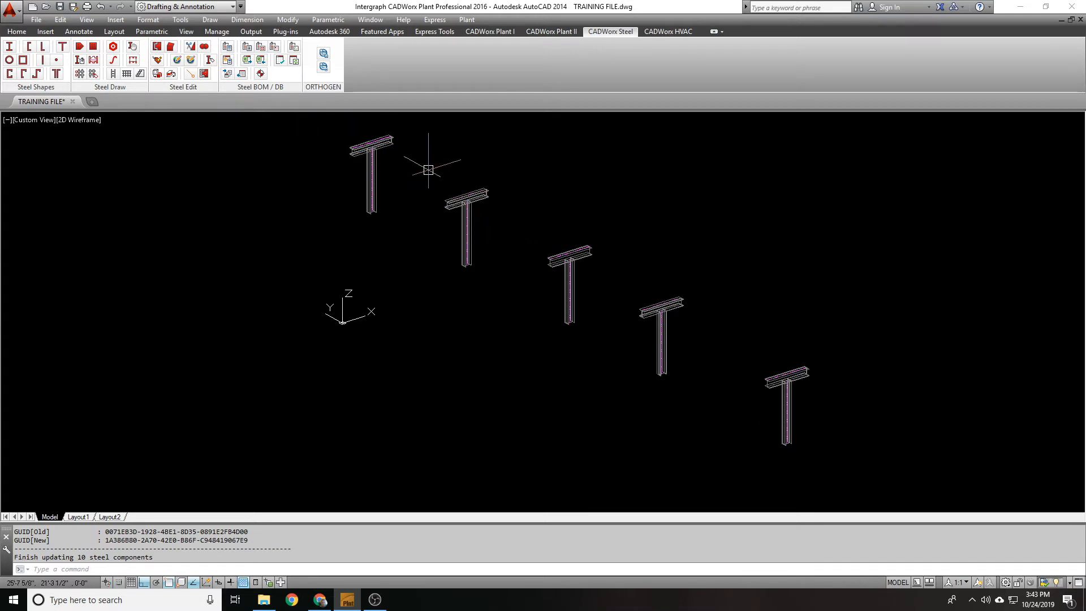
mouse_move(428, 180)
text(E)
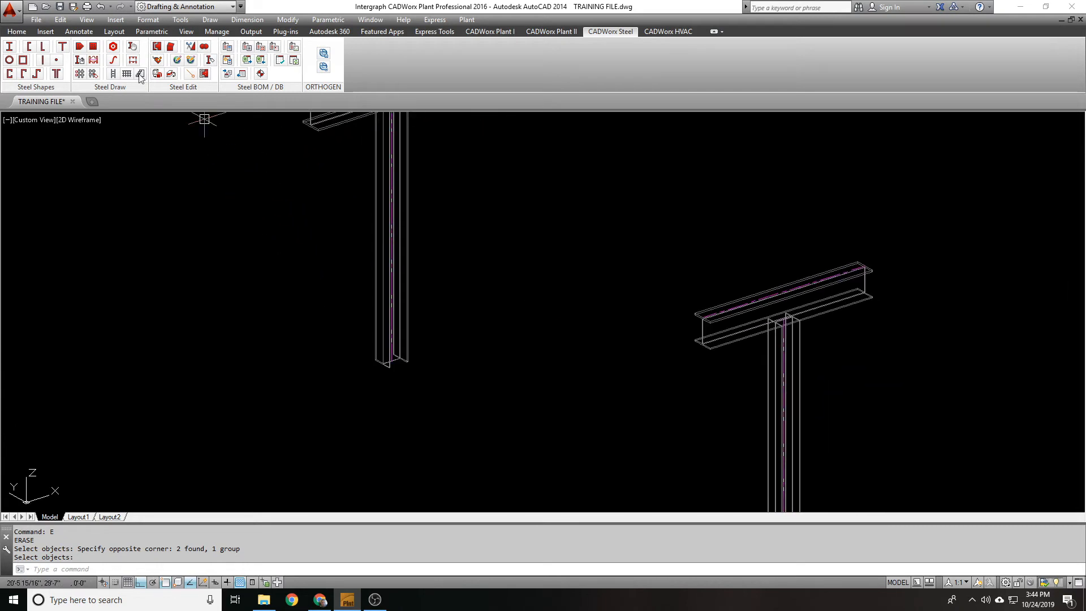
- Start the Steel Base Plates command
click(138, 74)
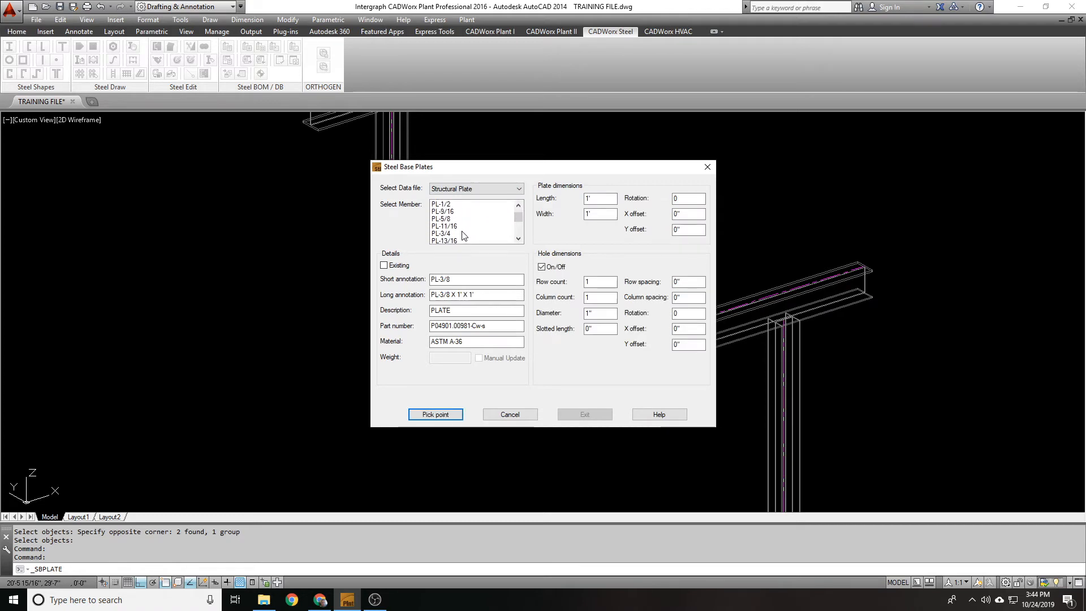
- Set a PL-3/4 base plate with a 2×2 hole grid at 9" row and column spacing
click(442, 233)
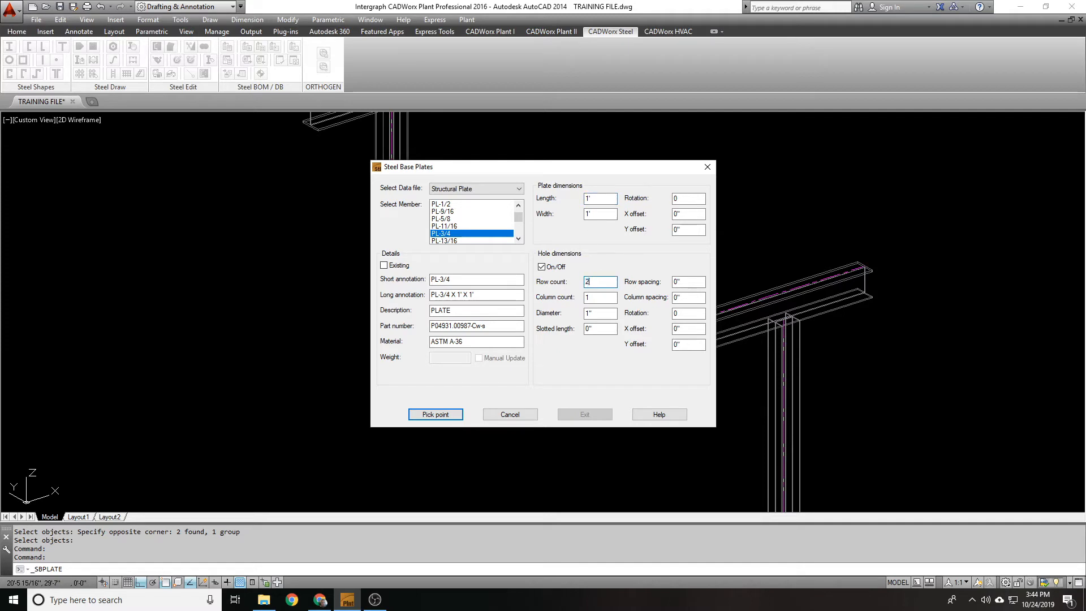
text(2)
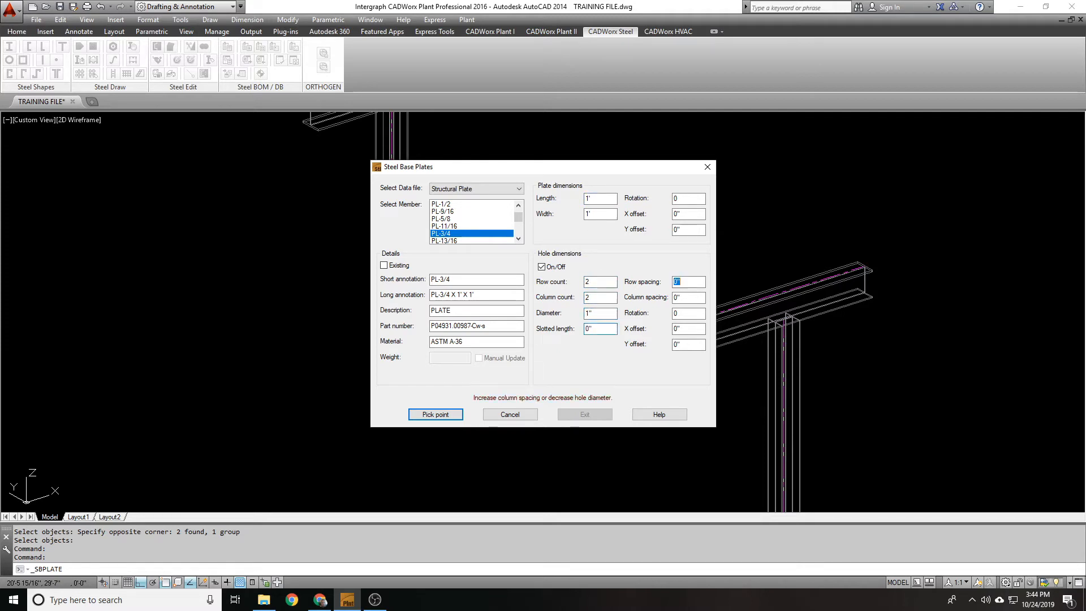
text(9)
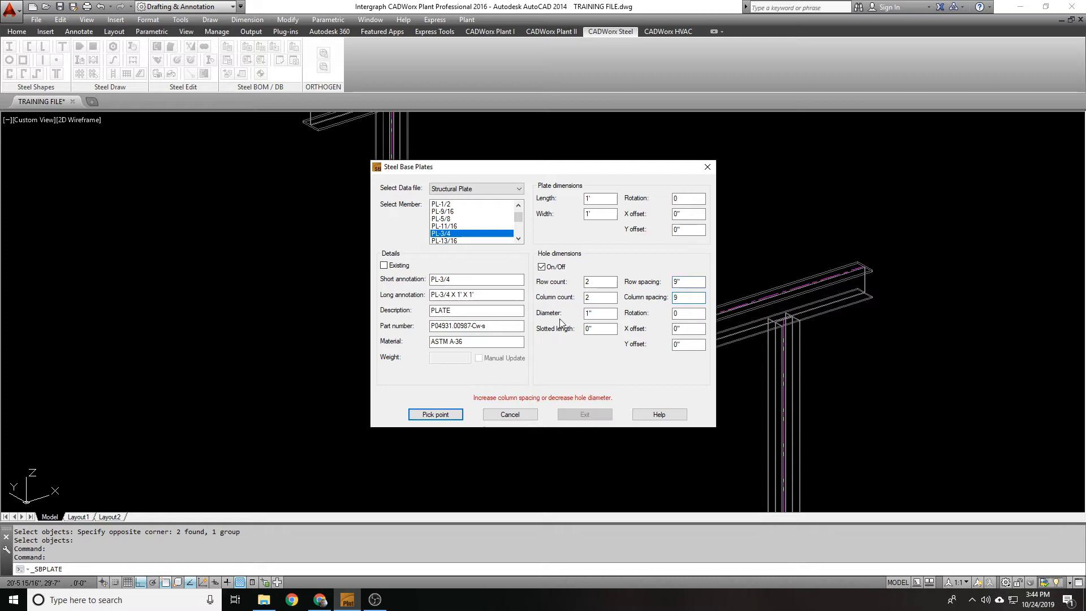
click(435, 414)
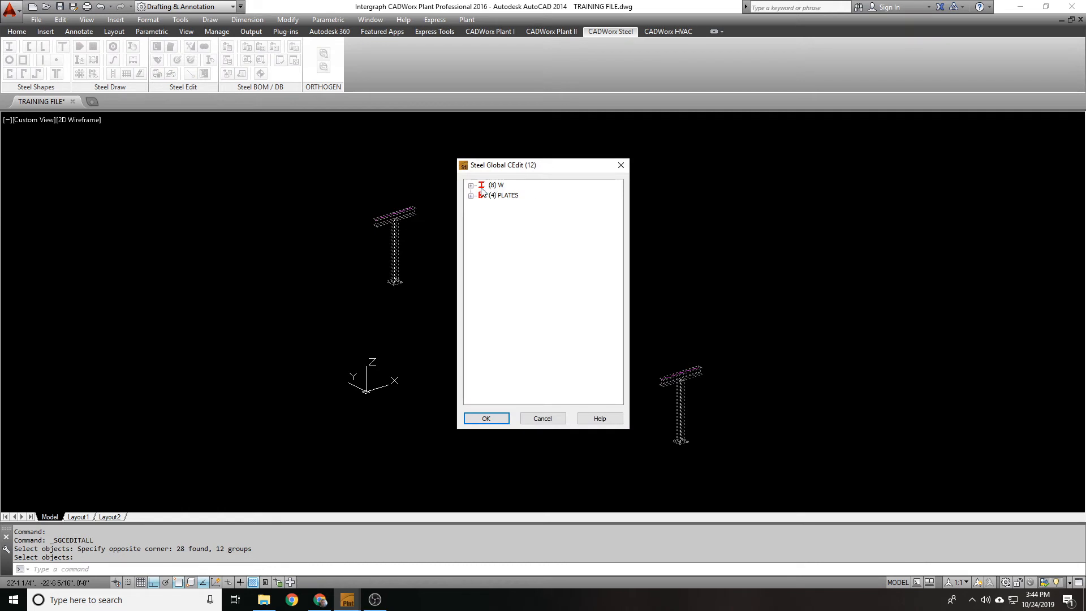
- Tick the W and PLATES groups, then give the W6X15 and W8X24 members heavier sections
click(472, 185)
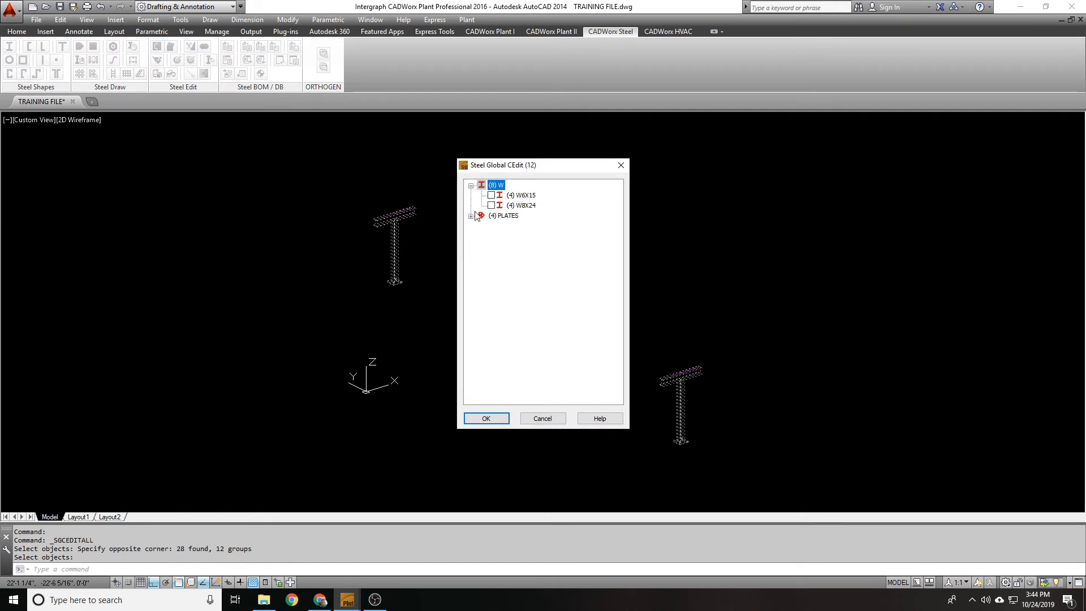
click(472, 215)
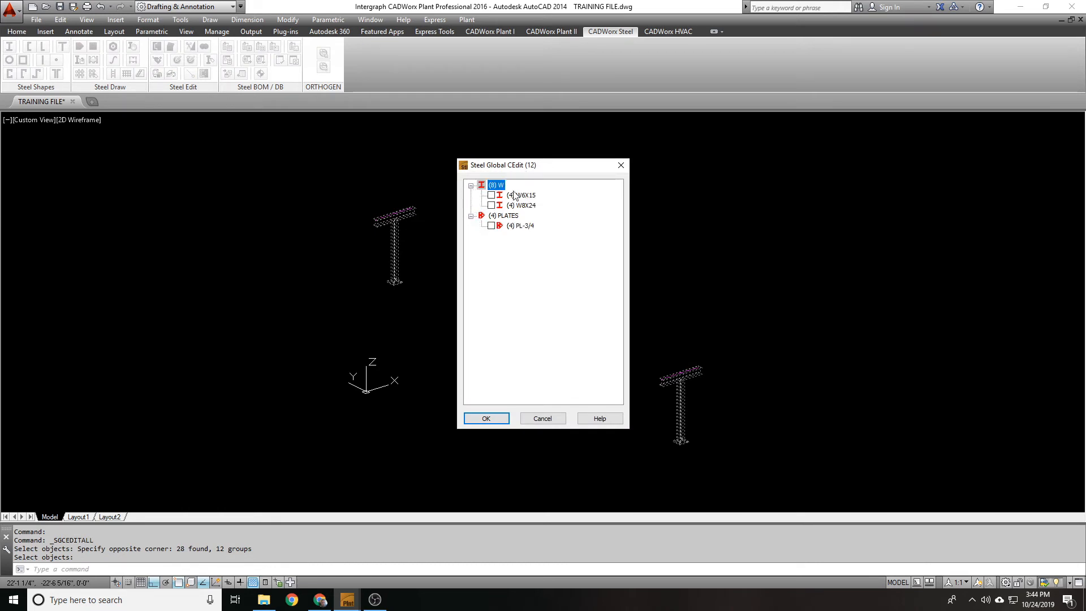
click(490, 184)
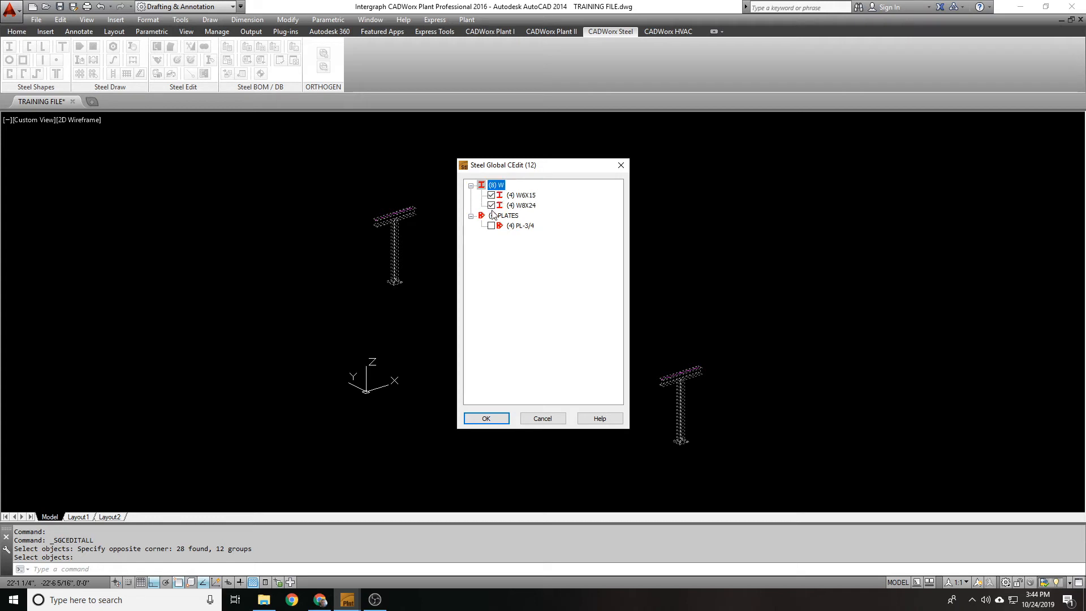
click(491, 225)
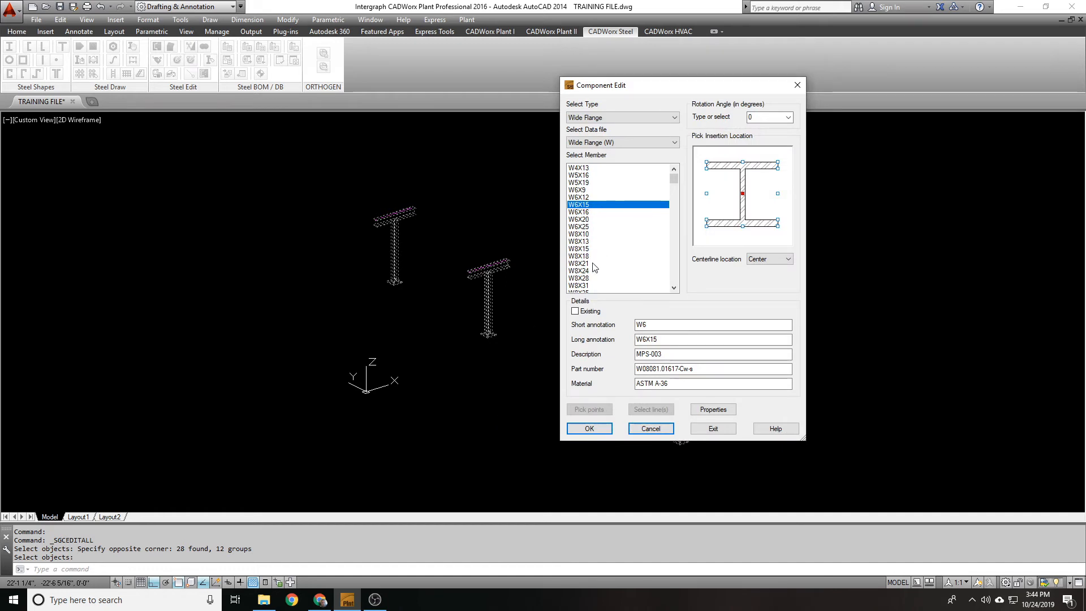
click(597, 270)
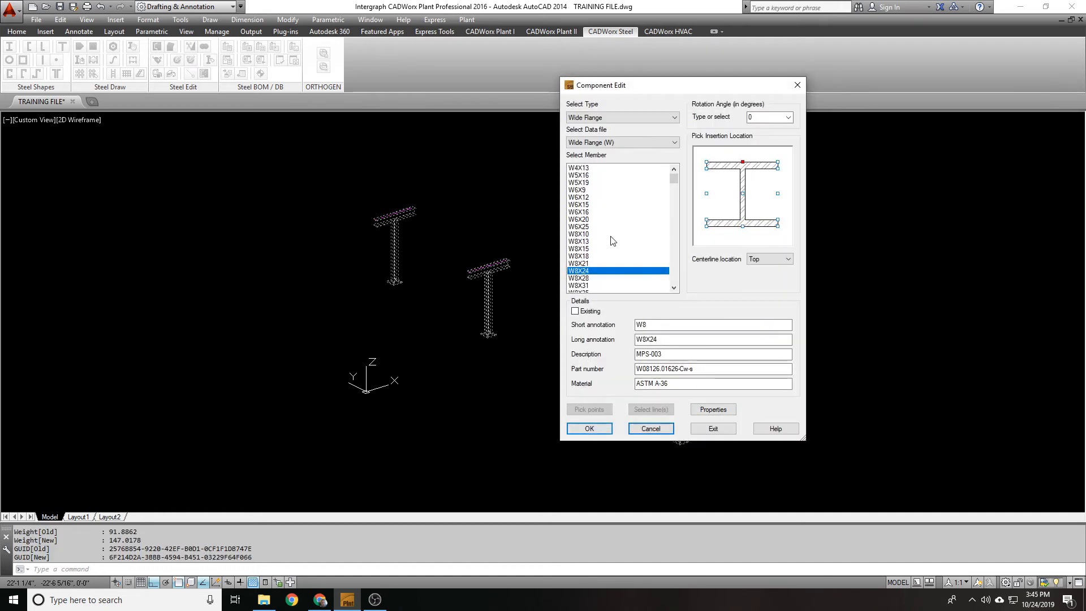
click(578, 285)
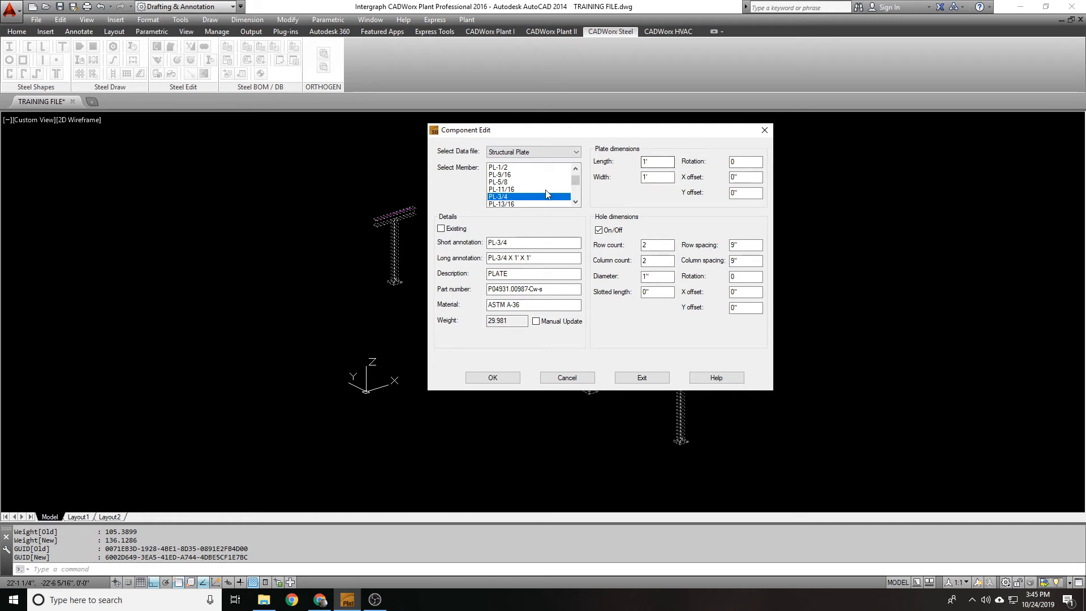
- Make the base plates PL-1, 1'-2" square, 1 1/8" holes at 11" spacing, updating all 12 components
click(496, 197)
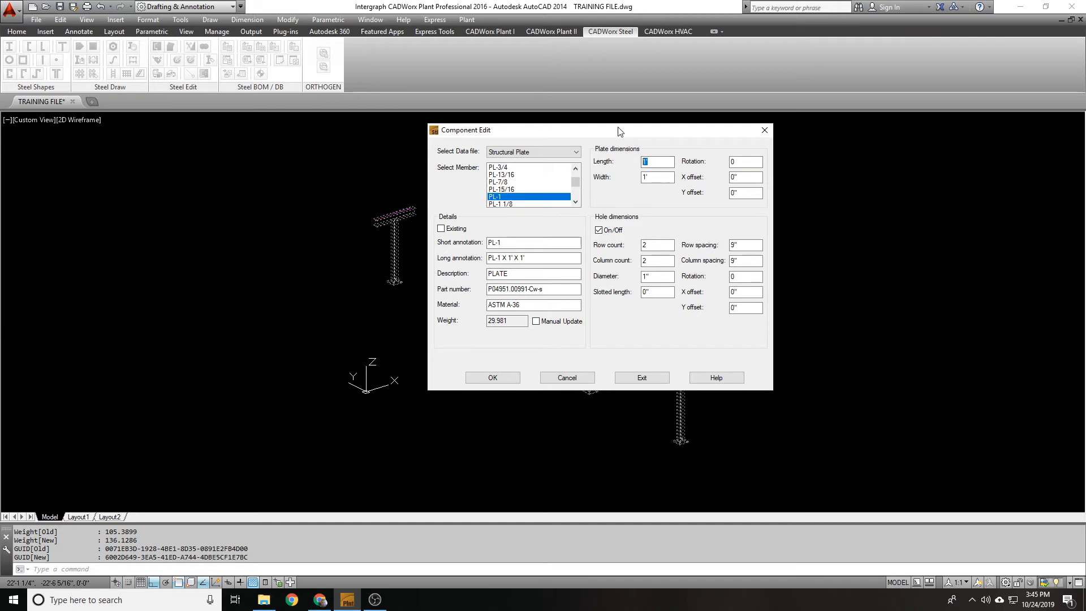
text(12)
click(657, 177)
text(-2")
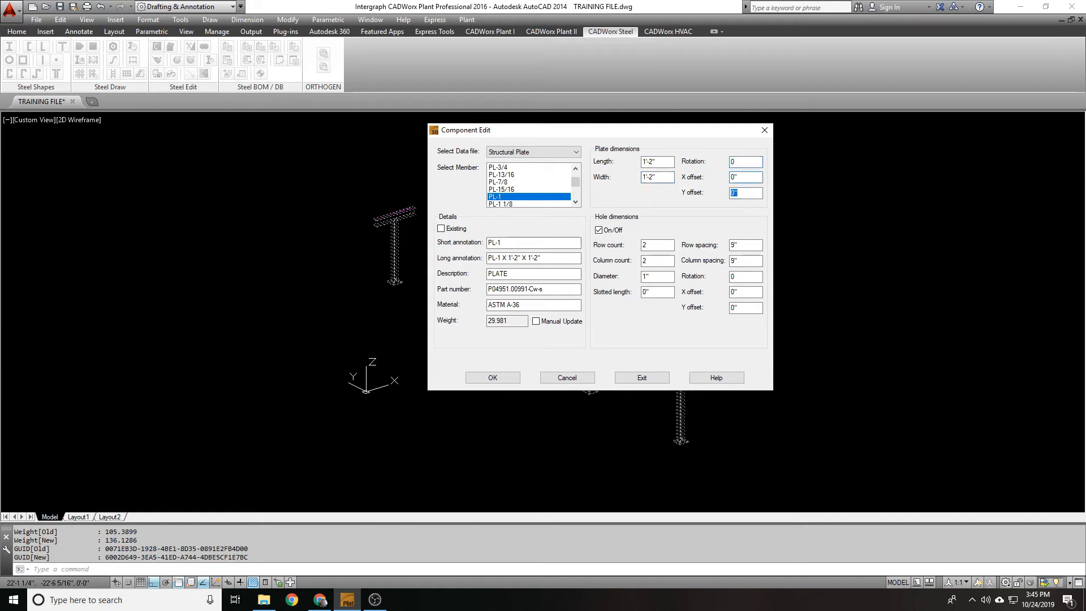
click(656, 276)
text( 1/8)
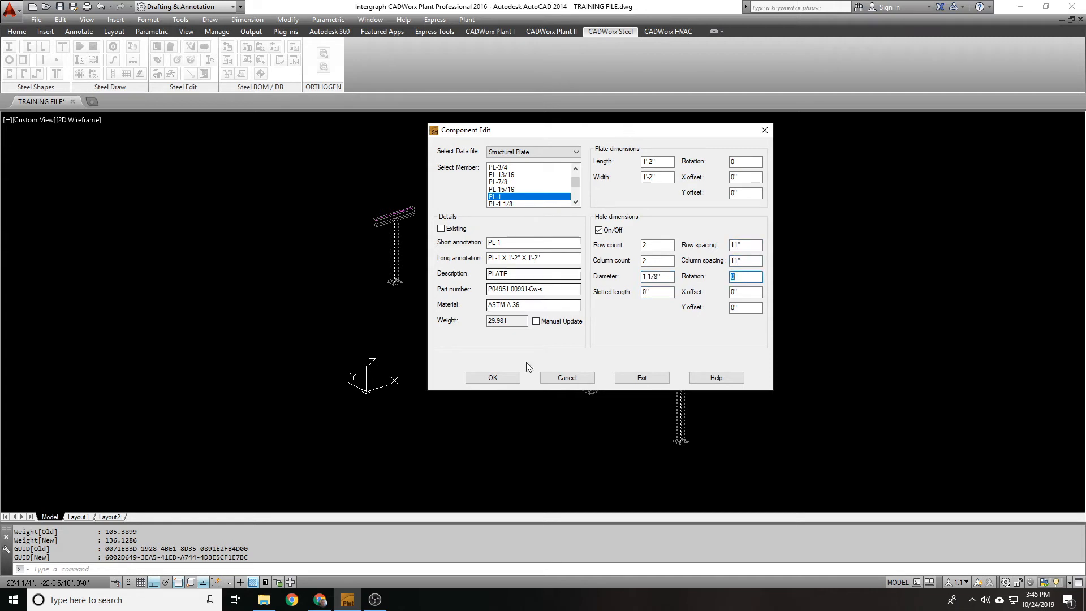
click(492, 378)
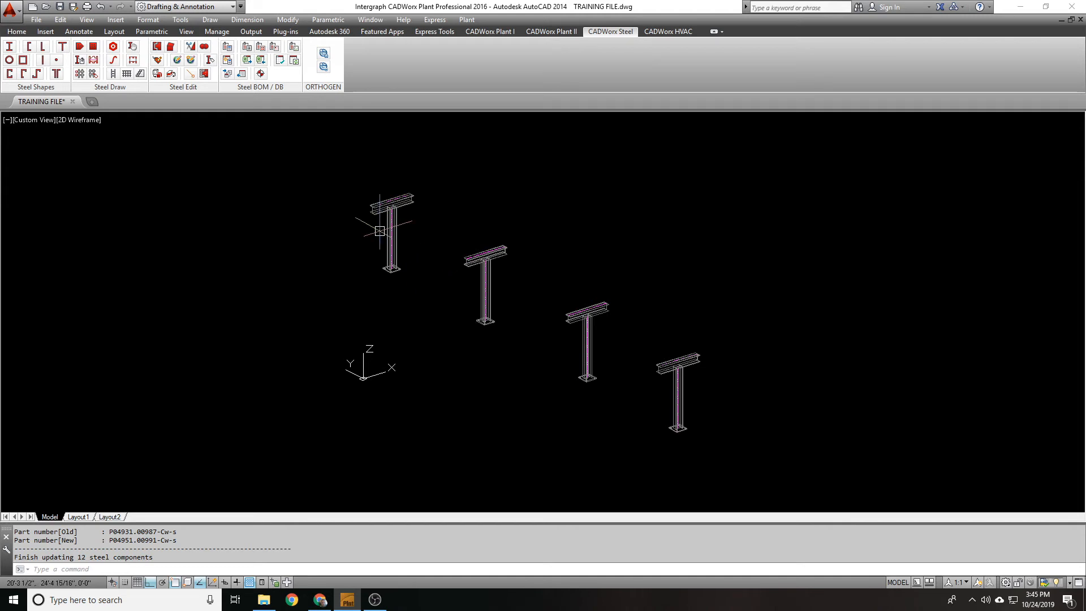
mouse_move(779, 463)
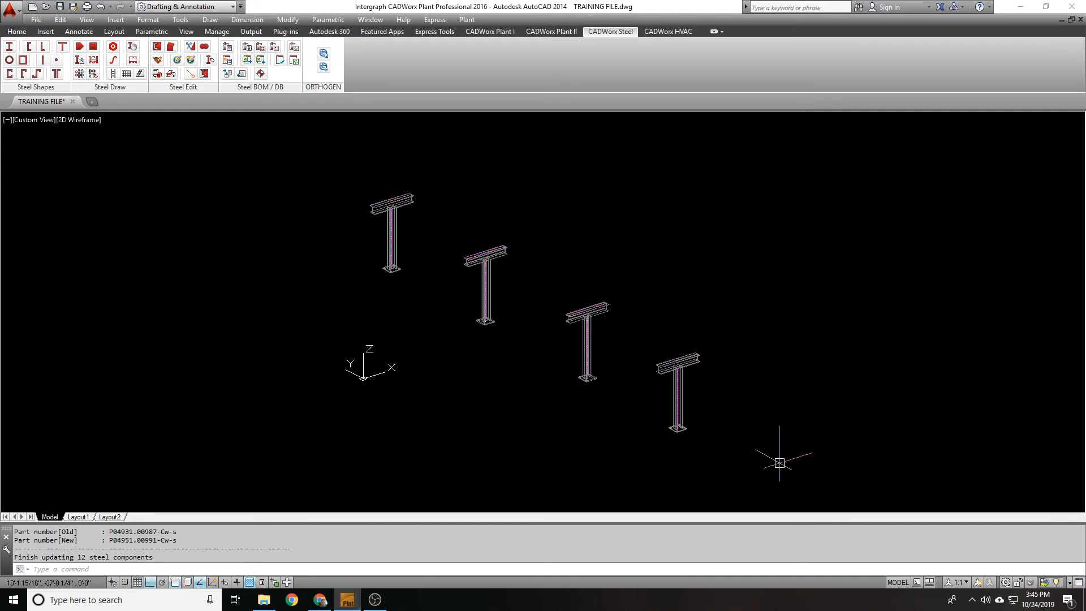
mouse_move(754, 435)
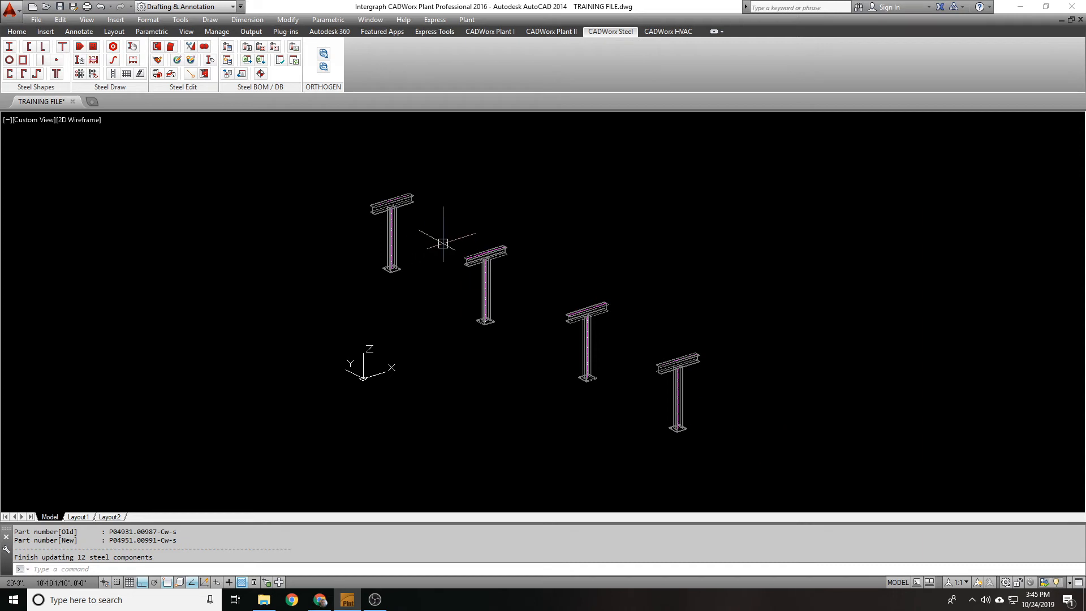
mouse_move(442, 243)
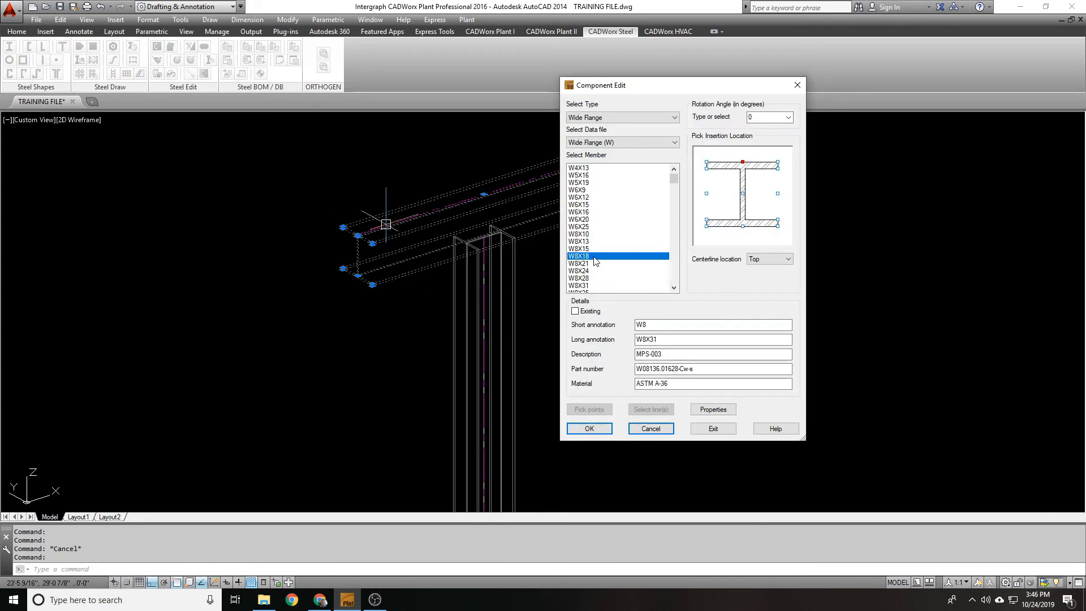
- Cancel the beam edit and stretch the beam end by 10' to form the bent
click(588, 428)
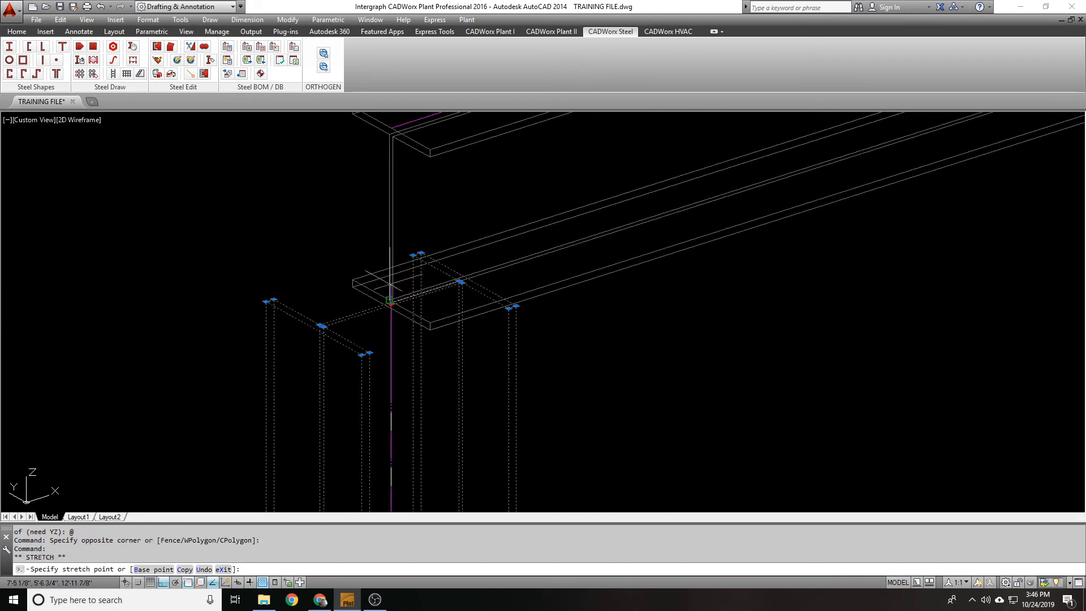
click(369, 284)
text(S)
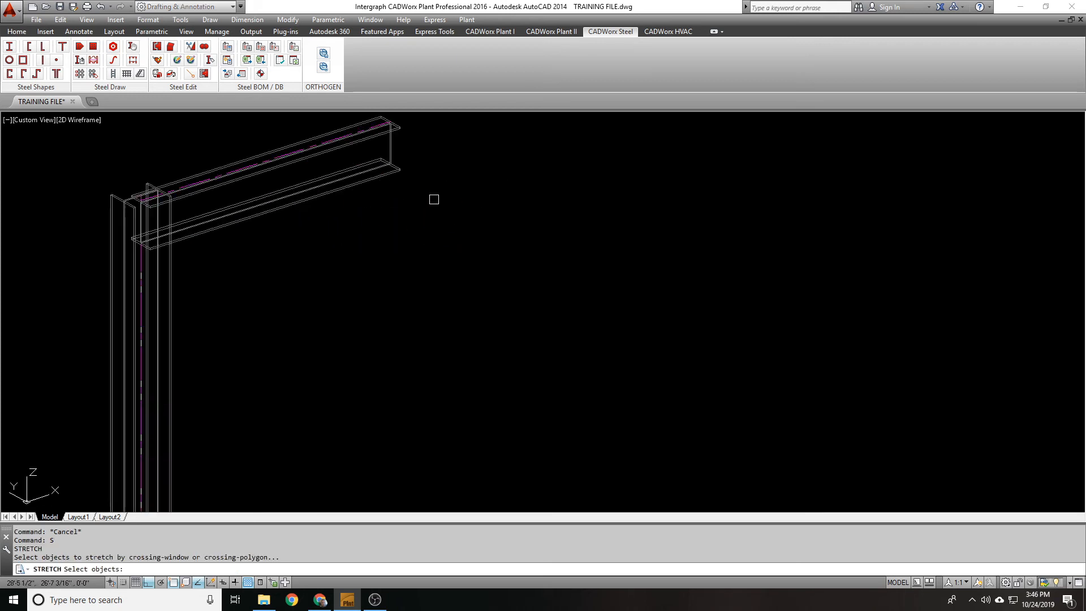
text(10)
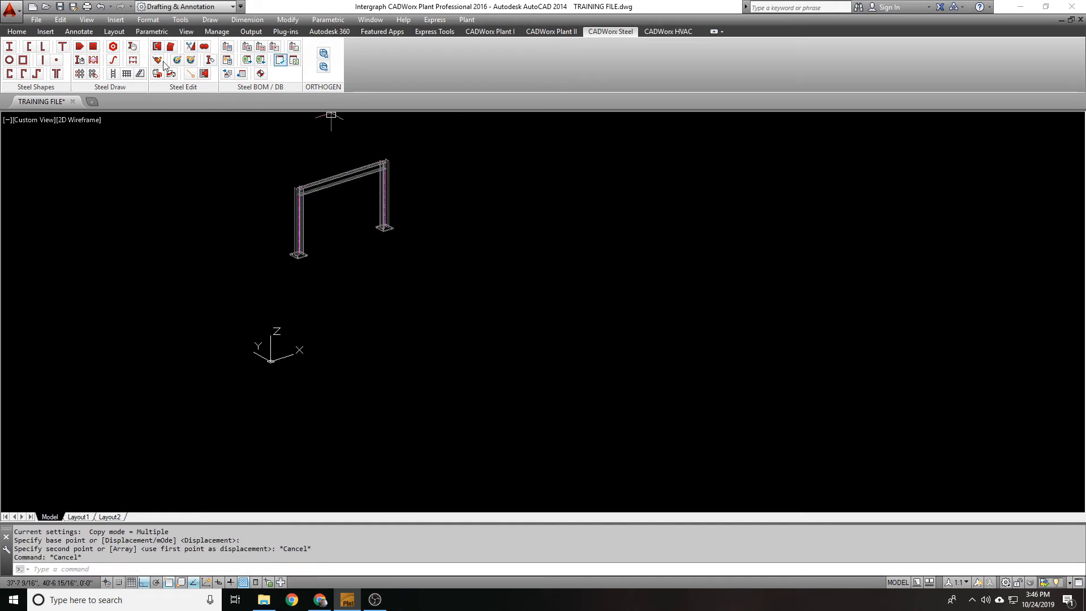
- Switch to Top view and start ARRAYCLASSIC on the bent
click(78, 119)
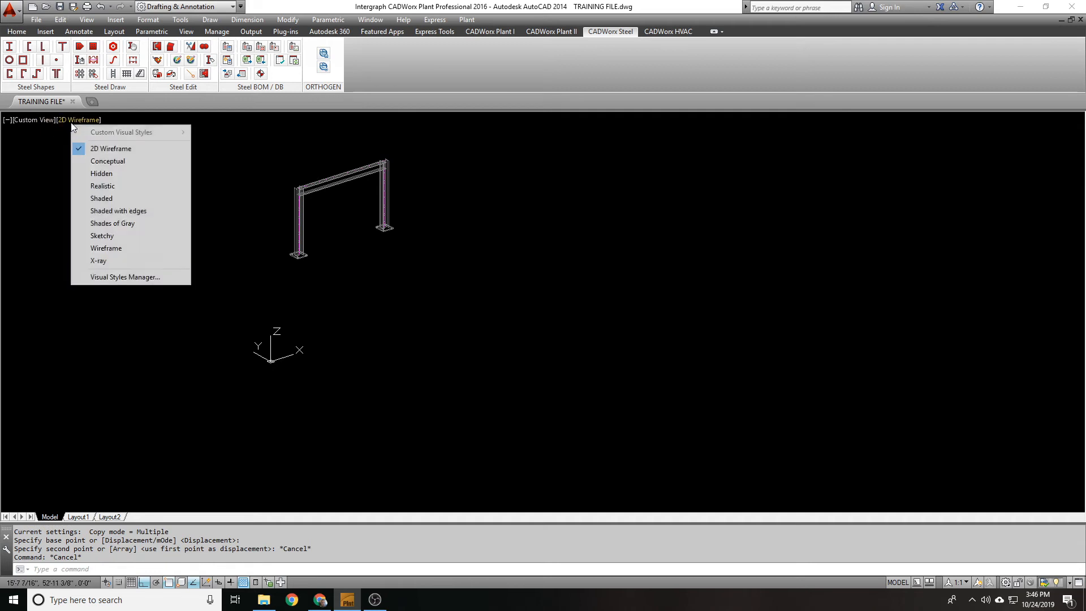
click(33, 119)
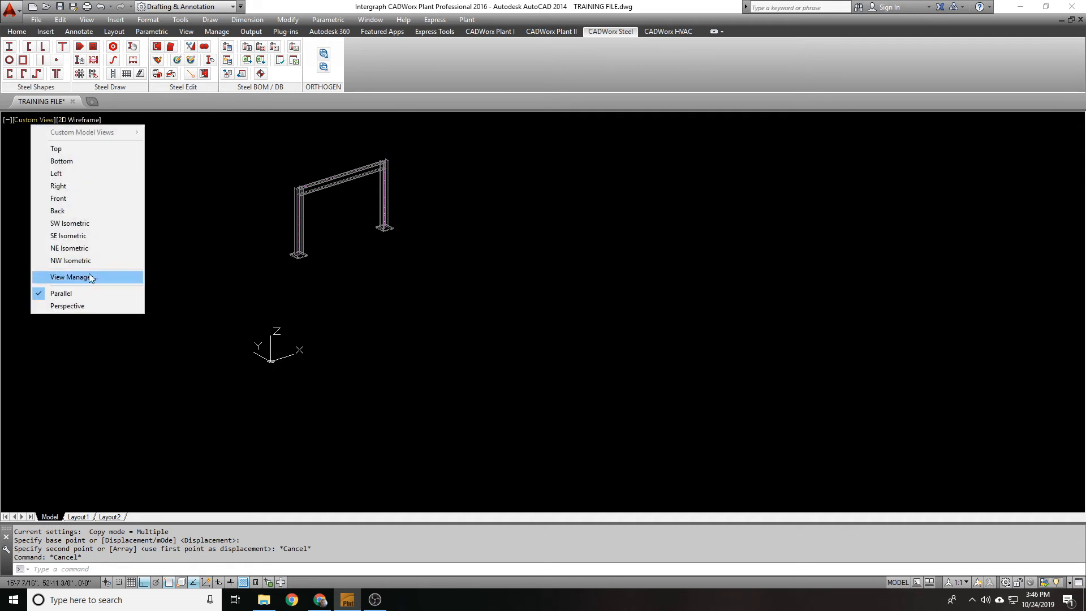
click(57, 148)
text(a)
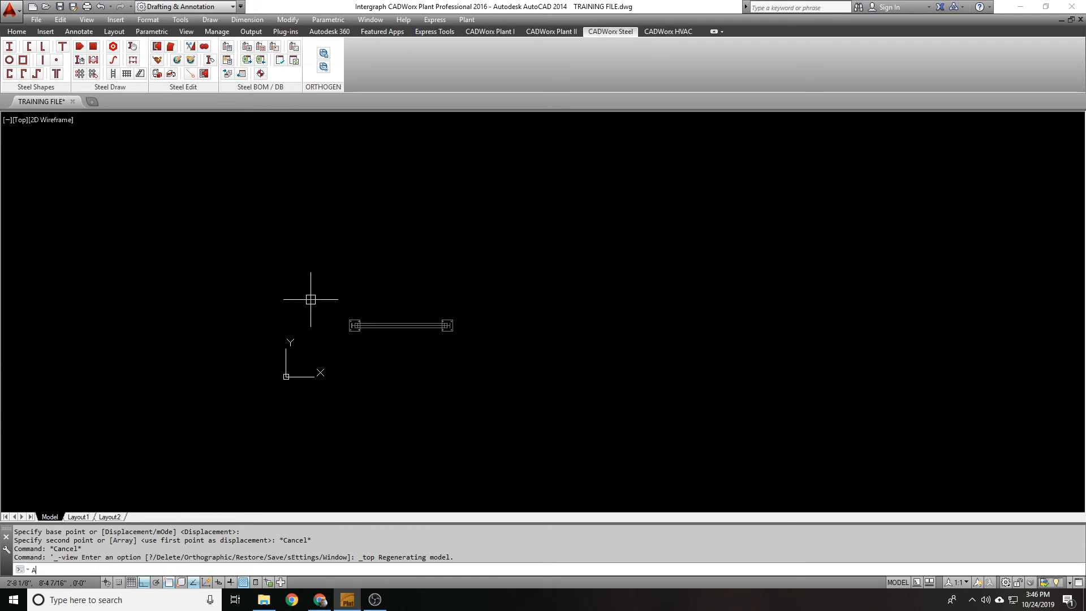
text(RRA)
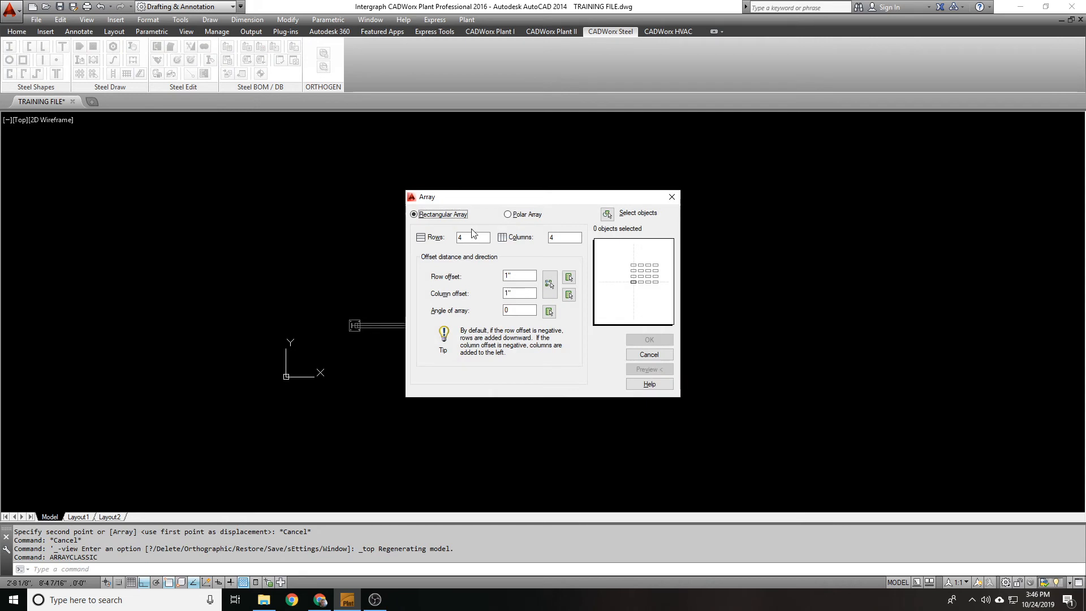
- Array the bent as 15 rows, 1 column, at a row offset of 20
click(474, 237)
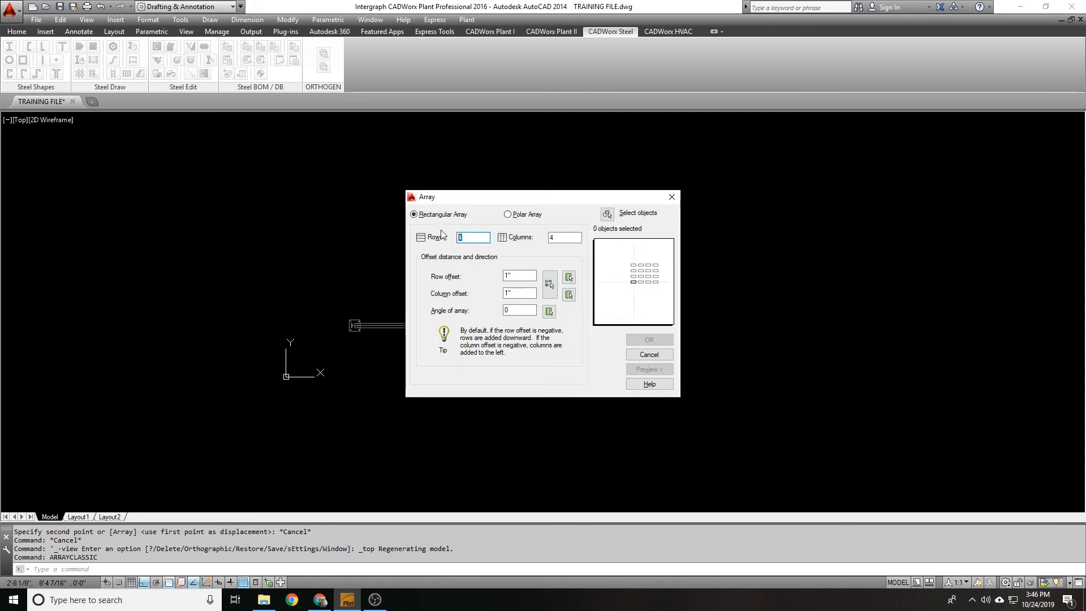
text(01)
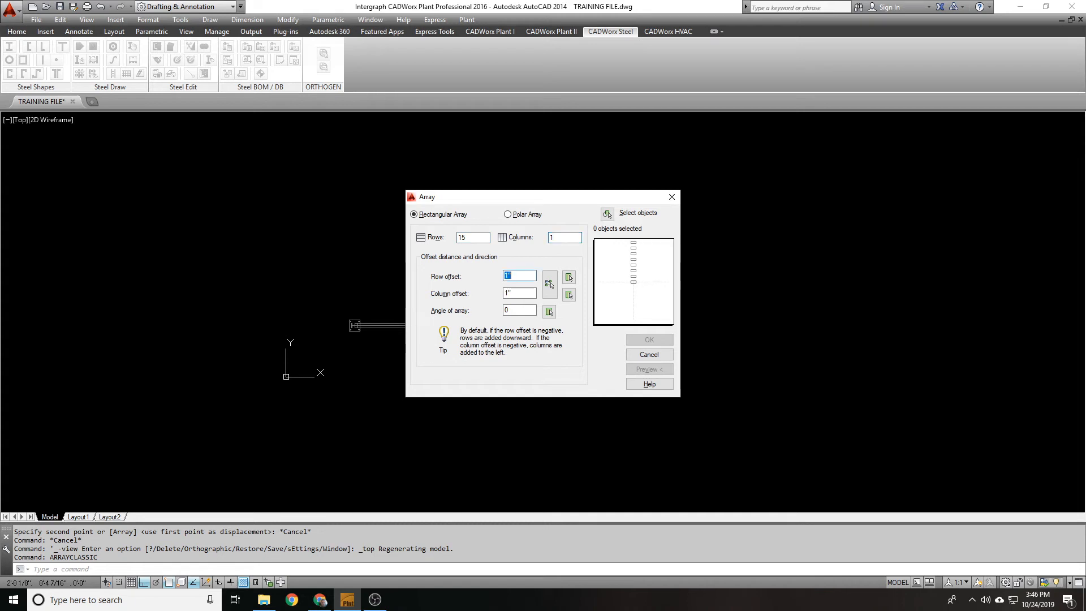
text(20)
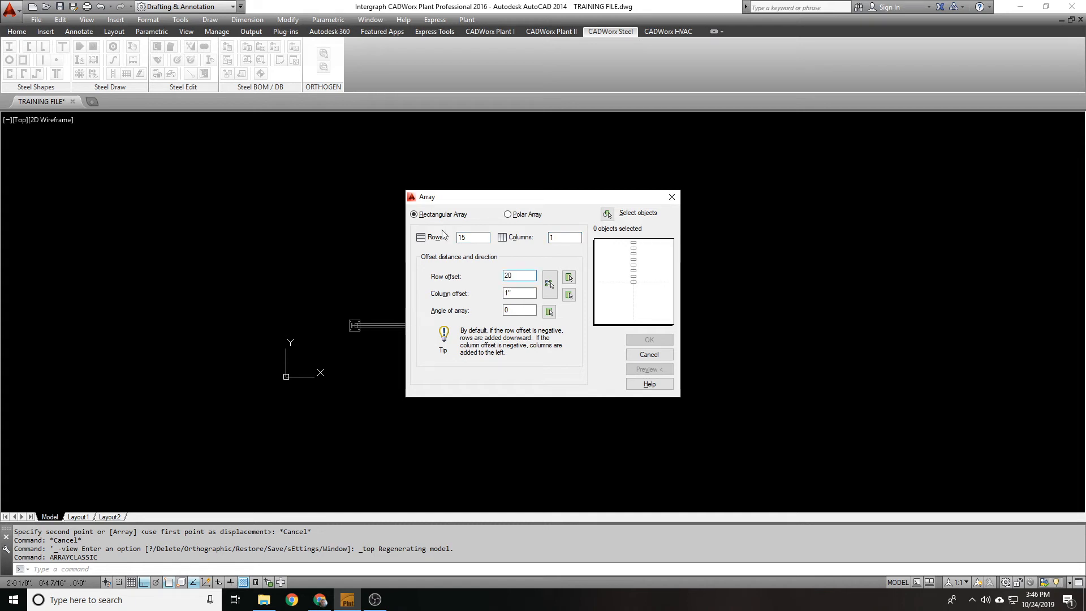
click(606, 213)
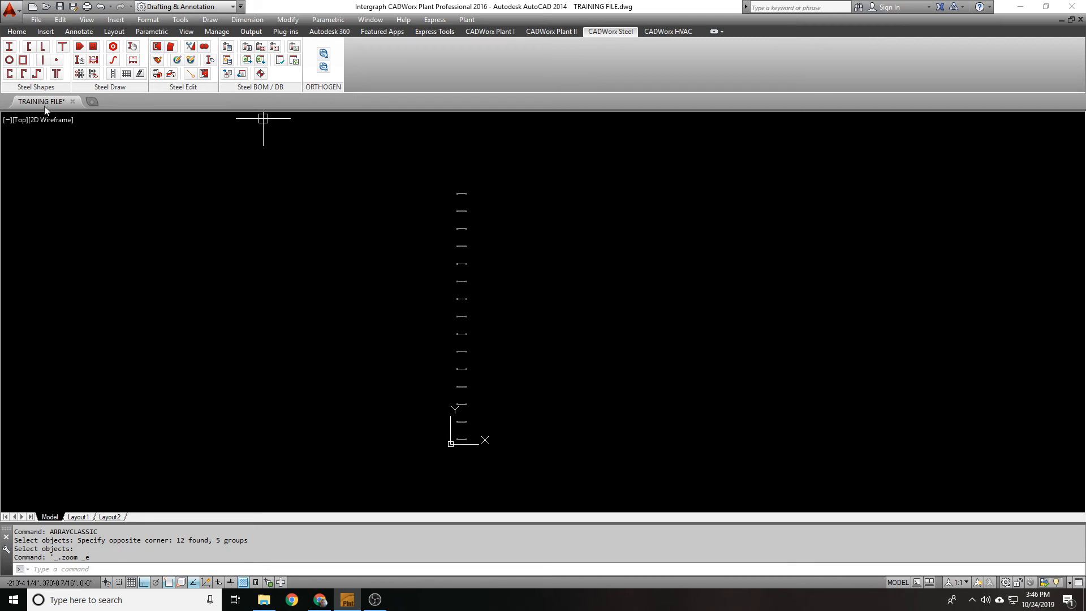
- Switch to Front view and select all fifteen bents' members for Steel Global CEdit
click(19, 119)
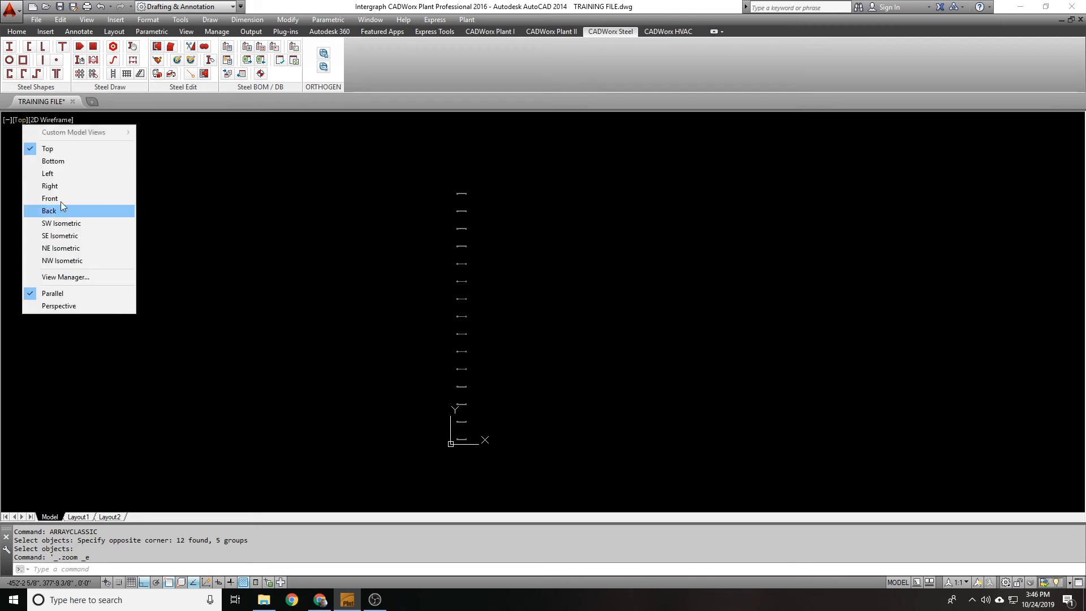
click(49, 199)
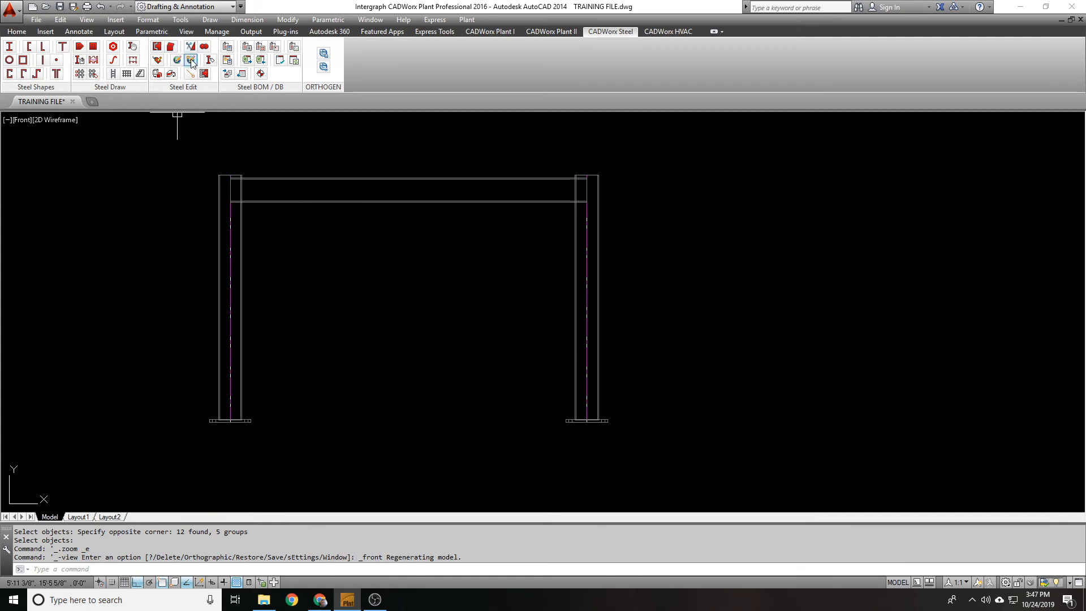
click(190, 60)
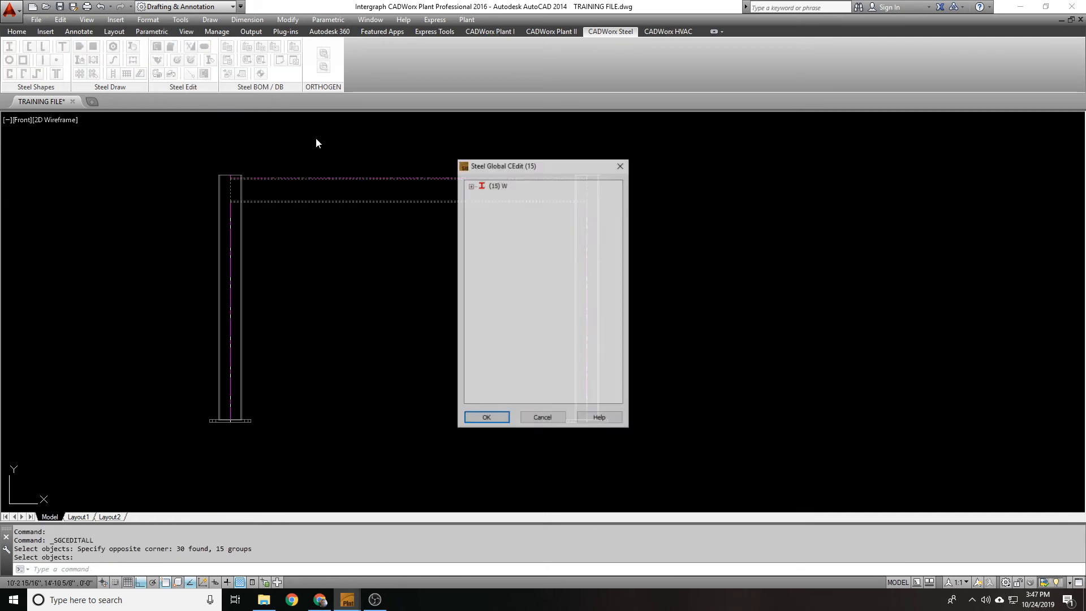
- Resize the (15) W group from W8X18 to W8X24 across all bents
click(472, 184)
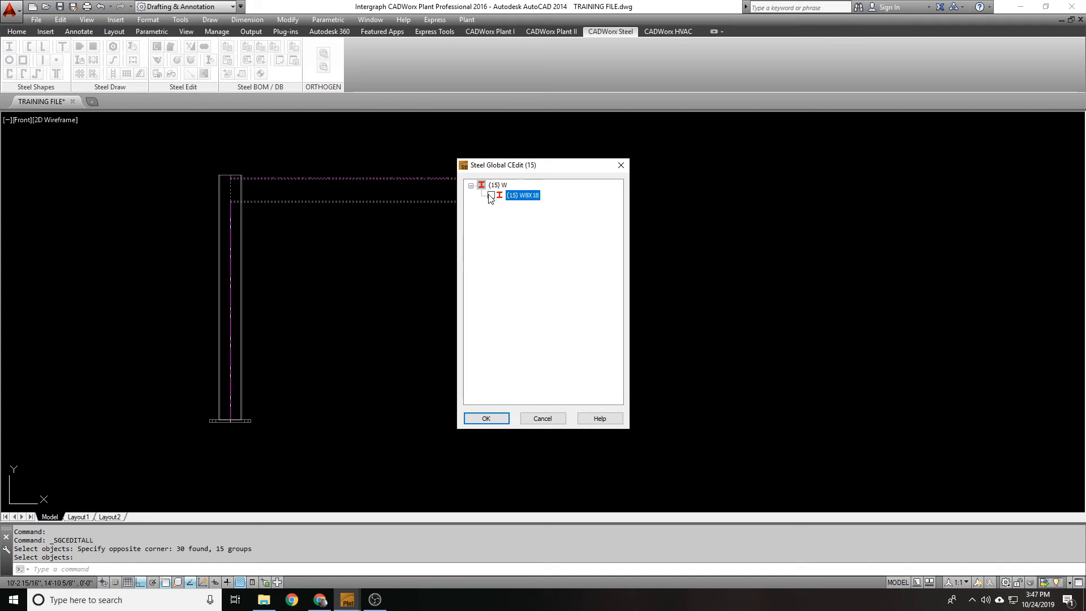
click(490, 195)
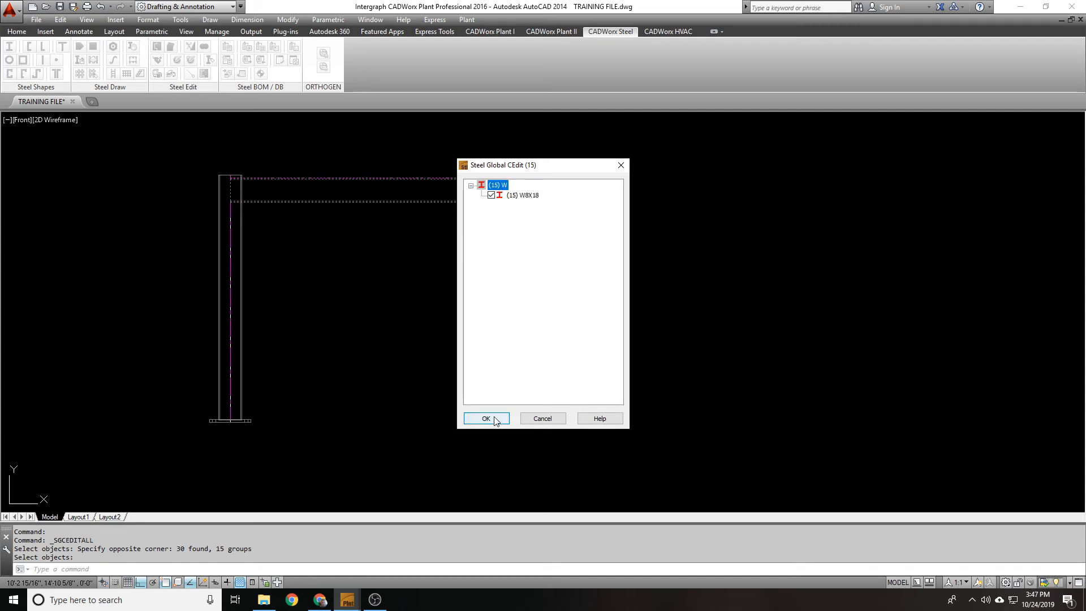
click(485, 419)
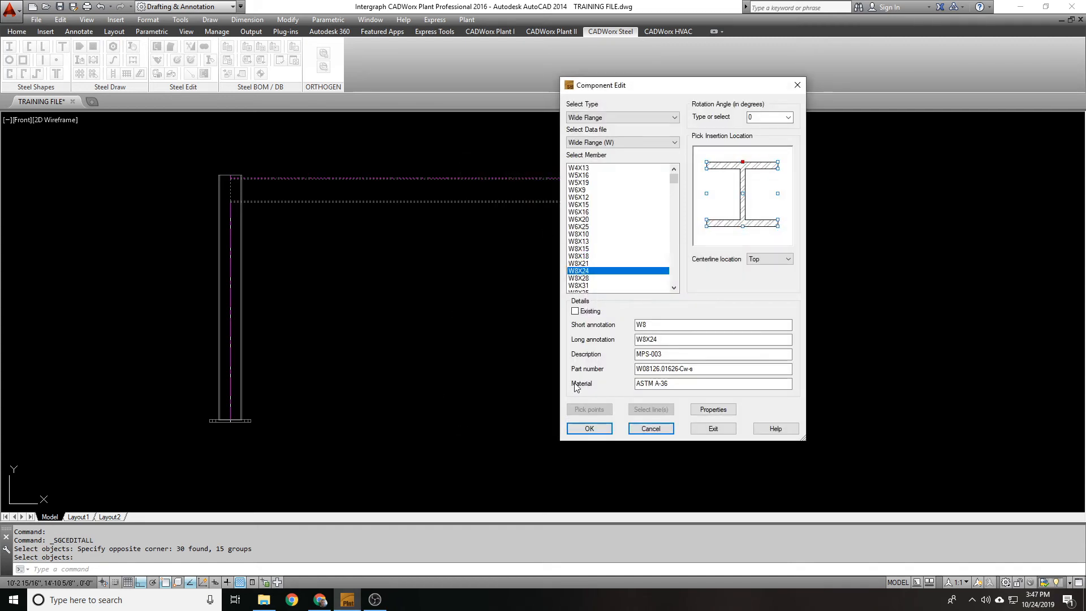
click(589, 427)
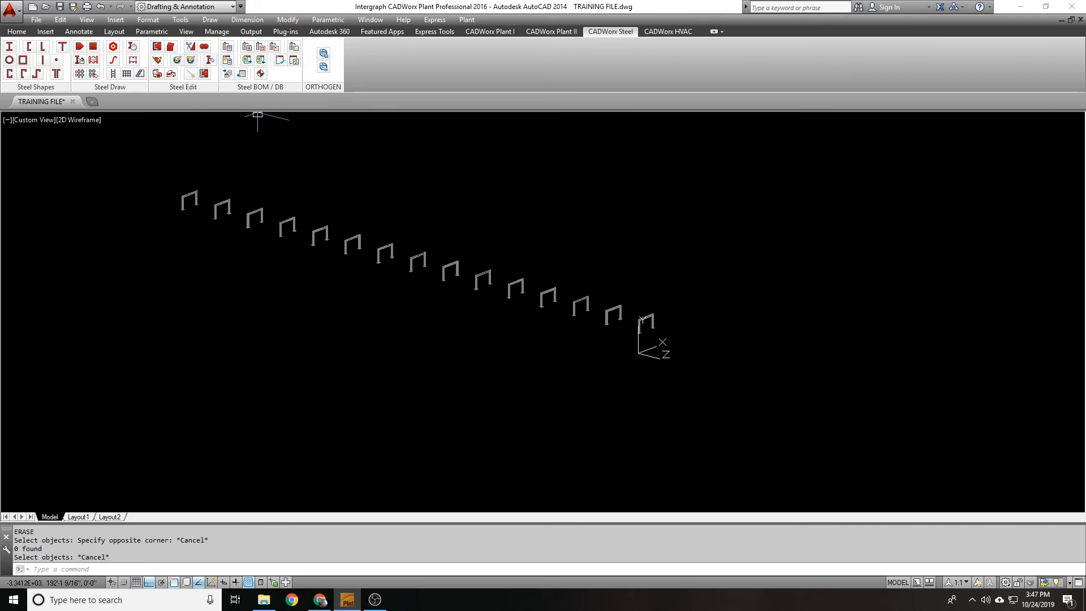
mouse_move(350, 192)
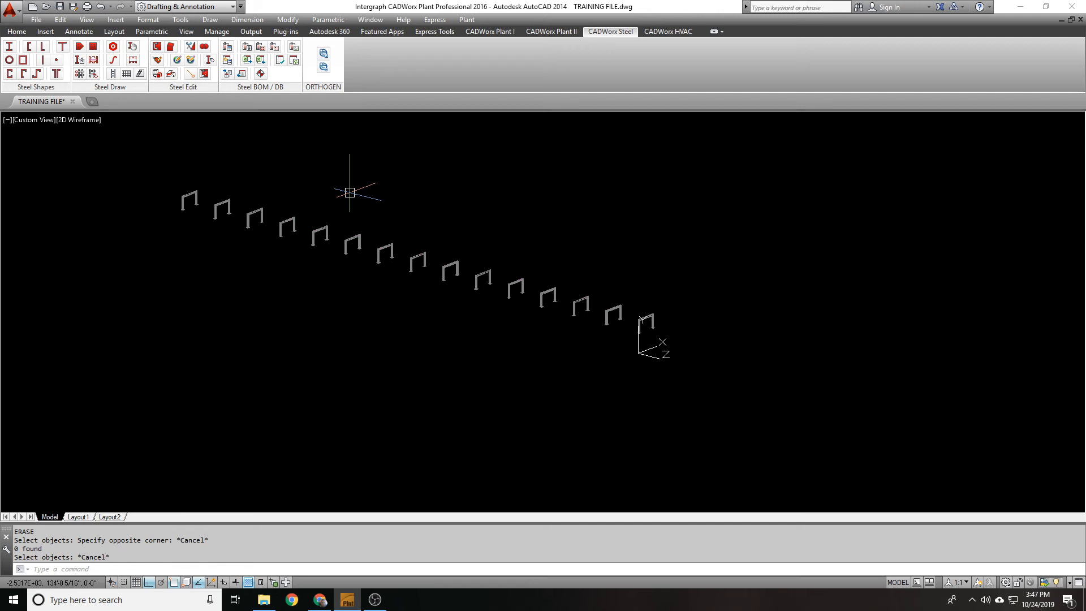
mouse_move(337, 184)
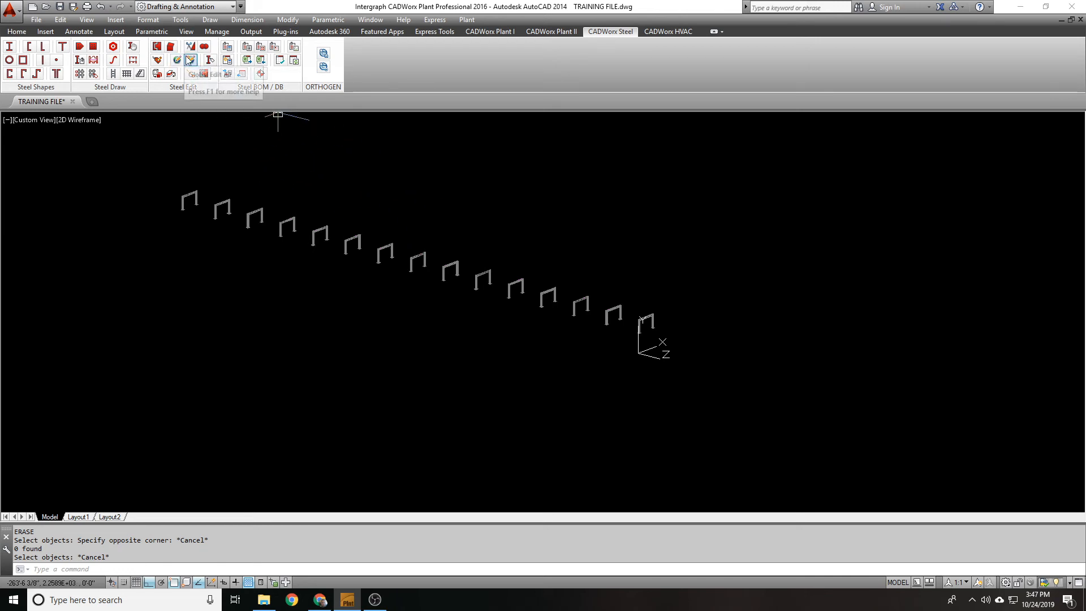
mouse_move(178, 60)
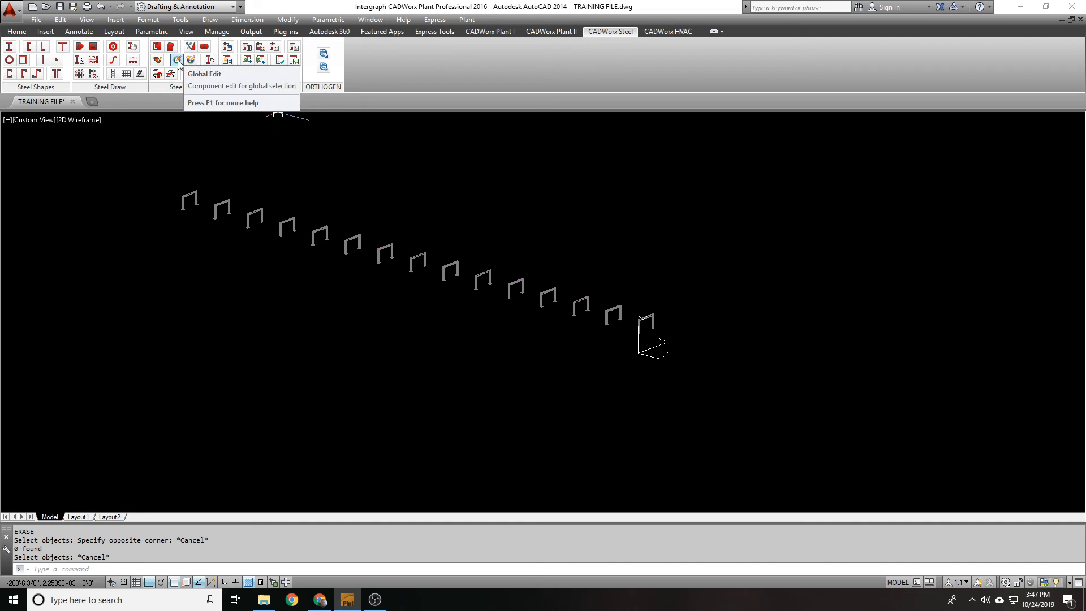
click(177, 60)
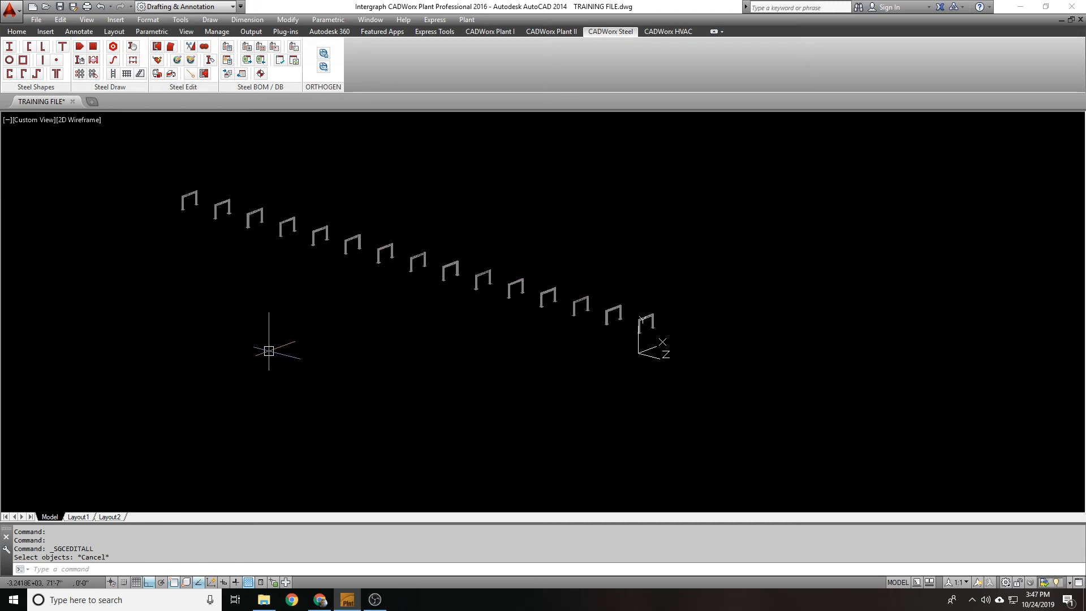
mouse_move(660, 279)
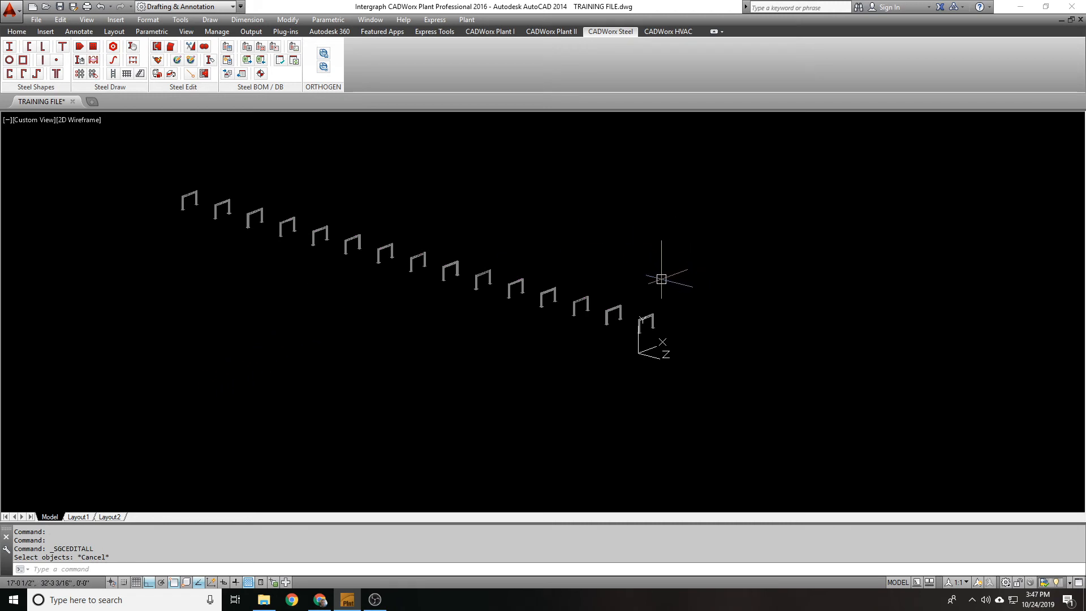
mouse_move(628, 234)
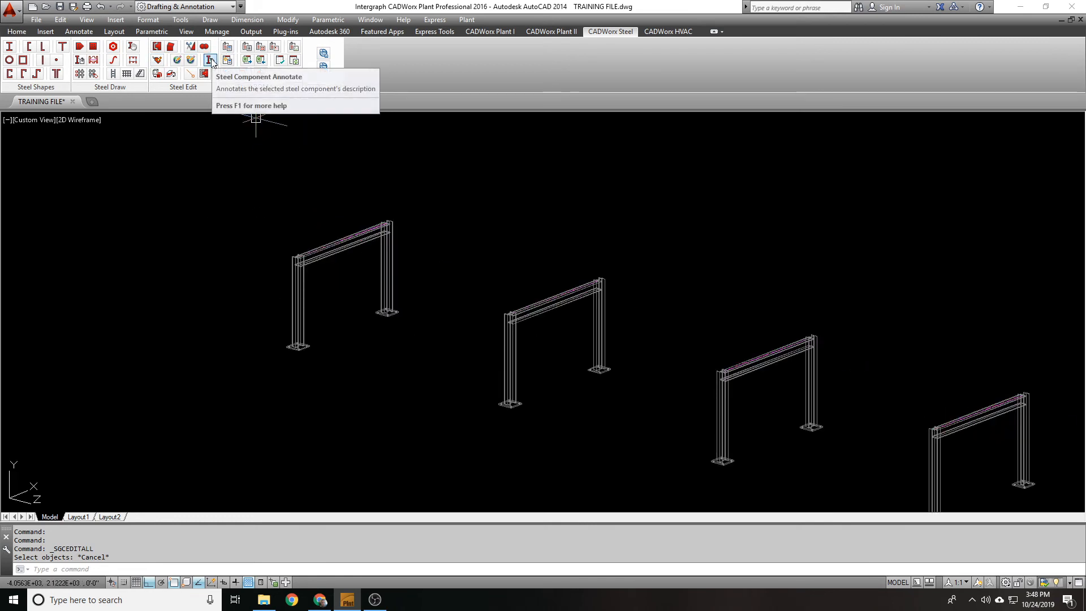
click(210, 60)
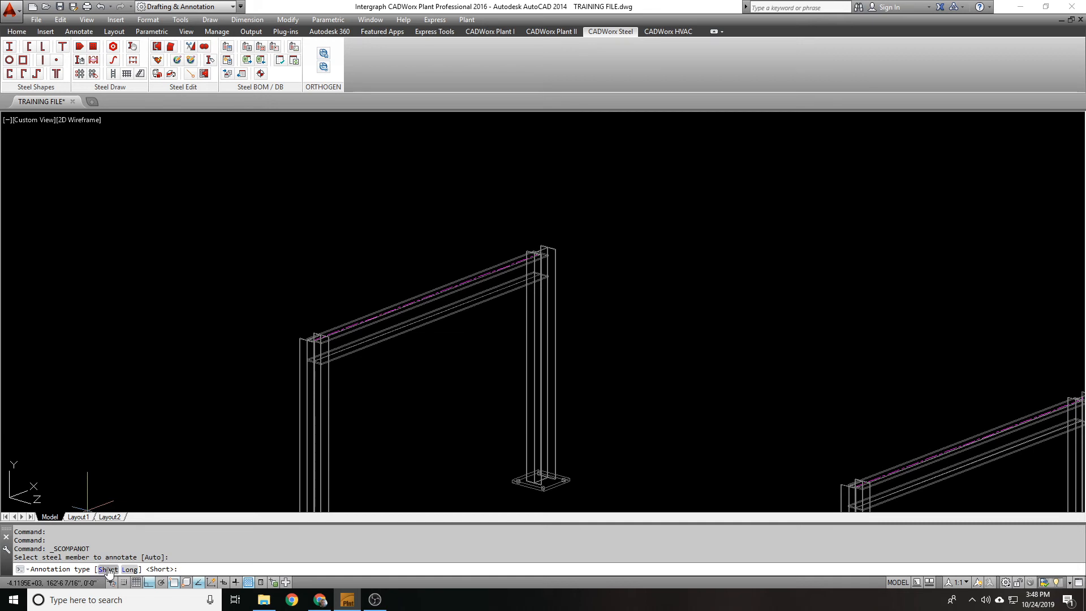
text(L)
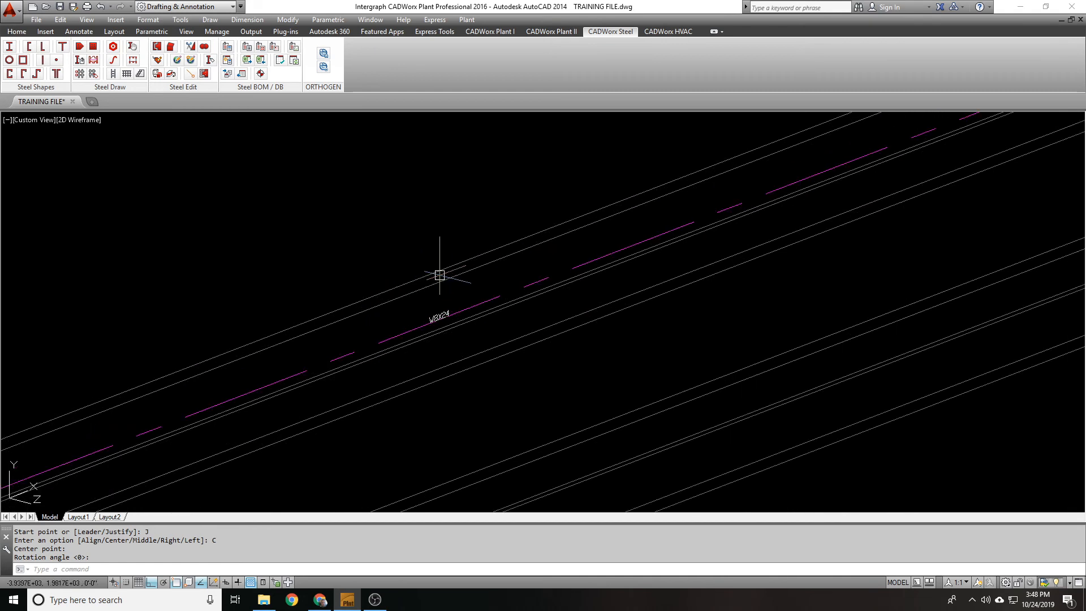
mouse_move(437, 278)
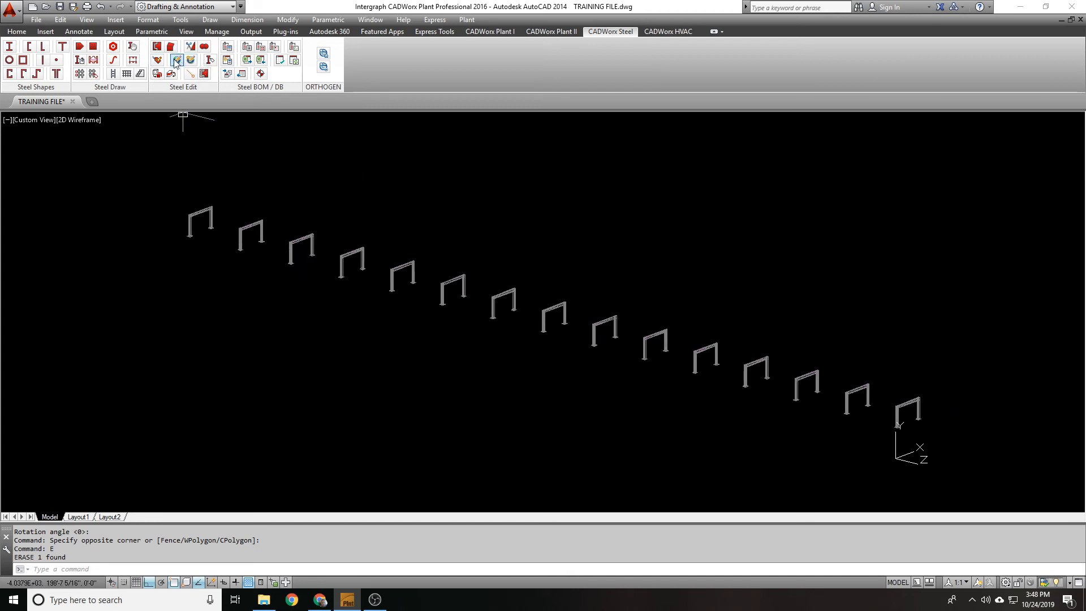
- Start Component Edit on a bent member, then undo back to the four T-supports
click(176, 60)
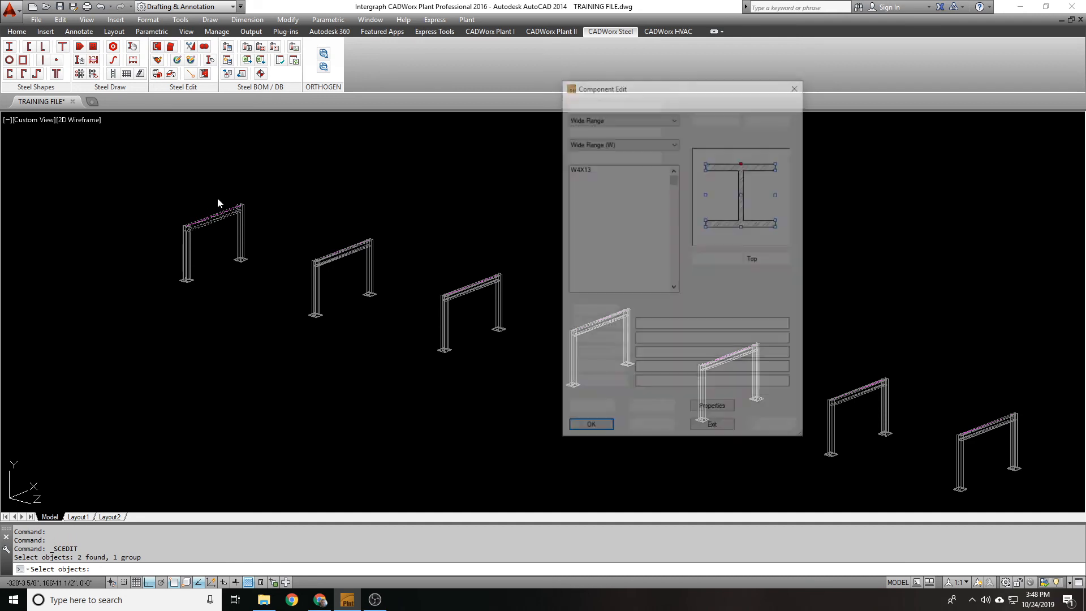
click(591, 423)
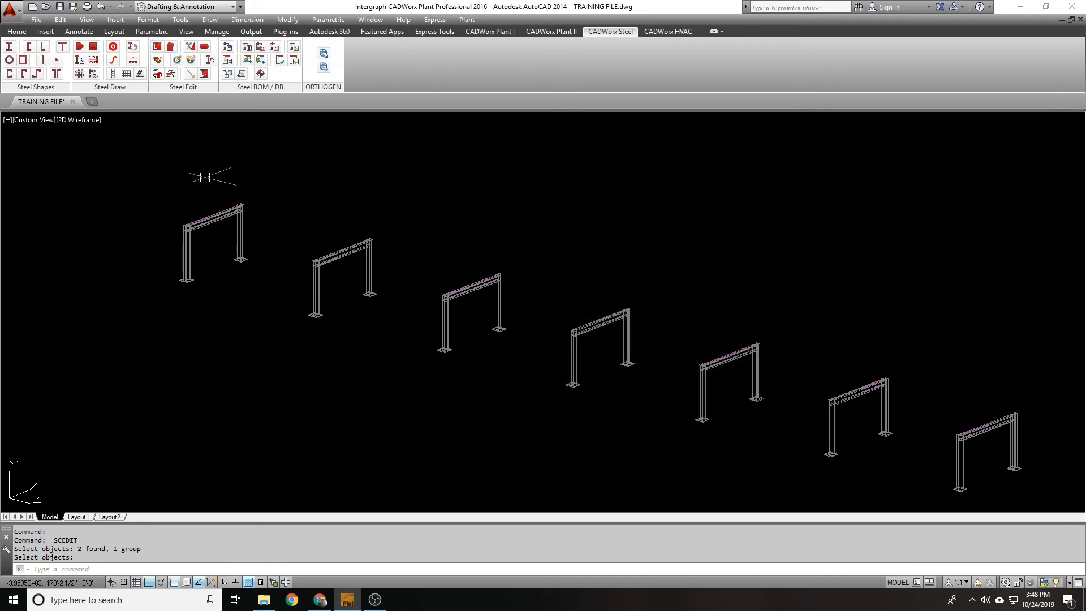
mouse_move(178, 60)
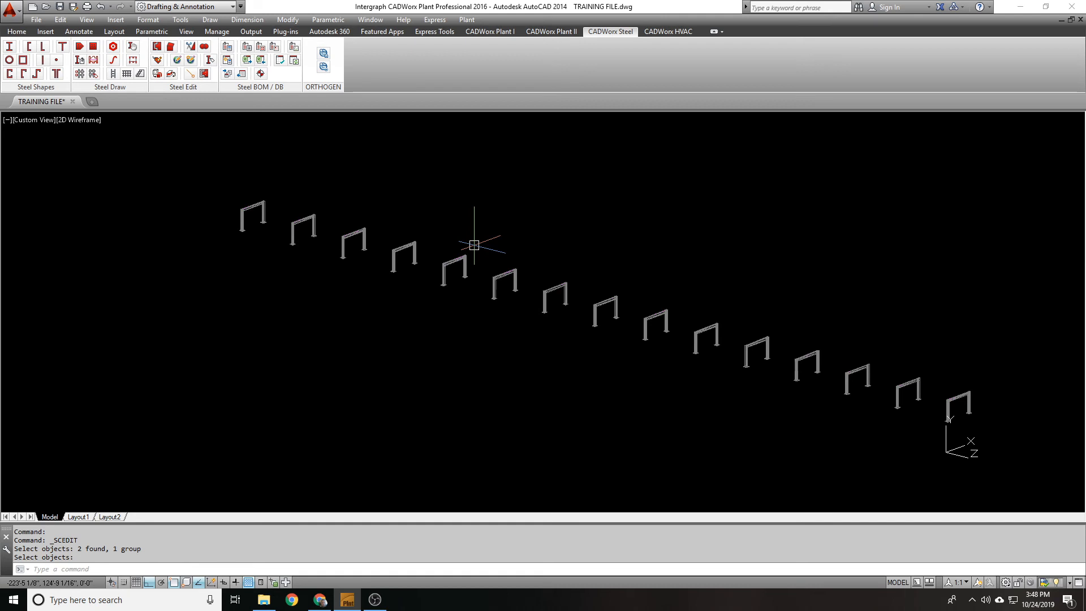
key(u)
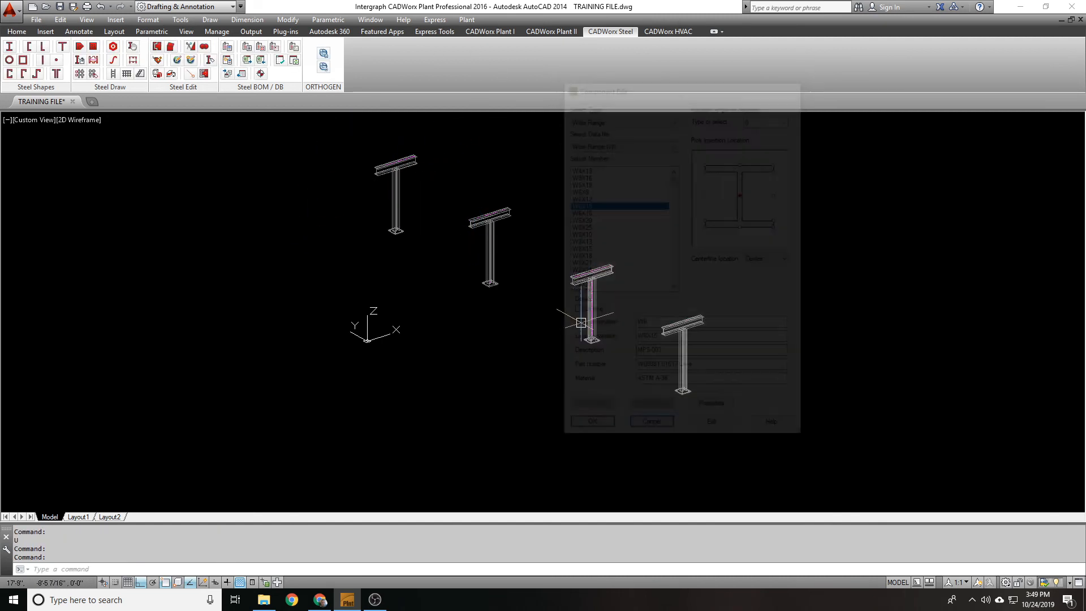
- Change a T-support W6X15 member's description from MPS-003 to MPS-004
click(592, 421)
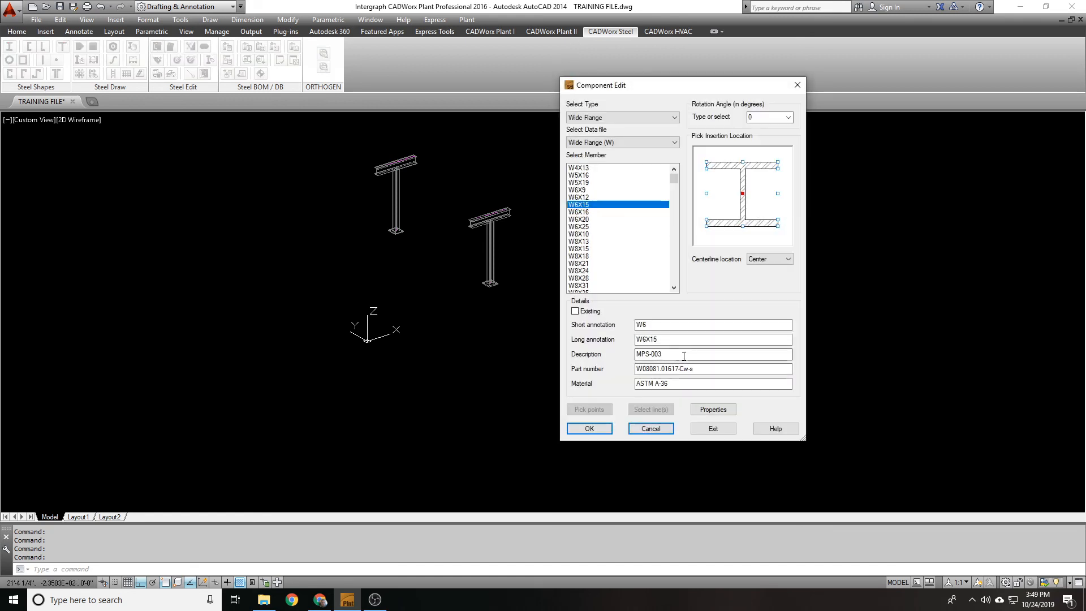
click(588, 428)
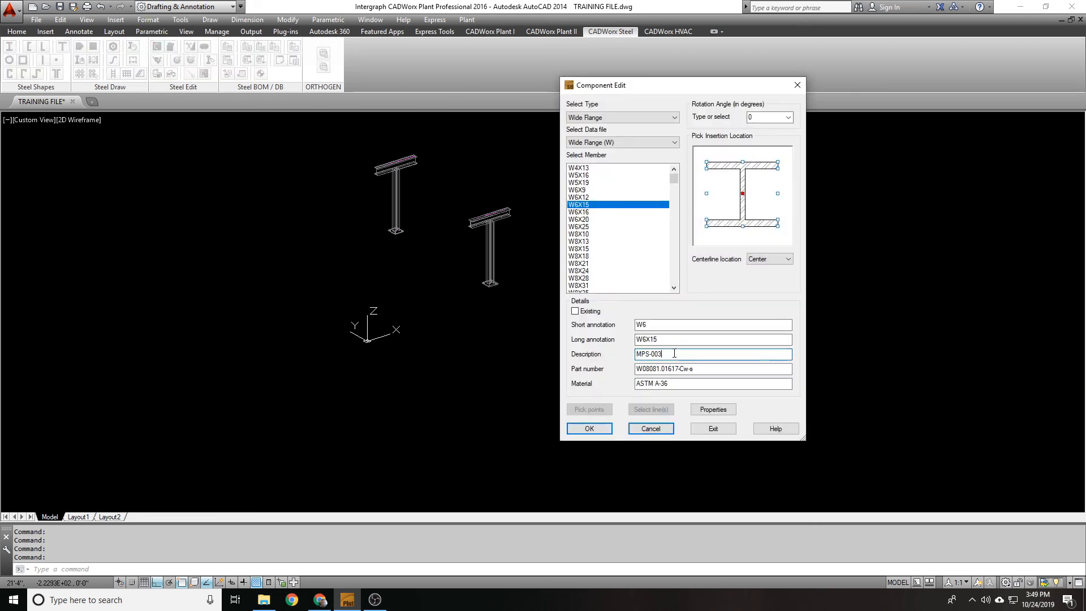
text(MPS-004)
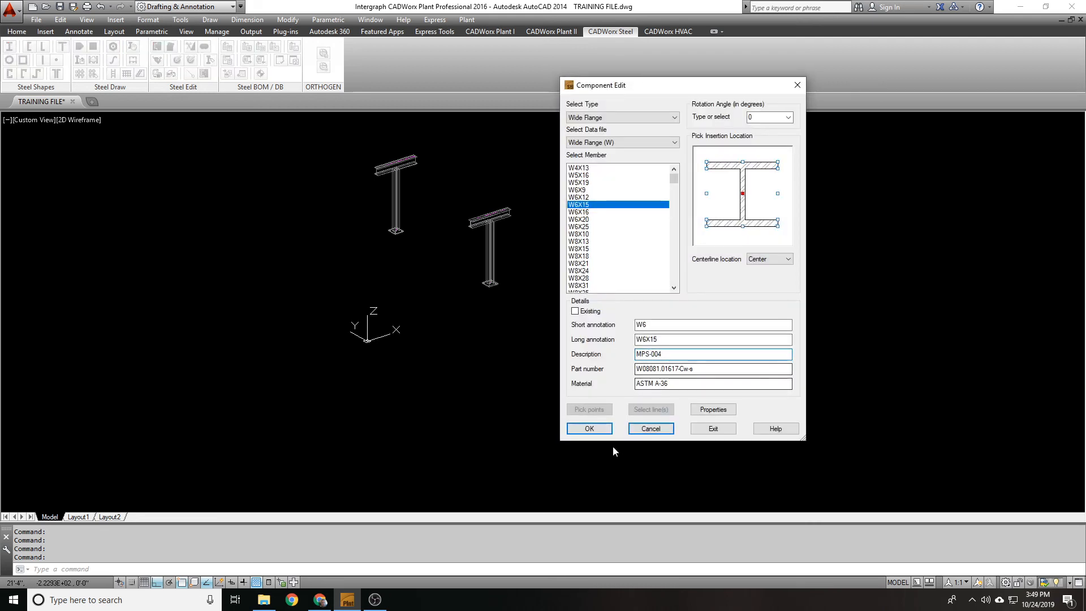
click(588, 428)
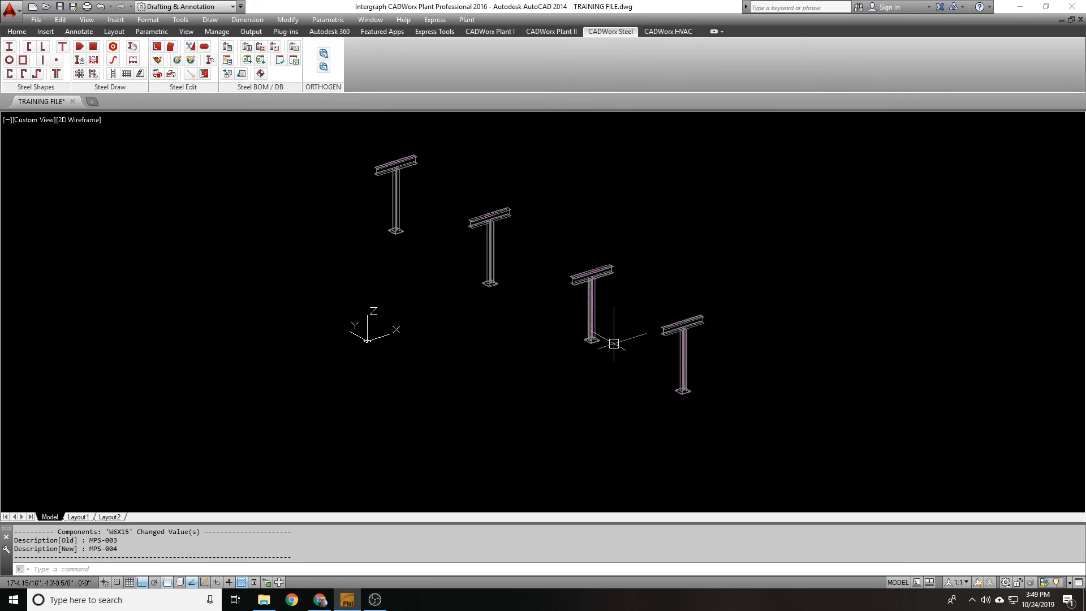
mouse_move(497, 248)
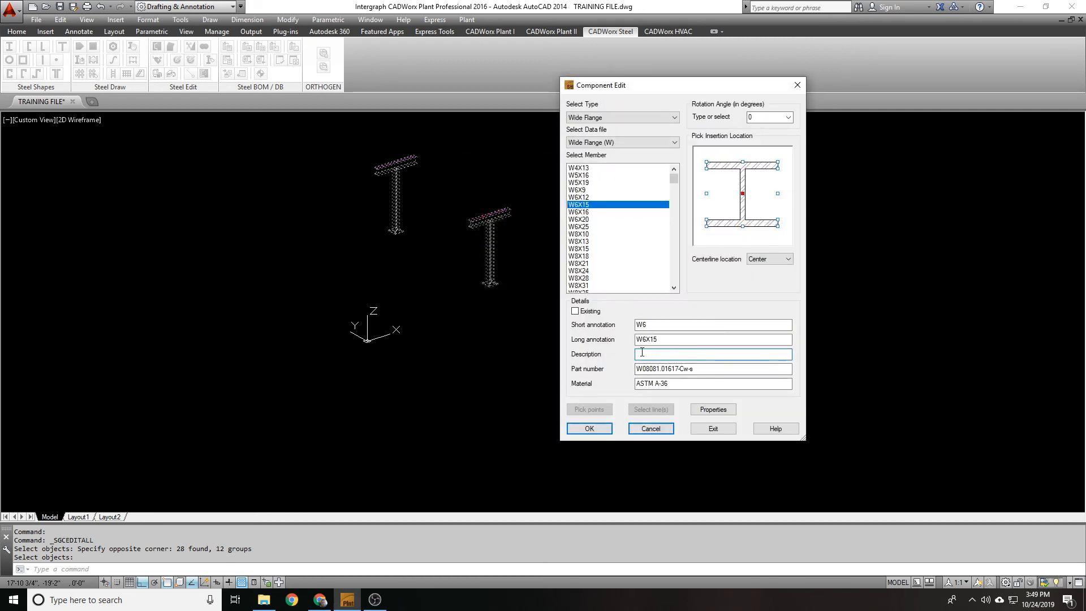
- Globally set the T-support members to W8X24 with description MPS-004
text(MPS-004)
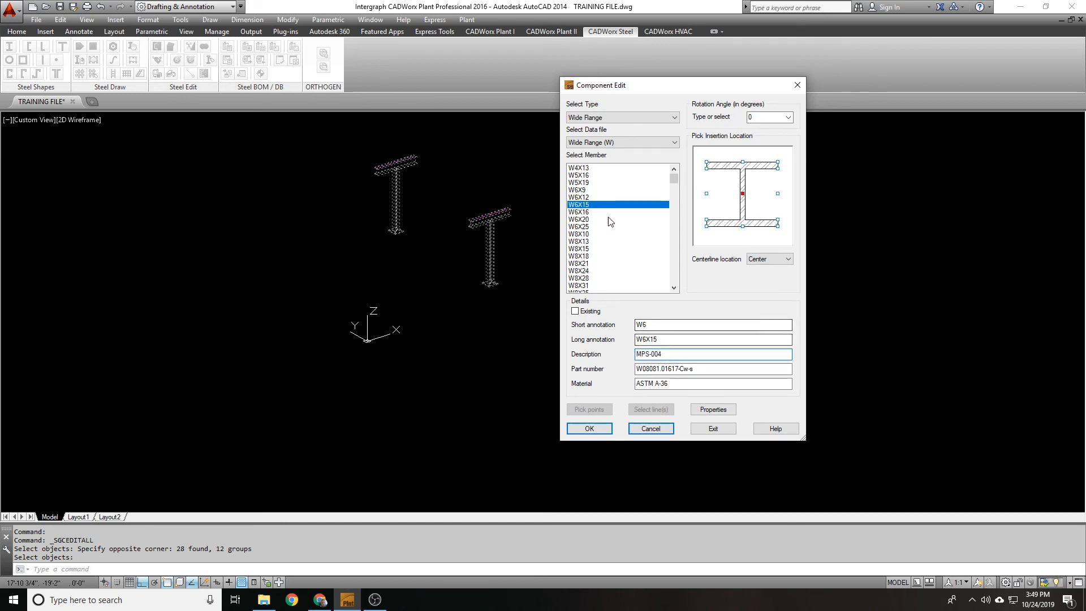
click(579, 270)
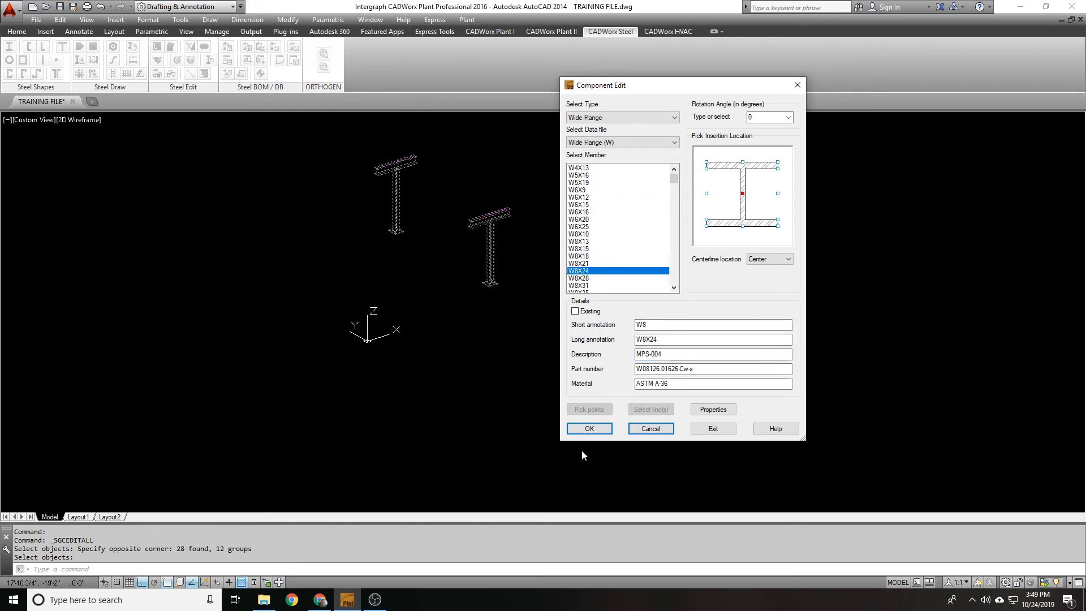
click(588, 427)
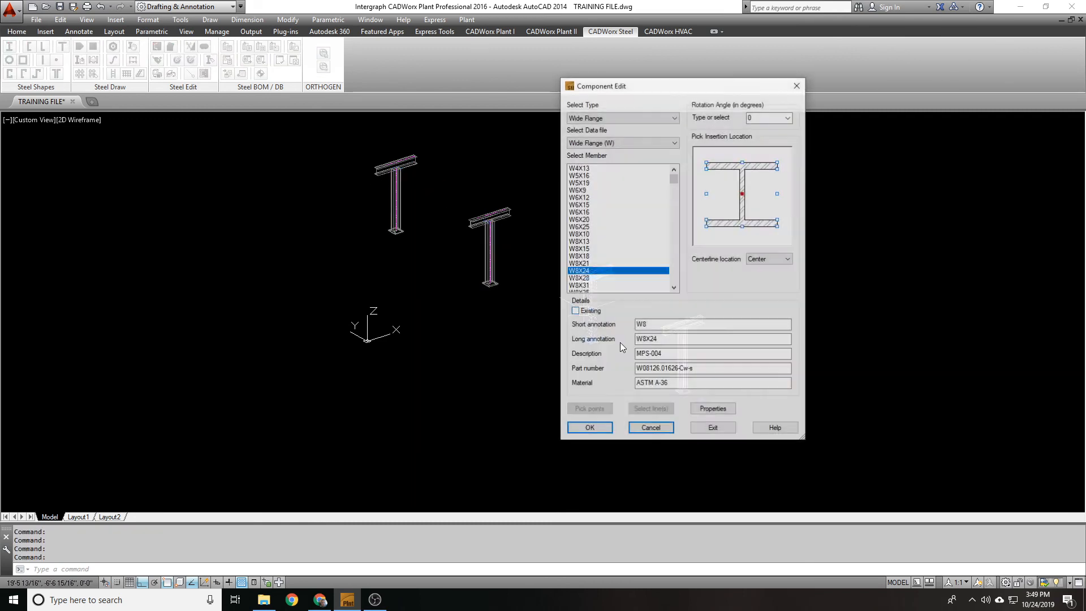
click(589, 426)
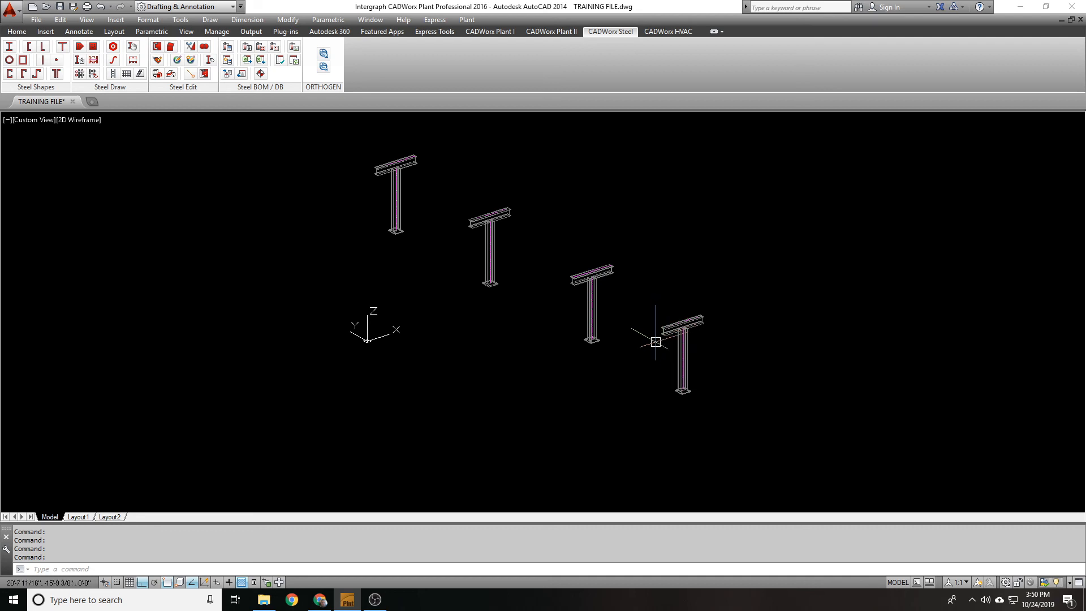
mouse_move(397, 242)
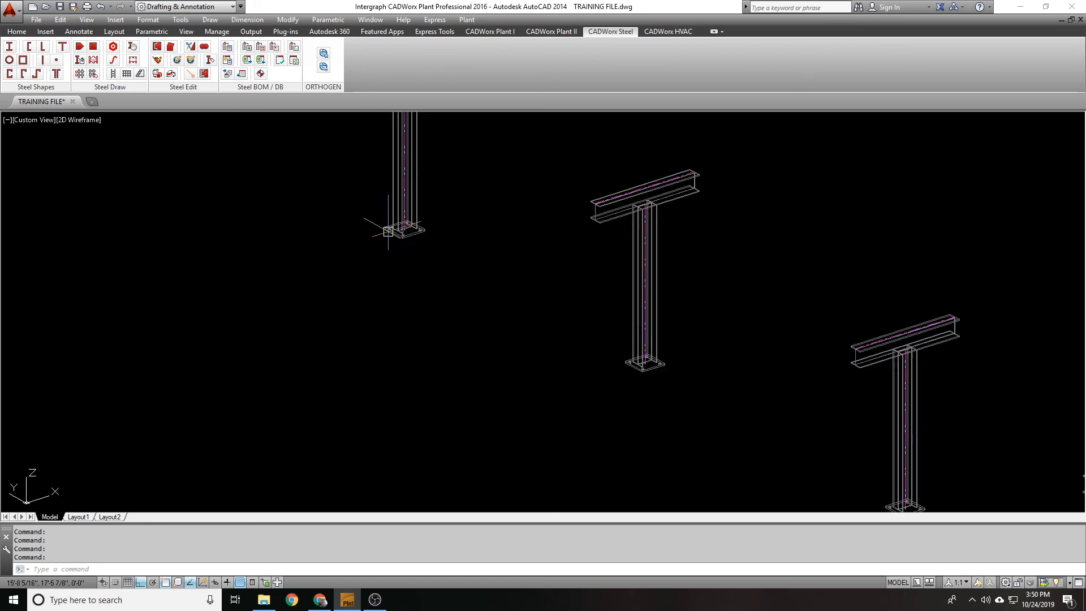
mouse_move(423, 239)
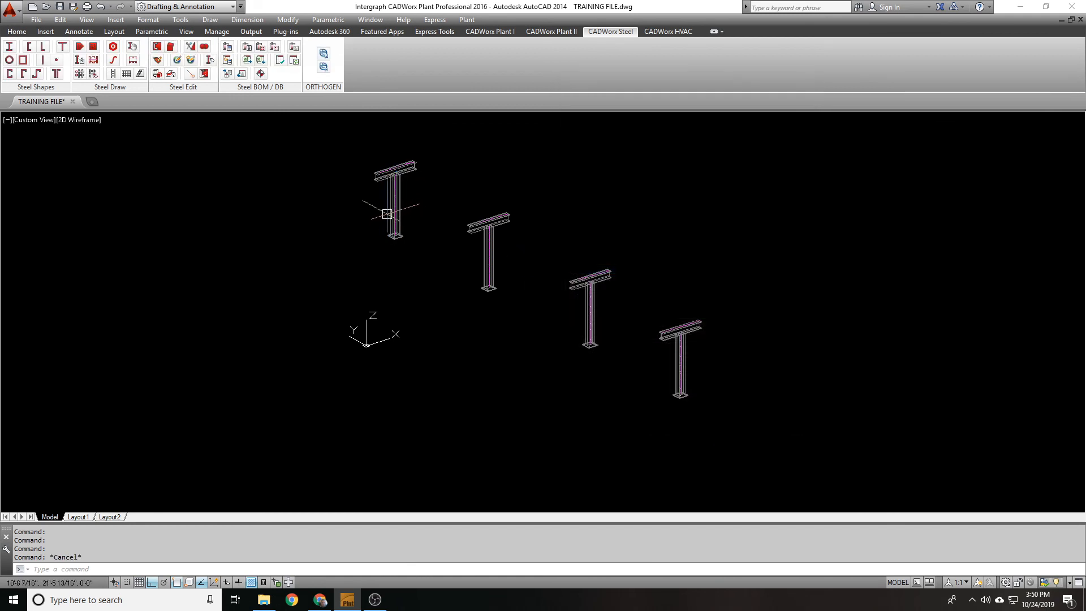
- Check a T-support member's properties, then begin a new Global Edit of the T-support members
click(395, 208)
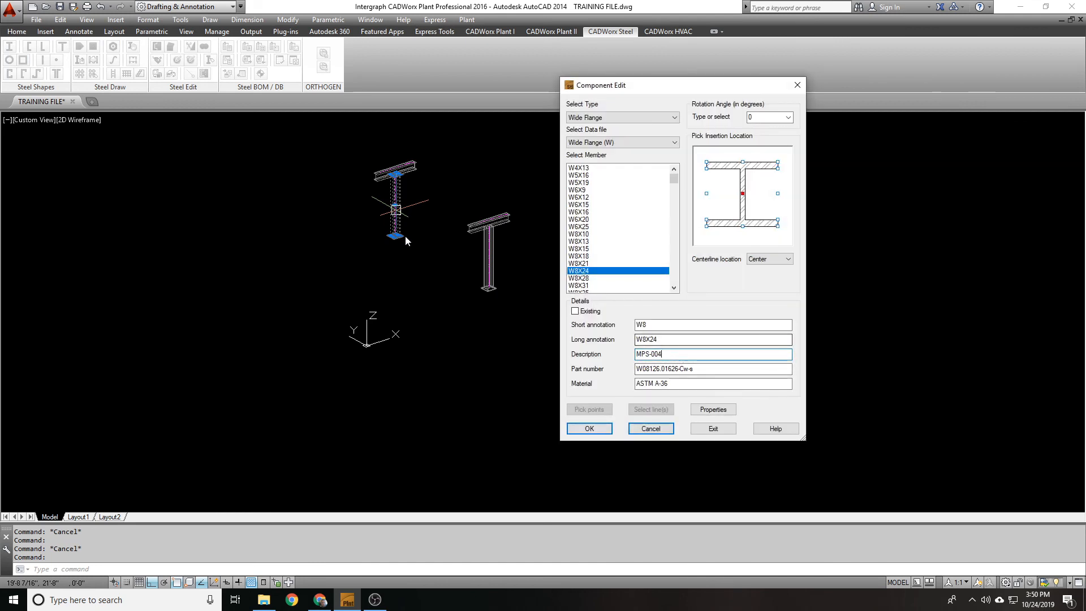
click(588, 427)
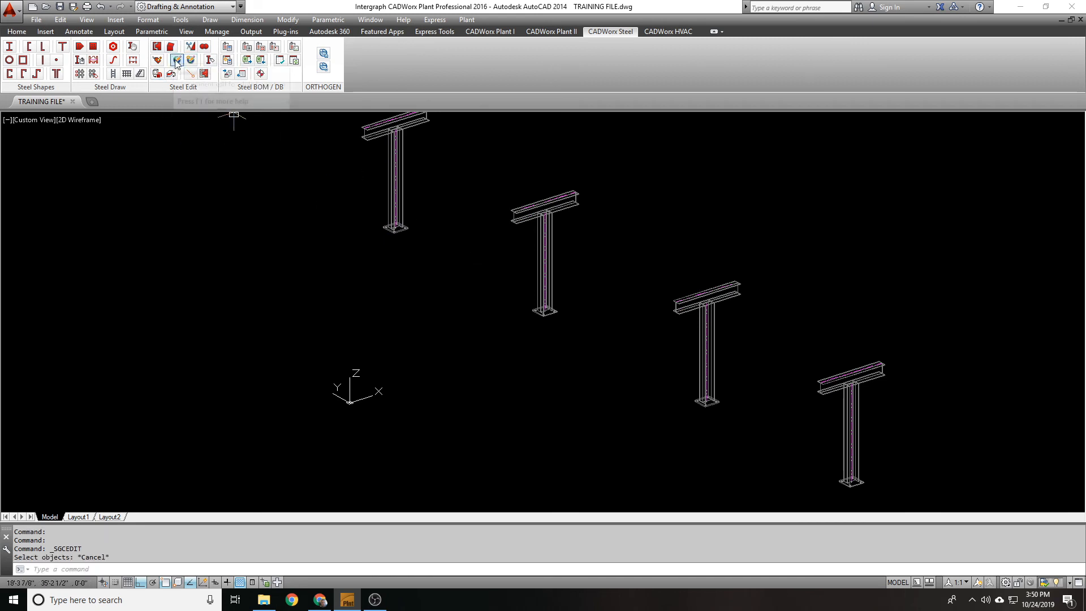
click(178, 58)
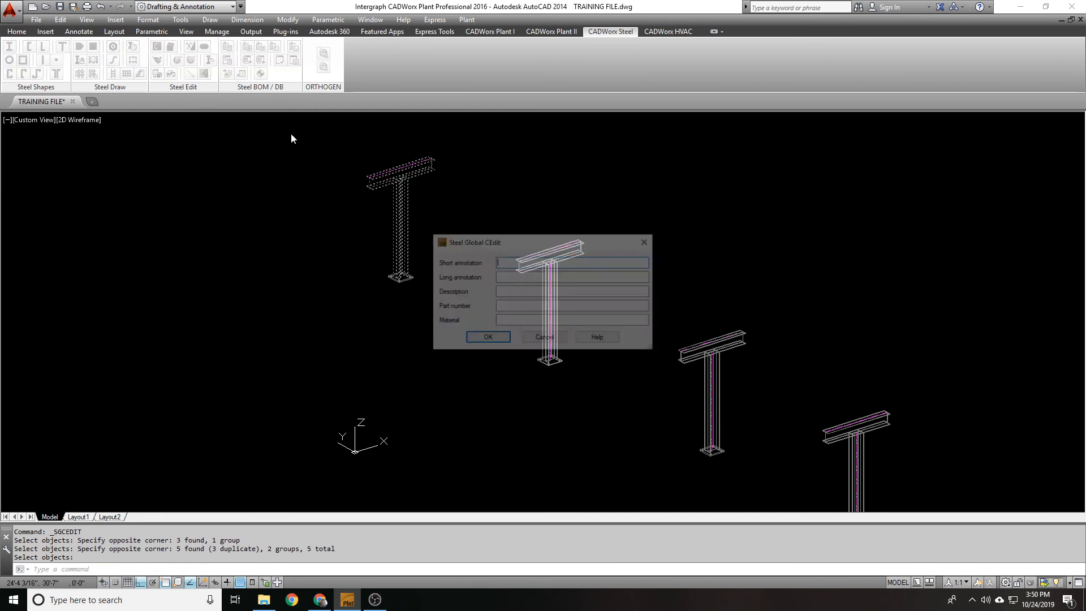